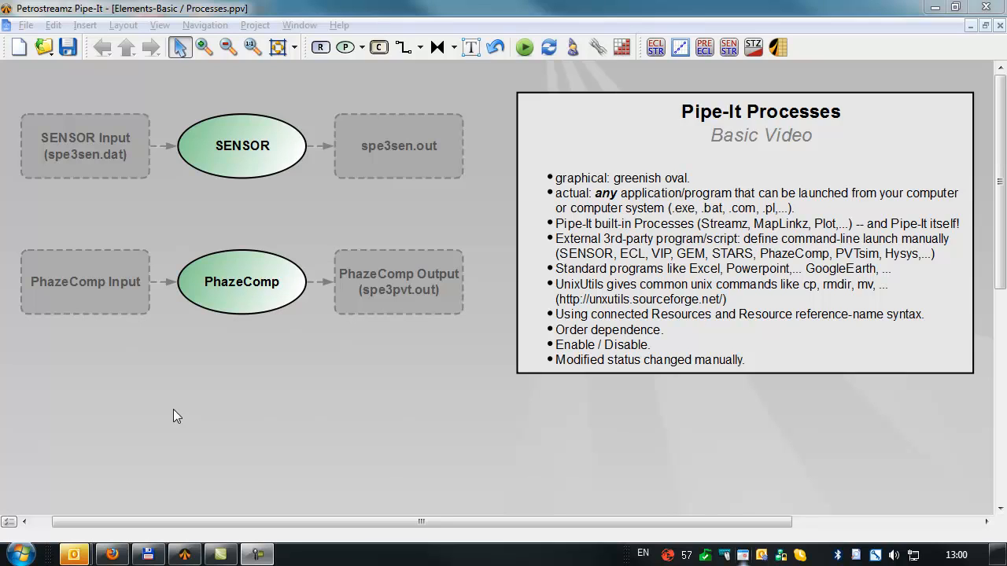
mouse_move(237, 176)
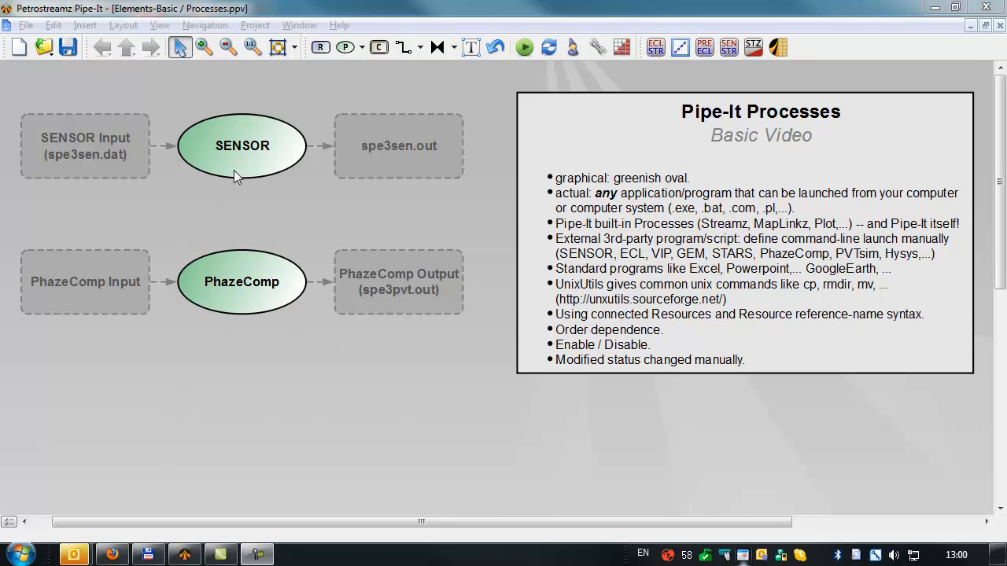
Select the SENSOR and PhazeComp processes, then clear the selection in the diagram
left_click(242, 282)
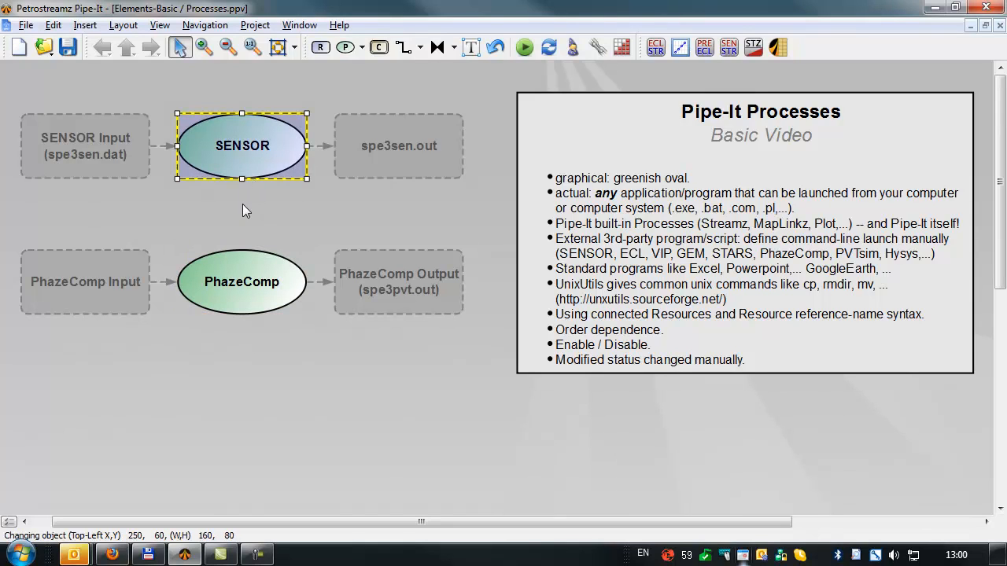
left_click(242, 282)
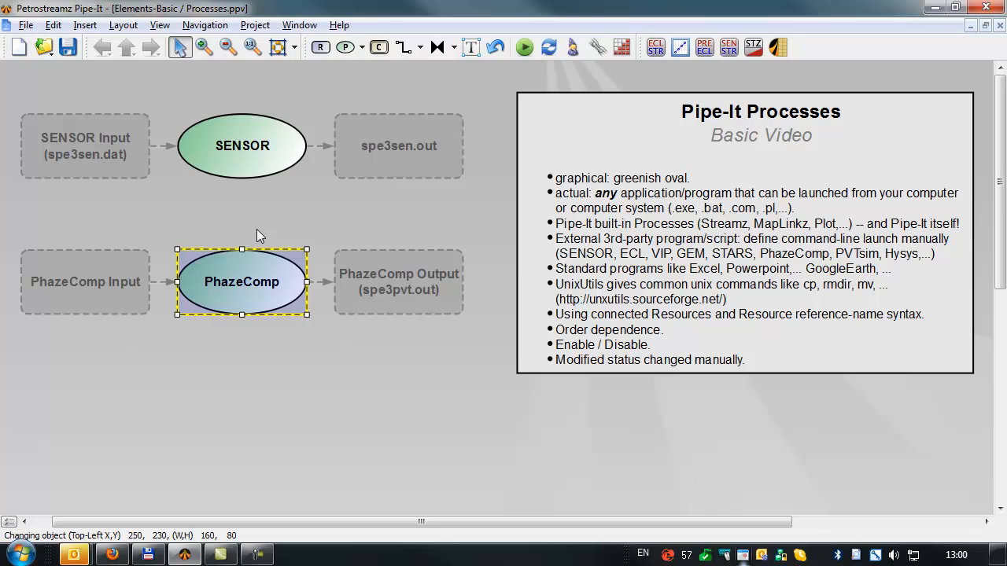
left_click(243, 217)
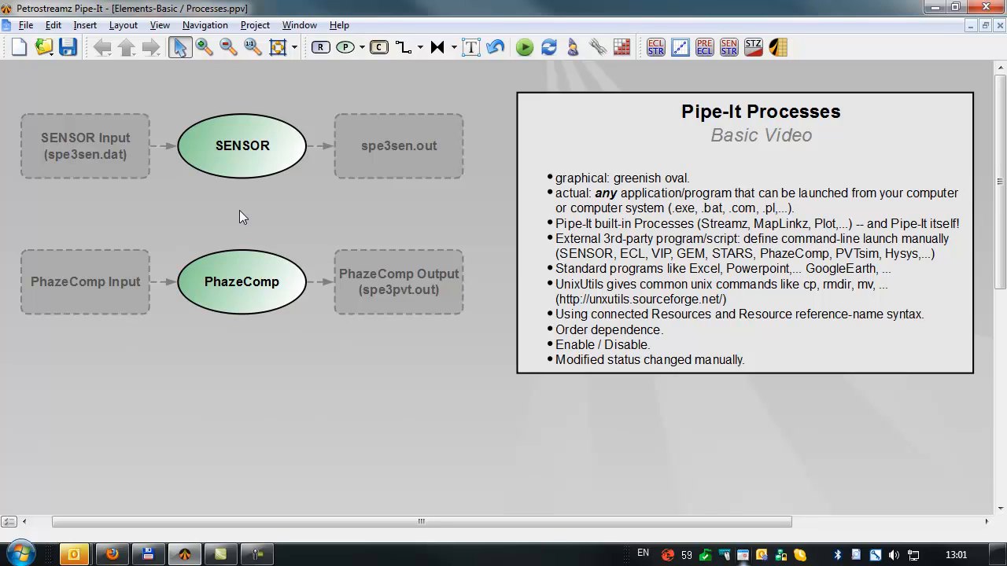
mouse_move(290, 410)
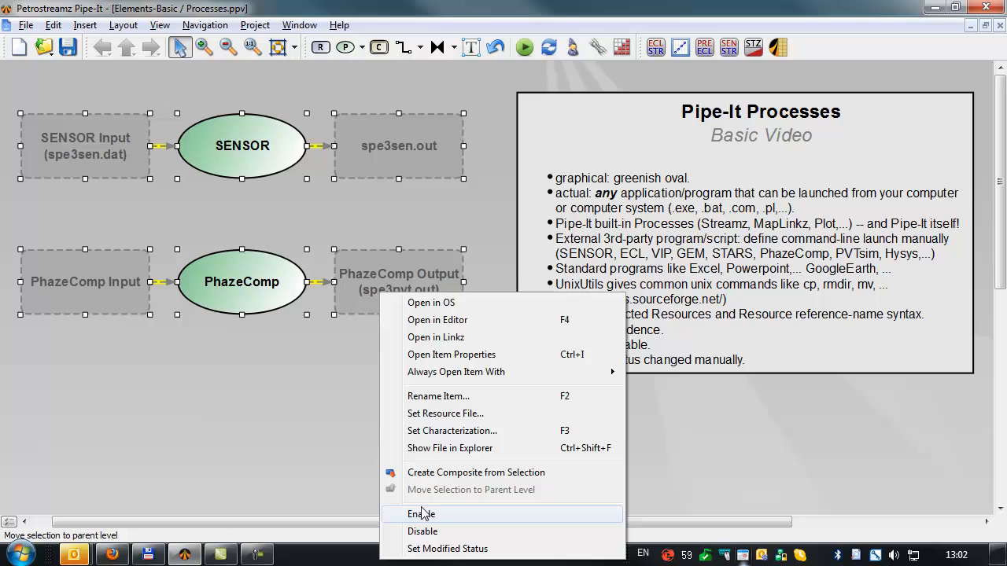
Enable all selected elements and mark the hard-coded file names in the SENSOR script
left_click(422, 513)
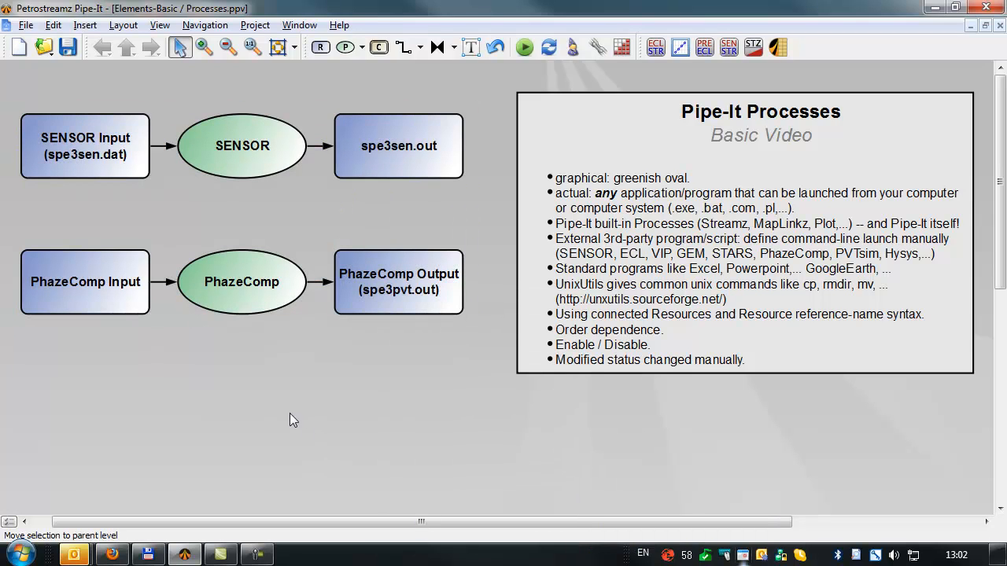
mouse_move(262, 211)
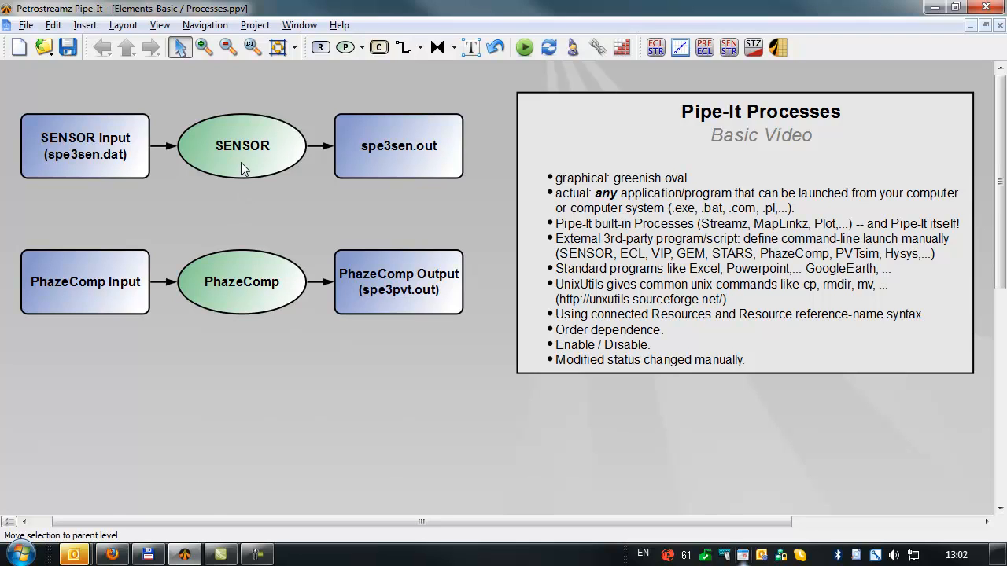
double_click(243, 145)
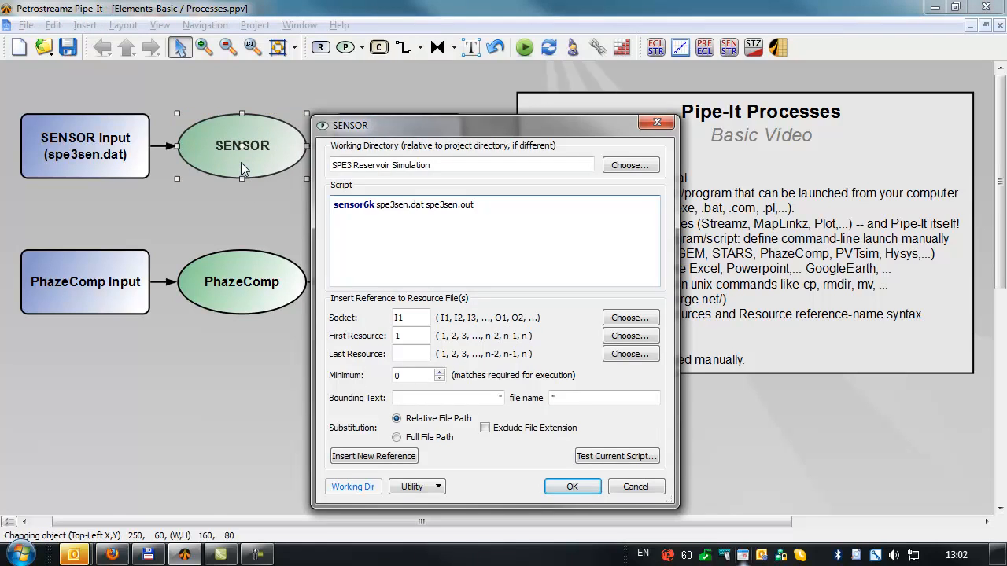
mouse_move(381, 236)
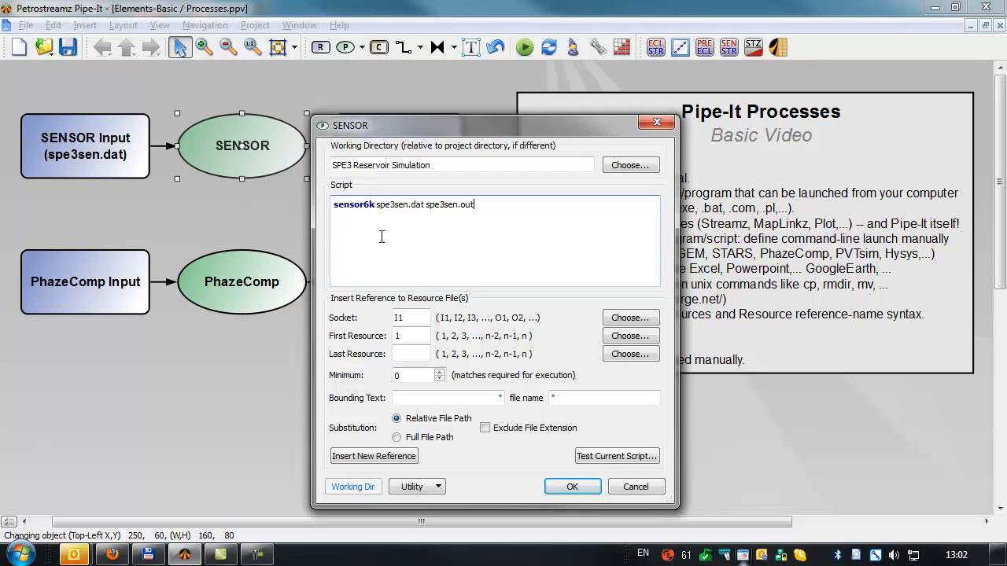
double_click(353, 204)
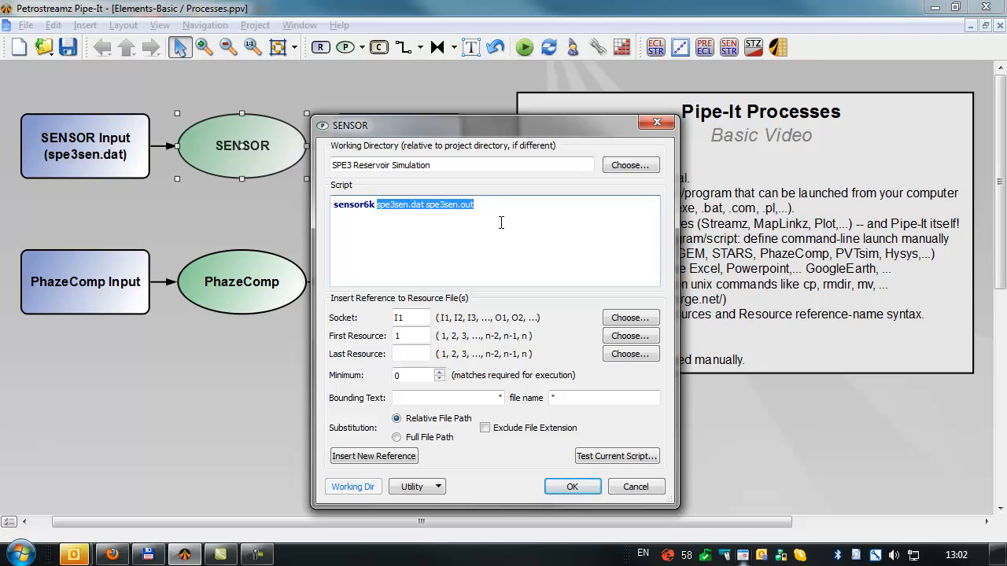
Delete the hard-coded file names so only sensortik remains in the script
key("Delete")
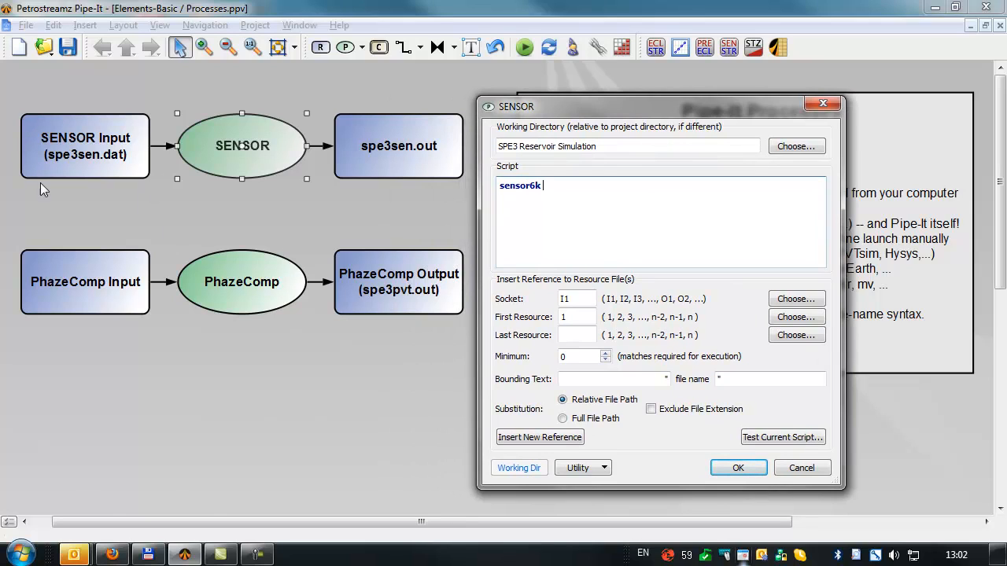
mouse_move(361, 117)
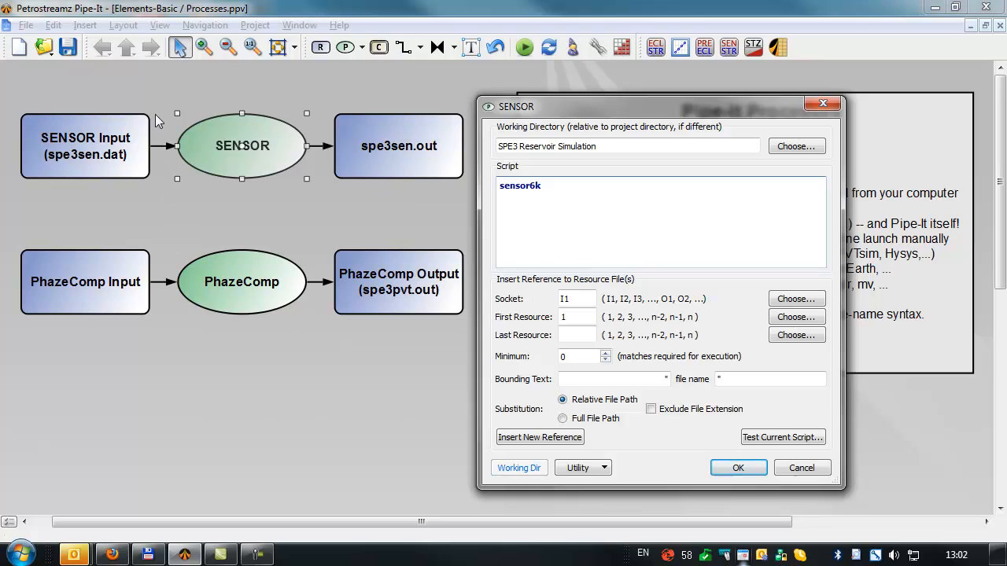
mouse_move(79, 177)
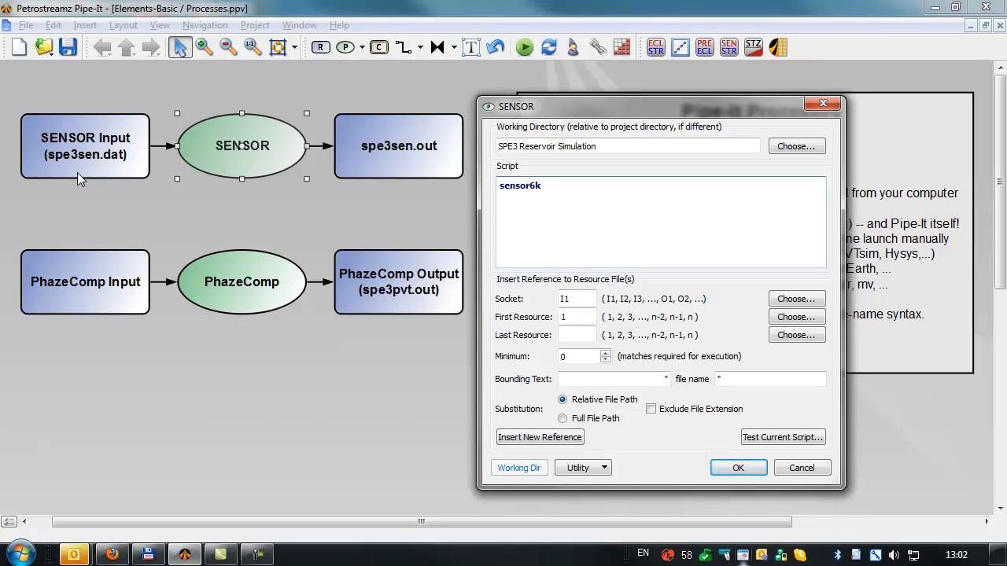
mouse_move(437, 245)
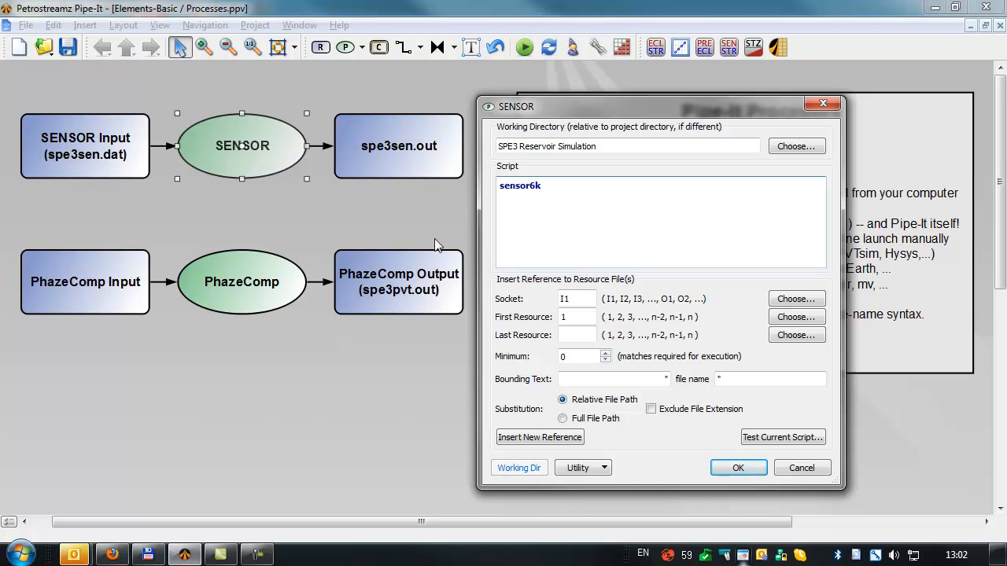
mouse_move(573, 189)
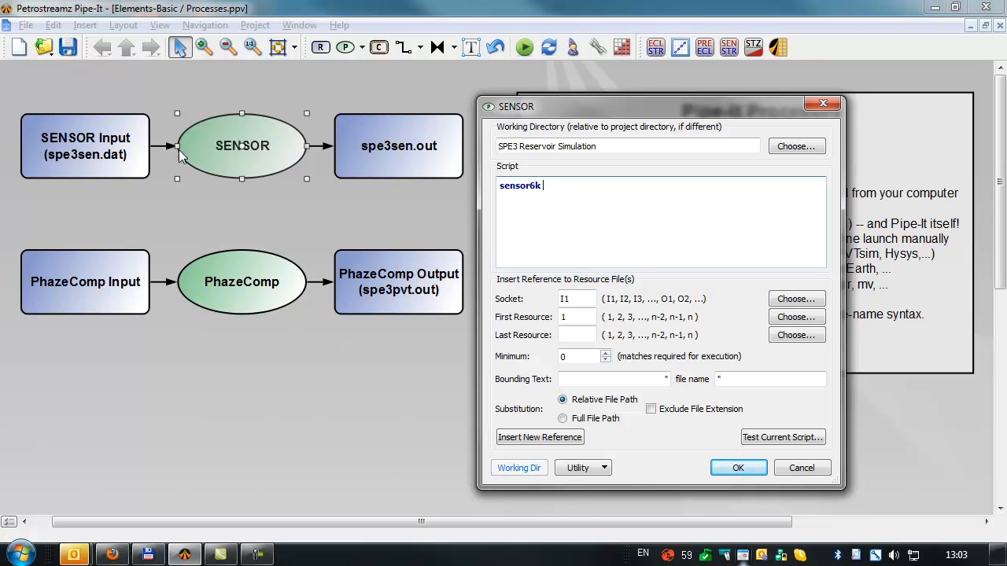
mouse_move(181, 154)
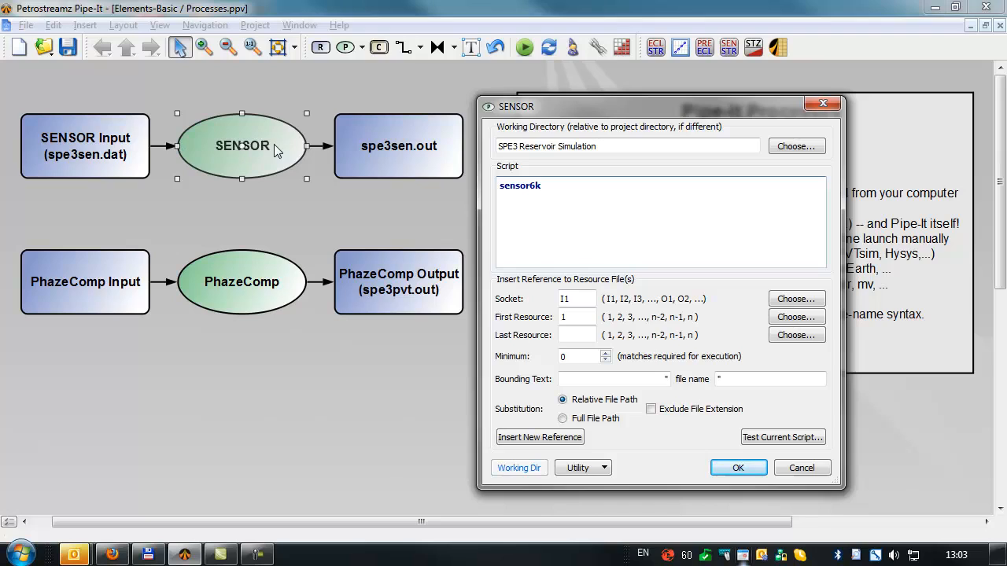
mouse_move(307, 156)
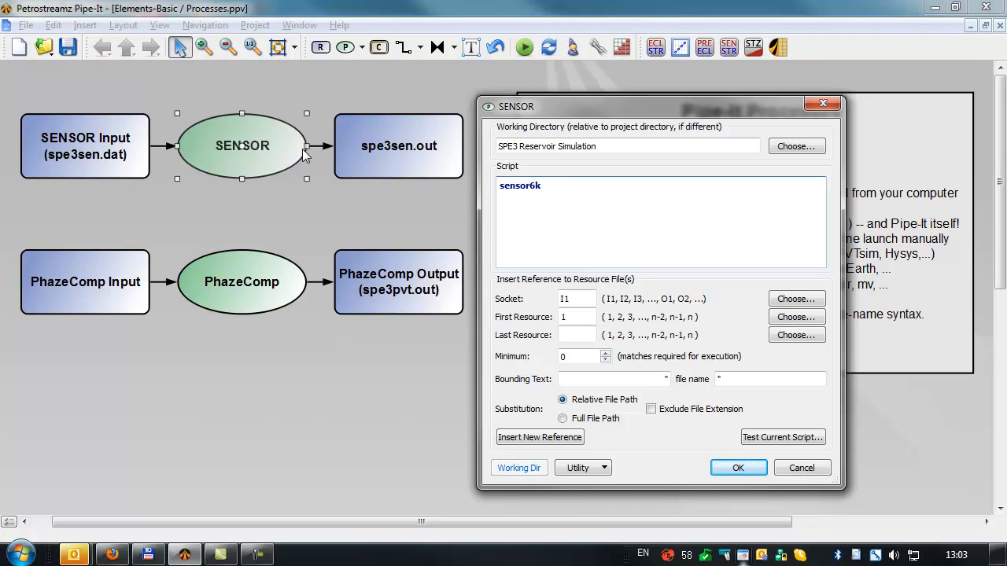
mouse_move(309, 156)
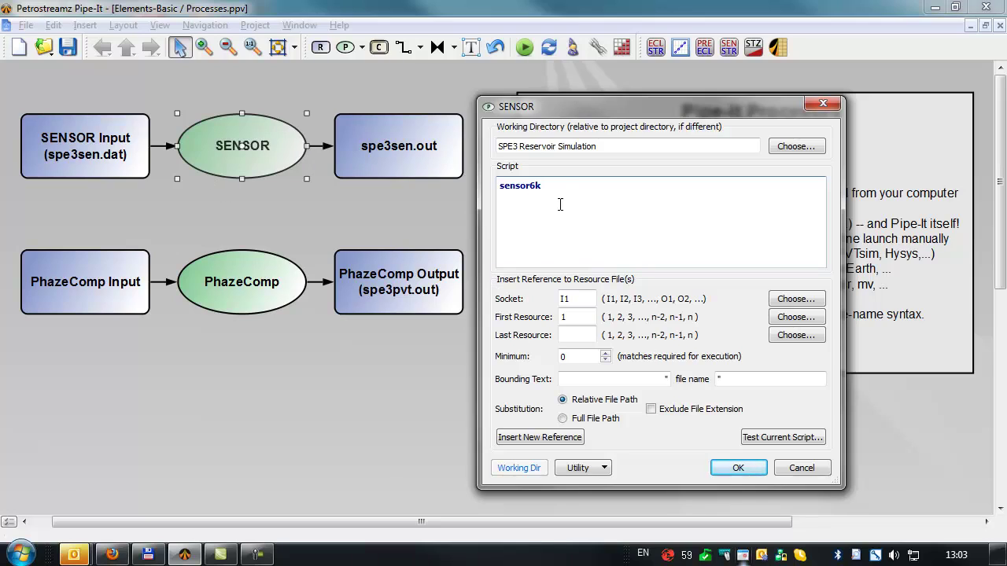
mouse_move(561, 203)
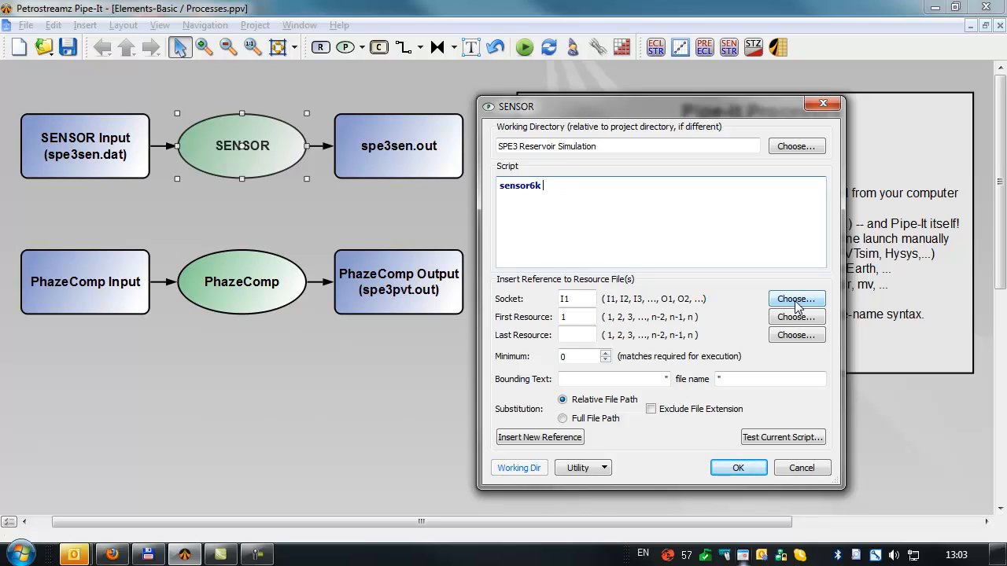
Insert resource reference 1 (the SENSOR input file) into the script after sensortik
left_click(796, 299)
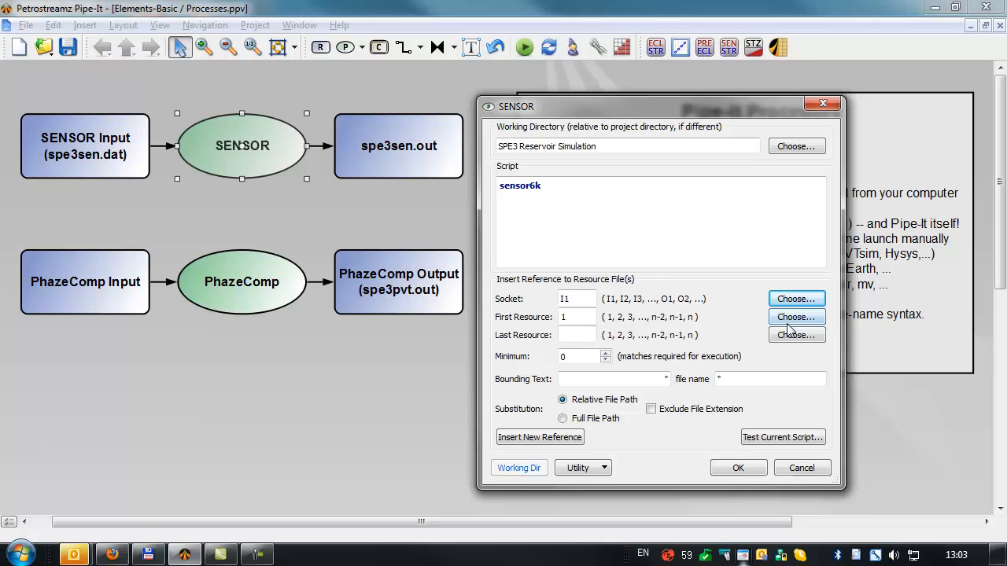
left_click(796, 316)
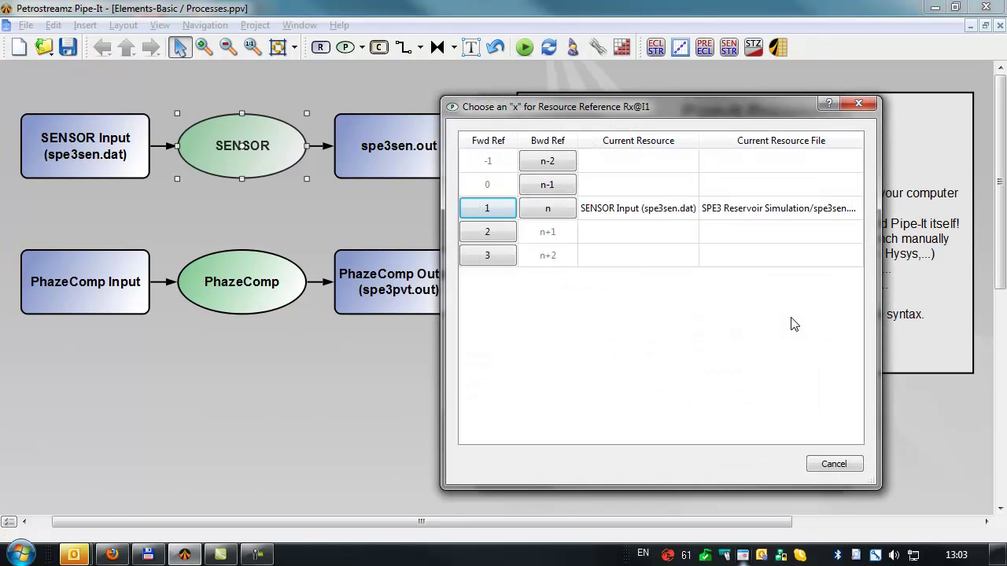
left_click(488, 208)
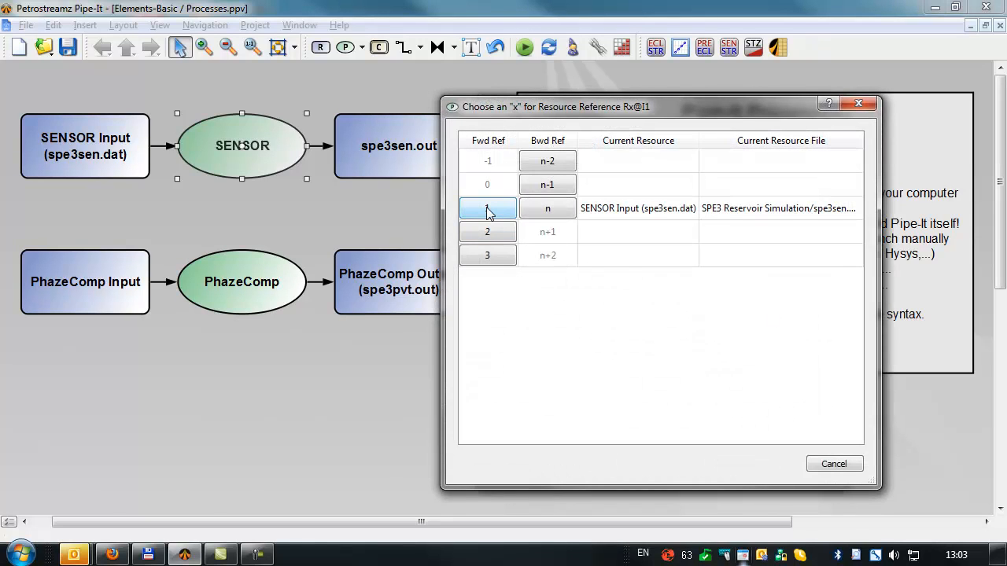
left_click(488, 208)
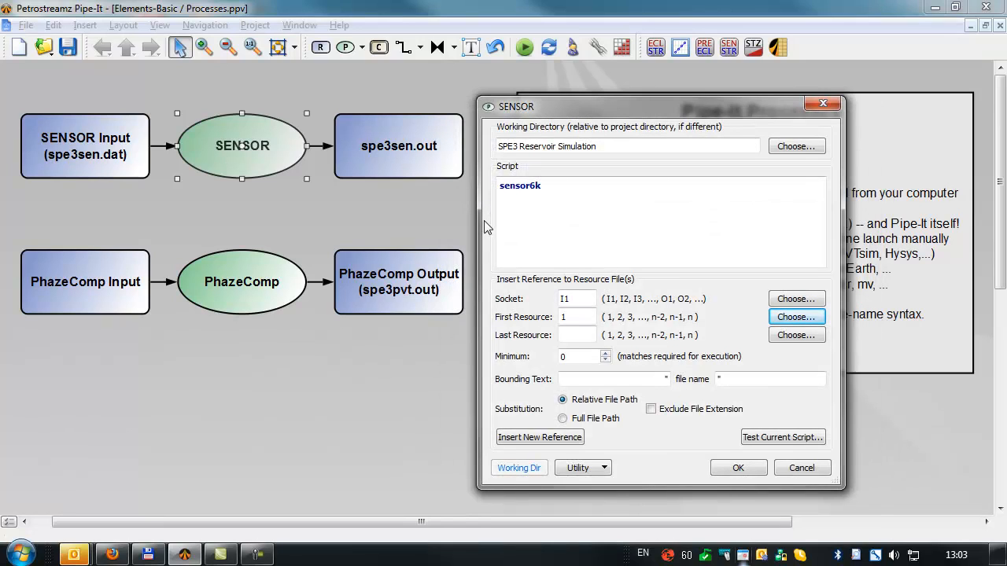
left_click(540, 437)
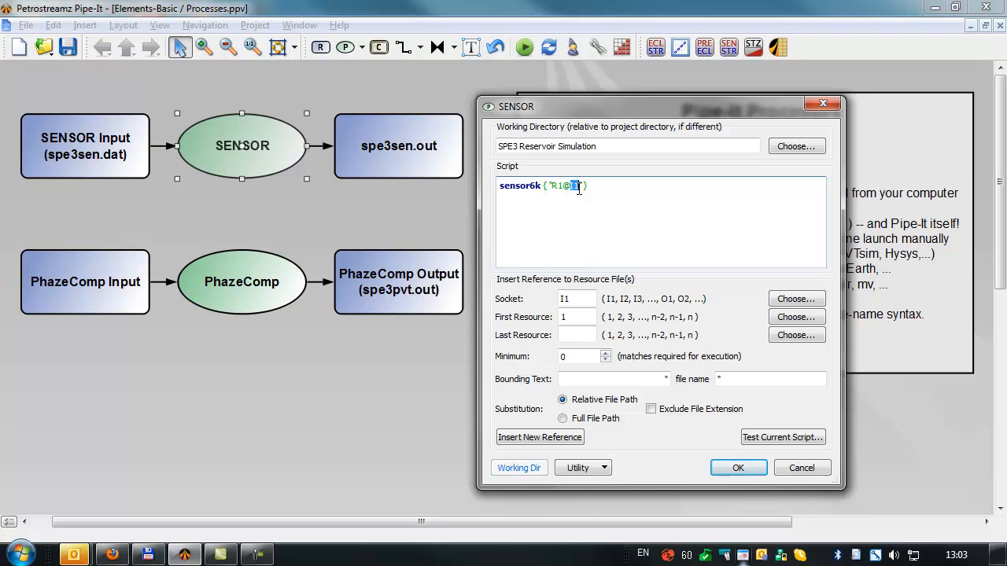
mouse_move(783, 437)
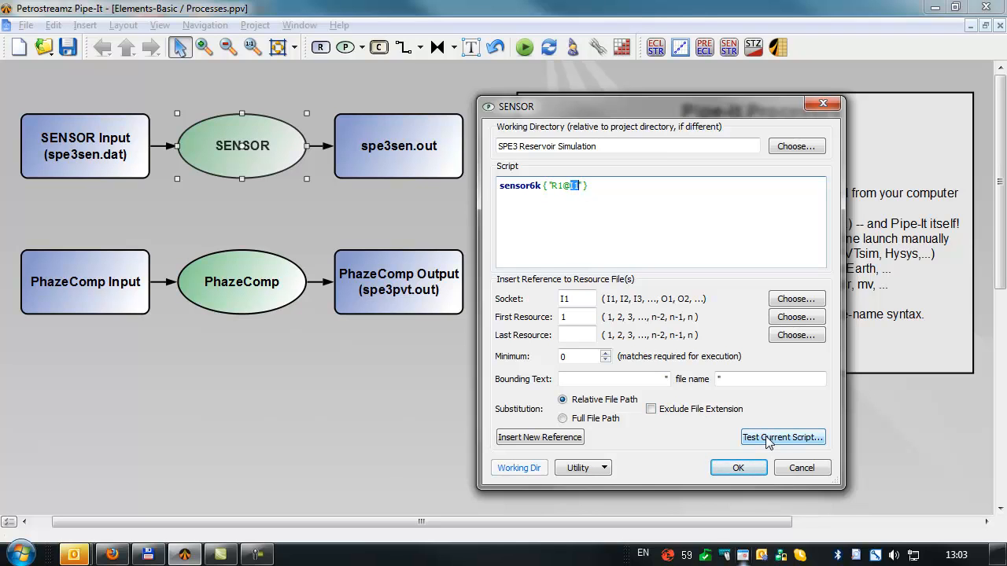
Test the script, confirming it translates to sensortik "spe3sen.dat"
left_click(783, 437)
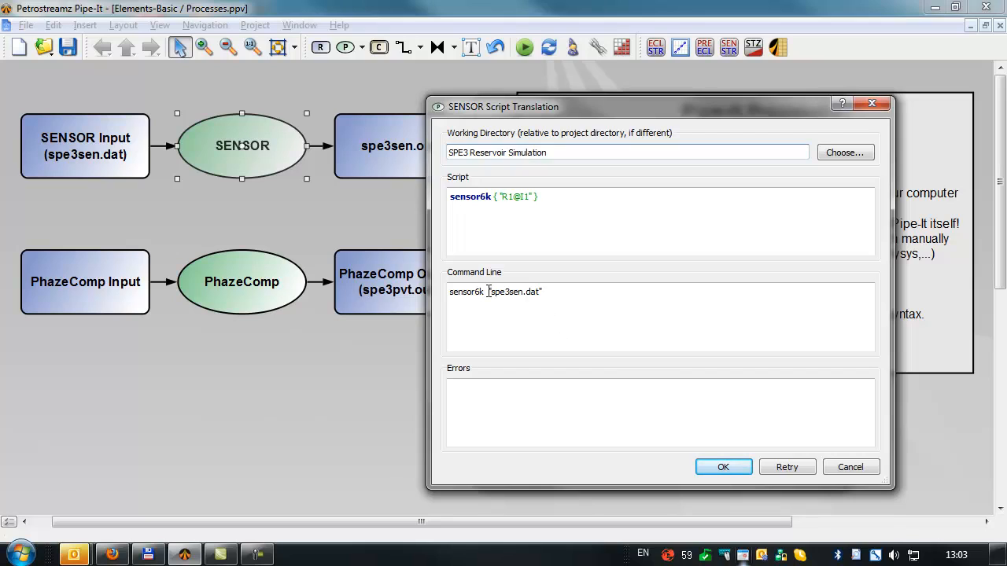
double_click(514, 291)
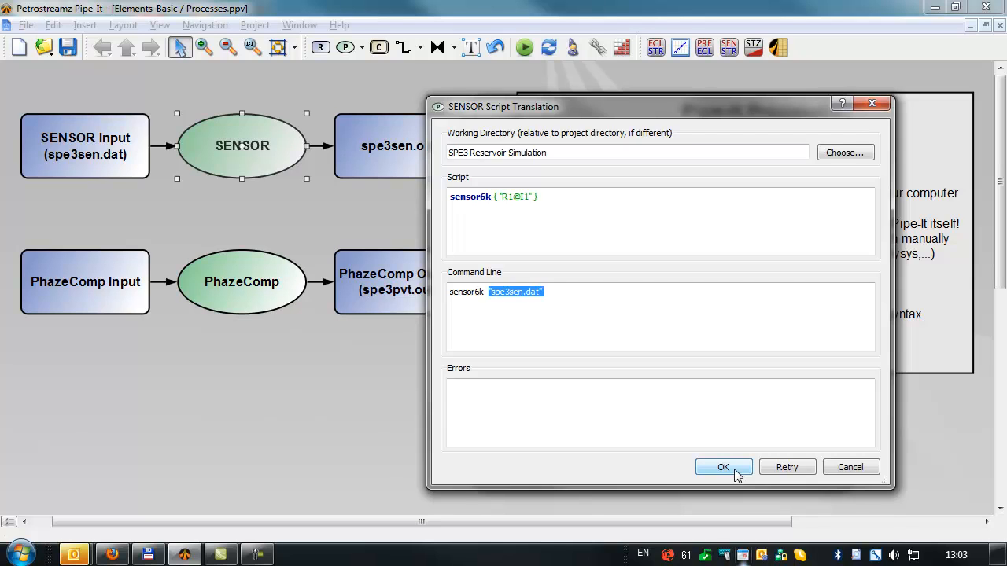
left_click(724, 468)
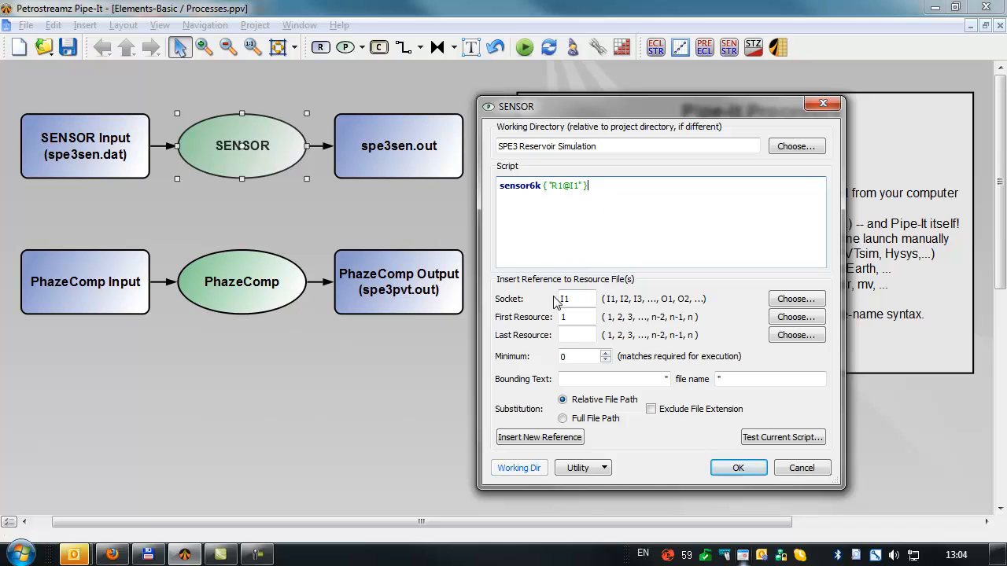
Insert the O1 output reference and verify the translation sensortik "spe3sen.dat" "spe3sen.out"
left_click(797, 299)
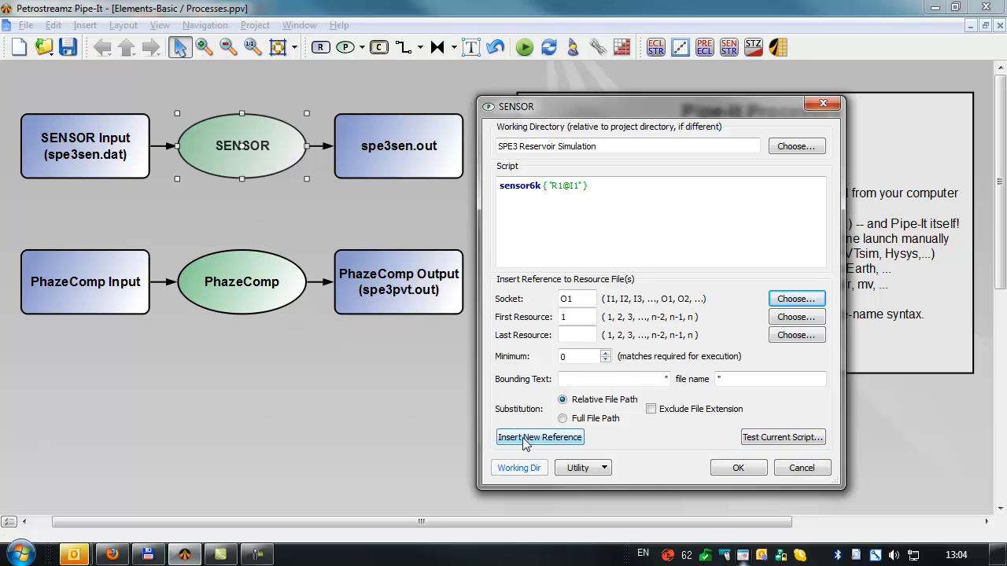
left_click(540, 437)
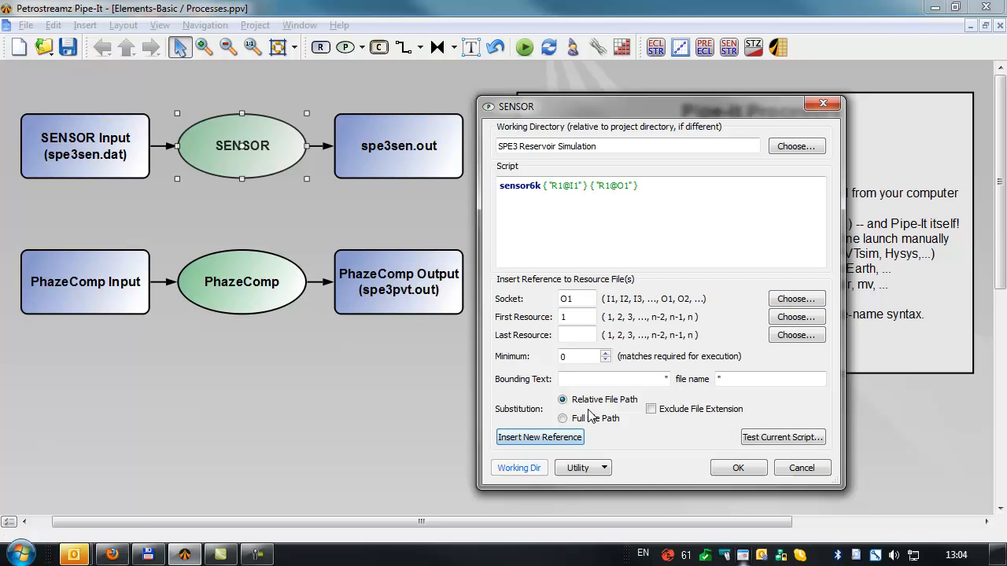
left_click(784, 438)
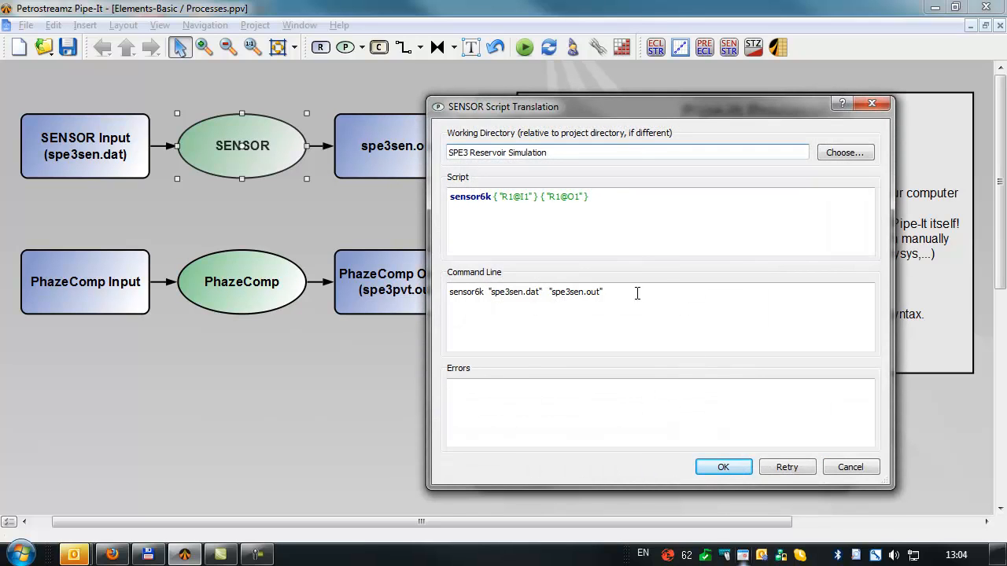
double_click(595, 292)
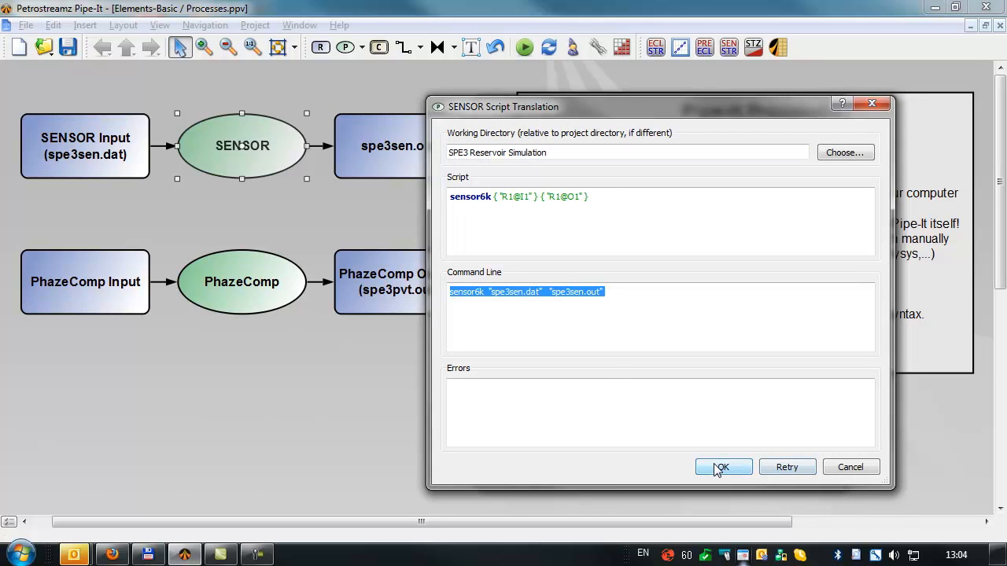
left_click(722, 466)
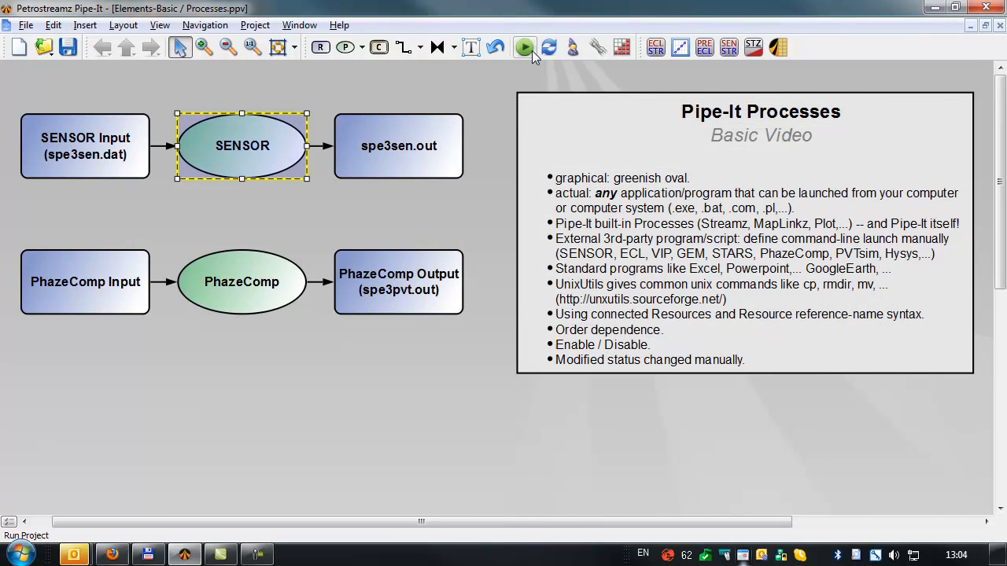
Run the whole project until SENSOR and PhazeComp complete
left_click(522, 47)
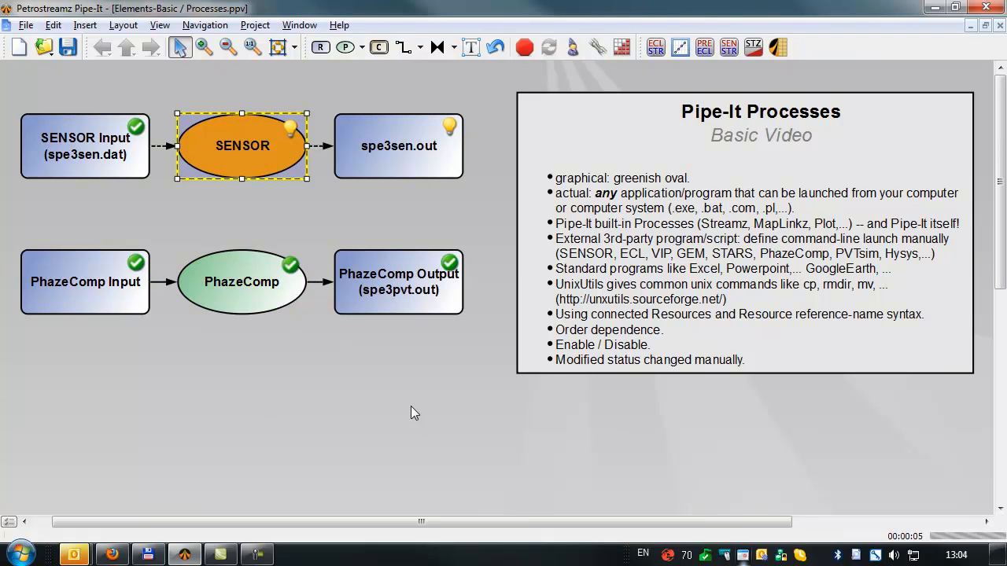
mouse_move(263, 343)
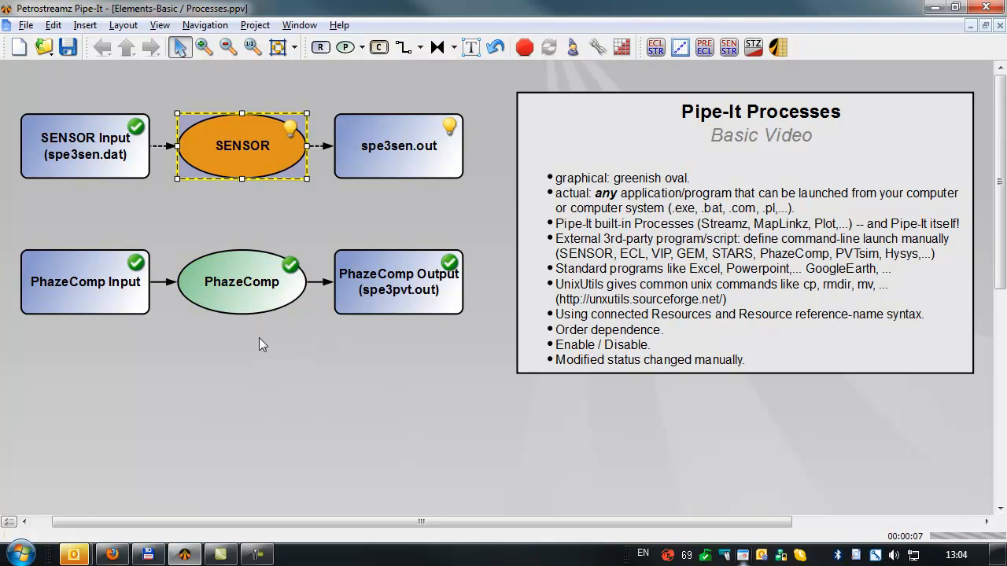
left_click(521, 47)
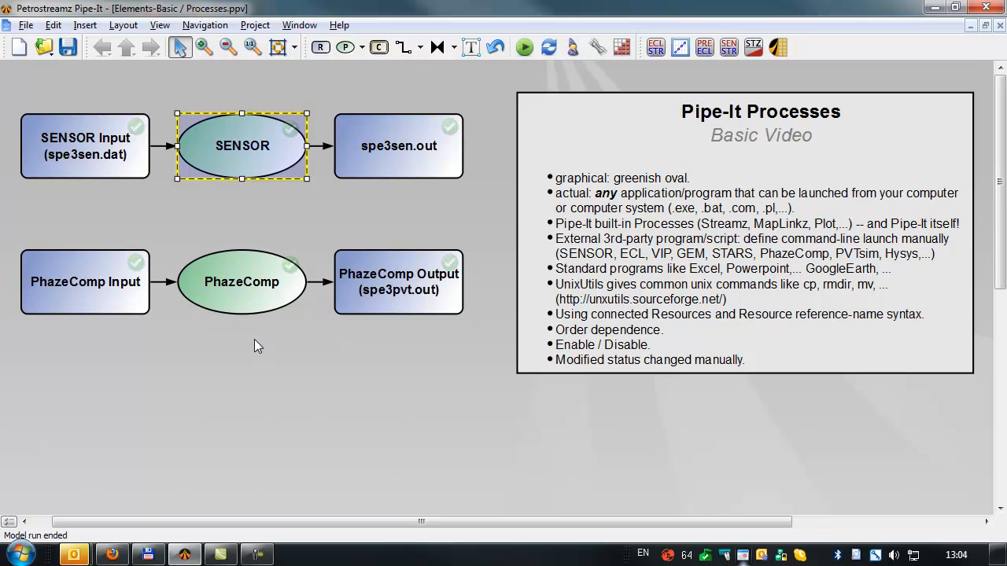
mouse_move(207, 75)
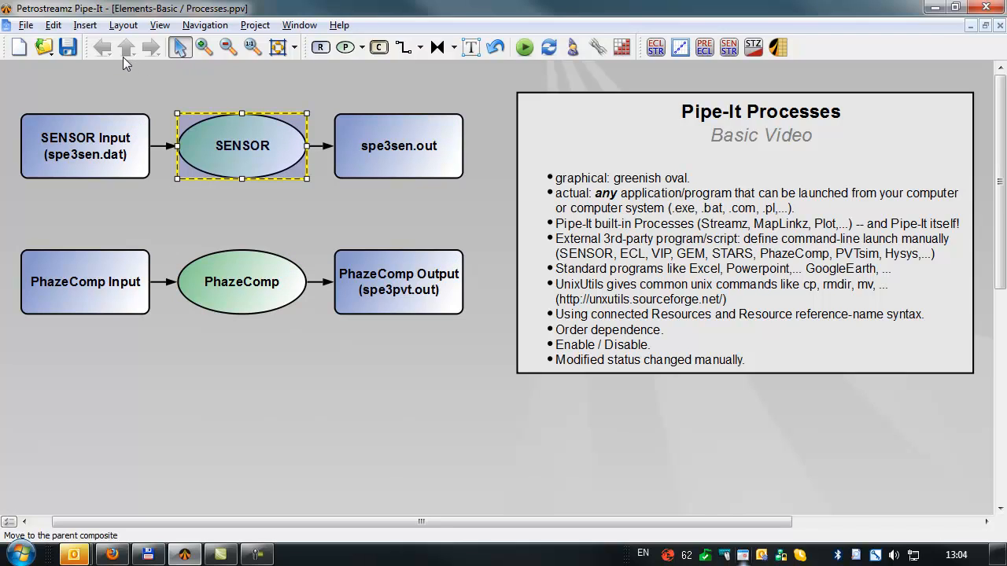
Show the run console and its Timeline with SENSOR 8.33 s and PhazeComp 4.39 s
left_click(160, 25)
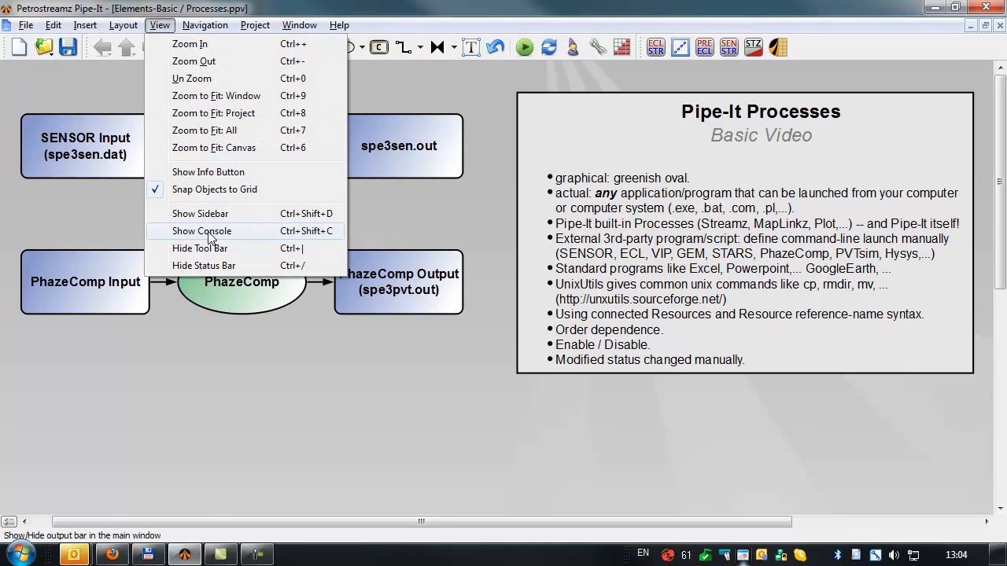
left_click(202, 230)
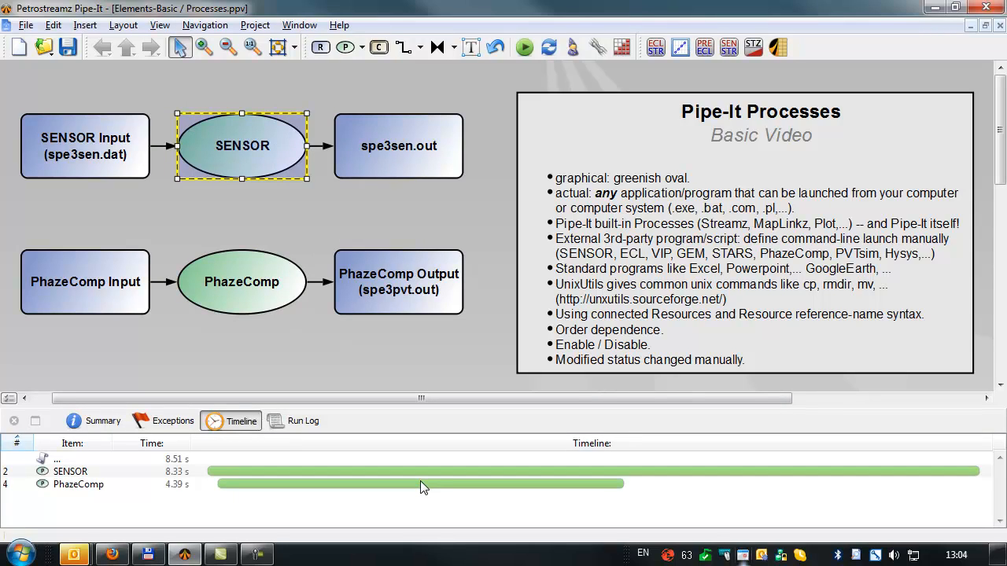
mouse_move(302, 354)
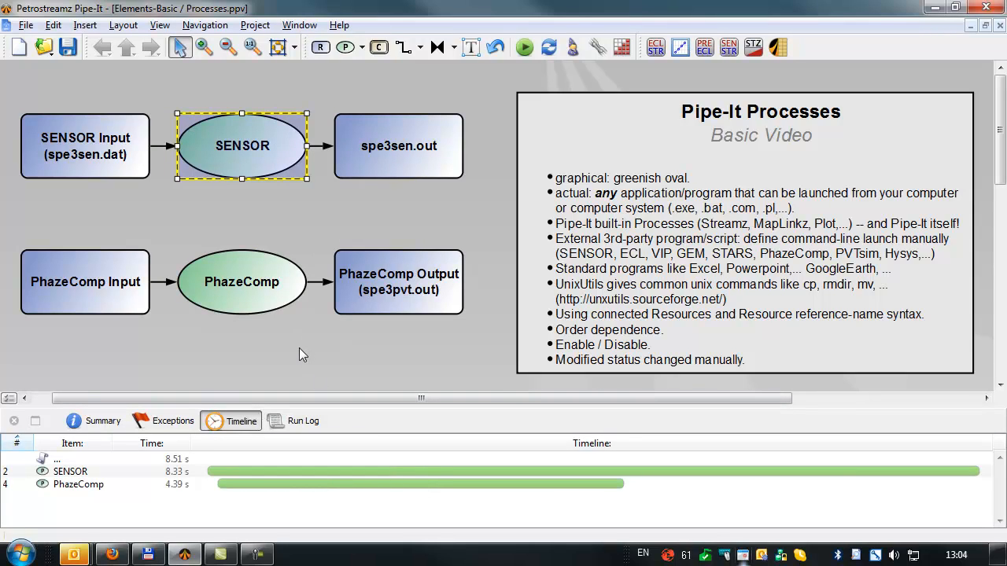
mouse_move(269, 214)
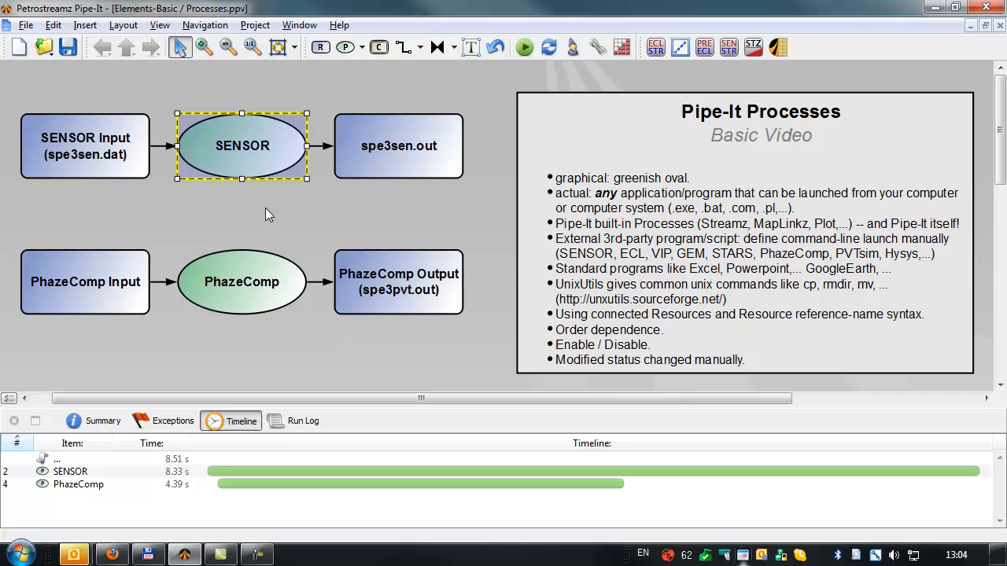
mouse_move(252, 261)
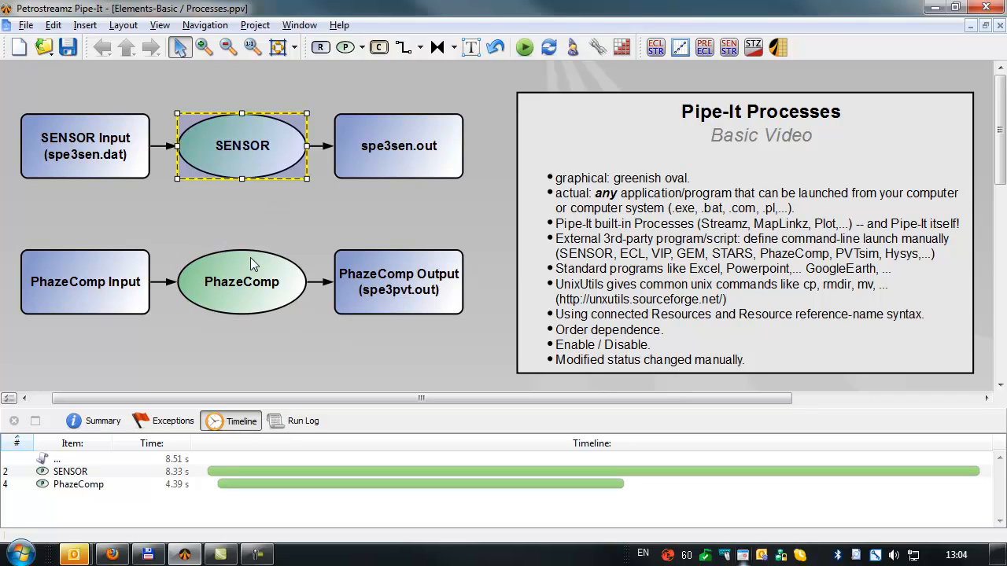
left_click(267, 214)
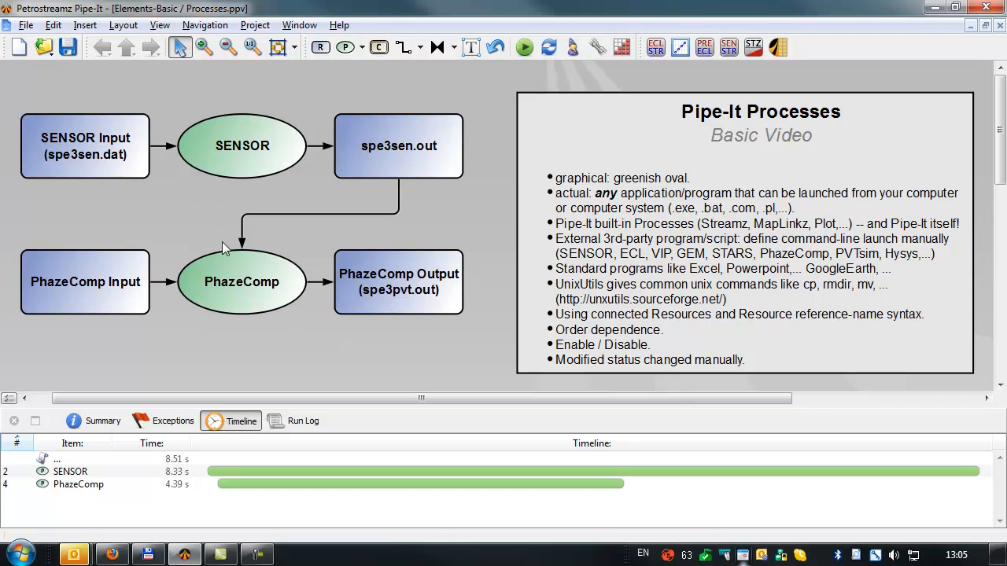
mouse_move(243, 288)
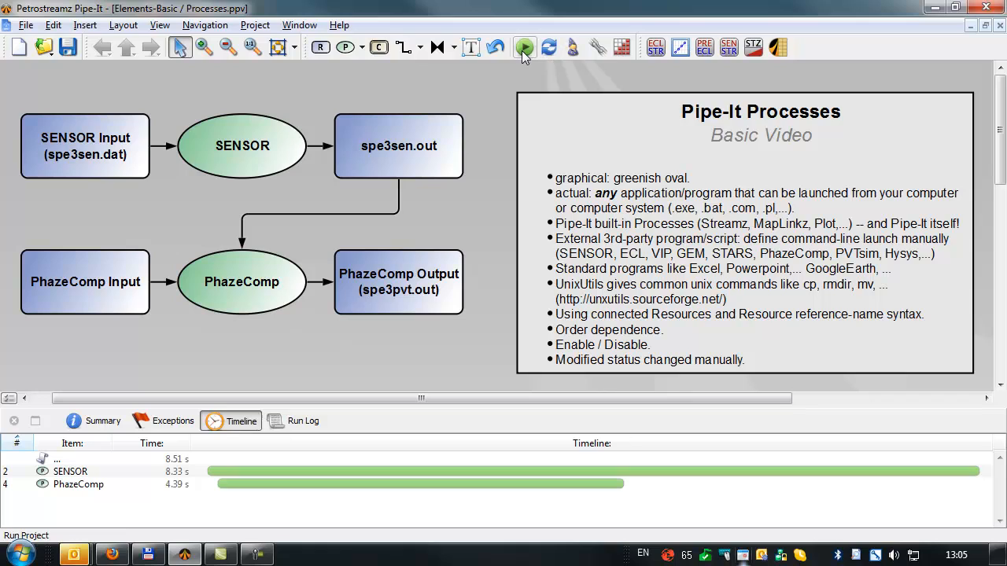
Rerun the project with spe3sen.out feeding PhazeComp, about a 12-second run
left_click(519, 47)
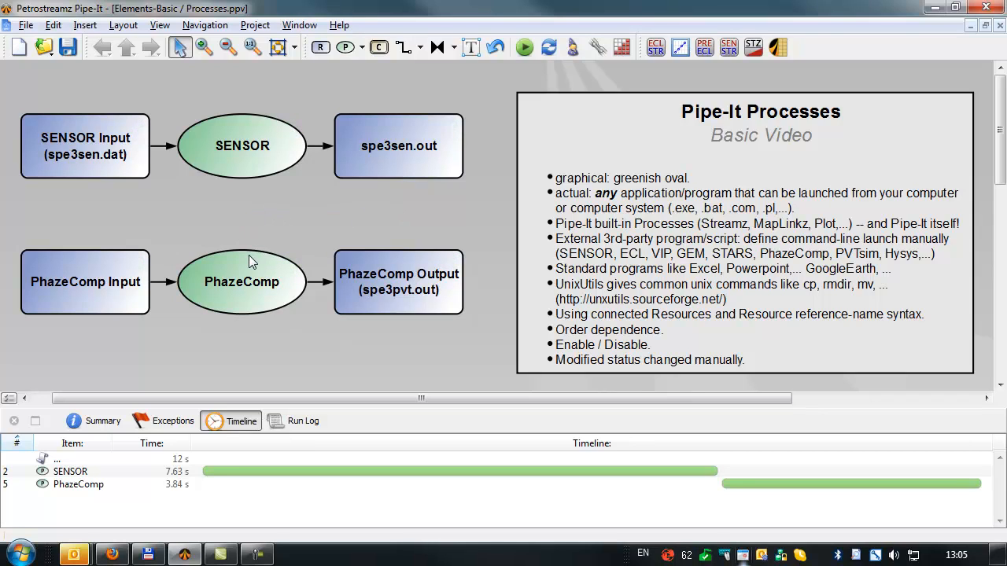
Remove the connector and run the project twice, comparing execution order in the timeline
left_click(398, 281)
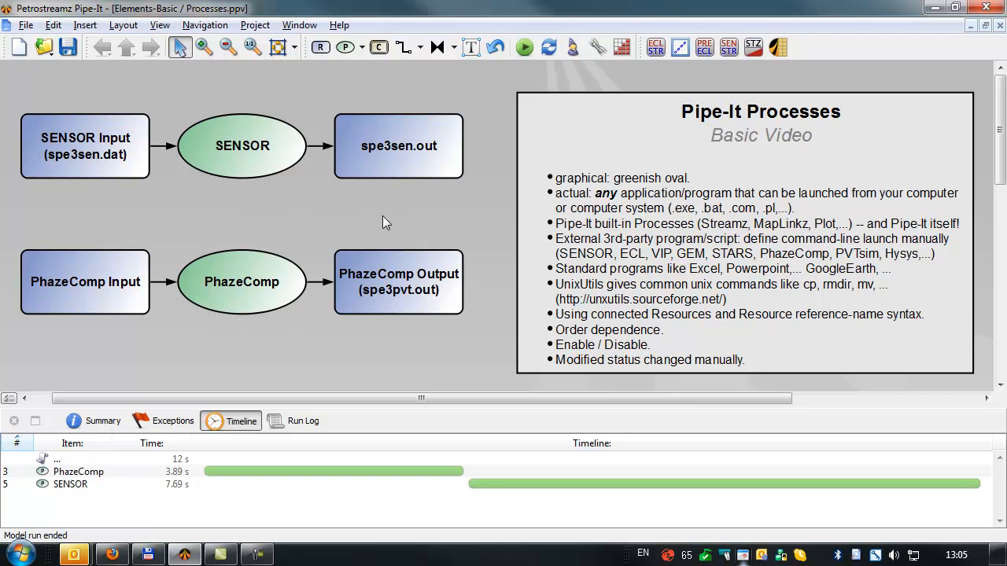
left_click(516, 47)
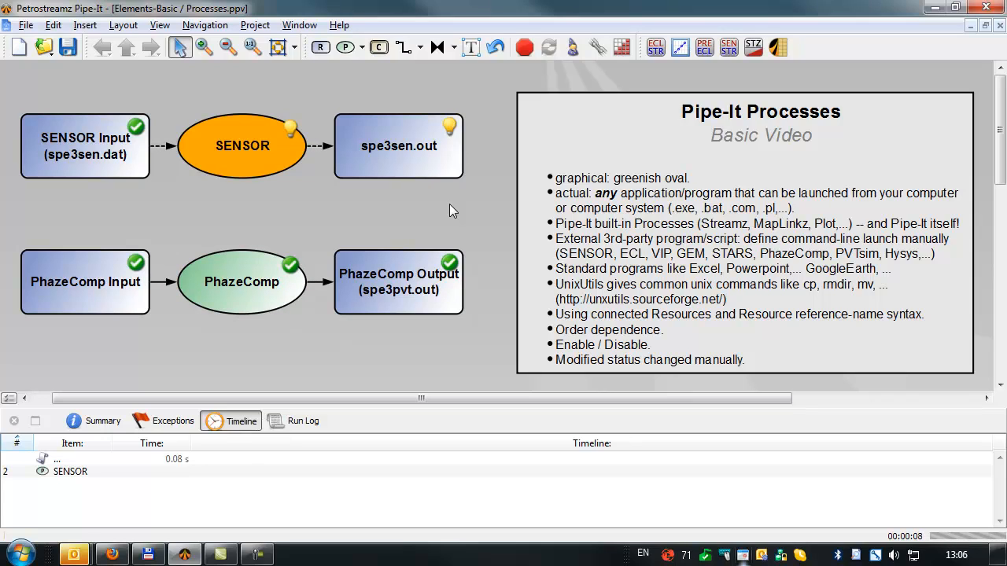
left_click(520, 47)
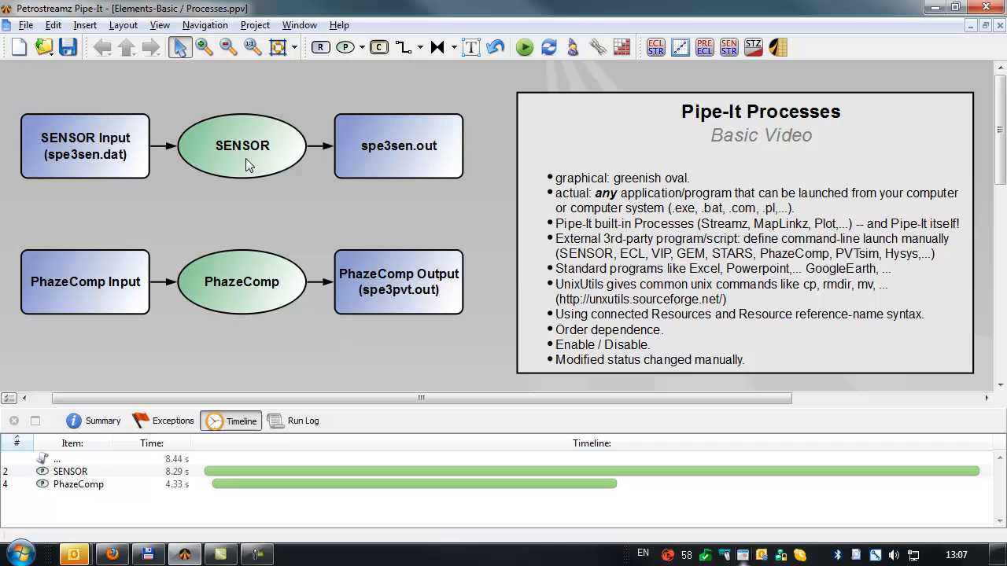
double_click(242, 145)
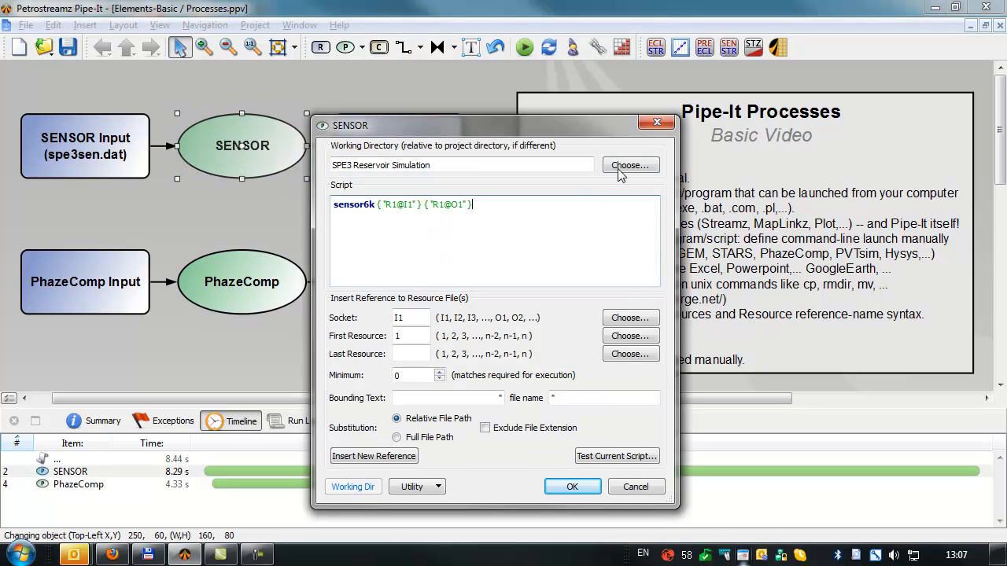
left_click(573, 488)
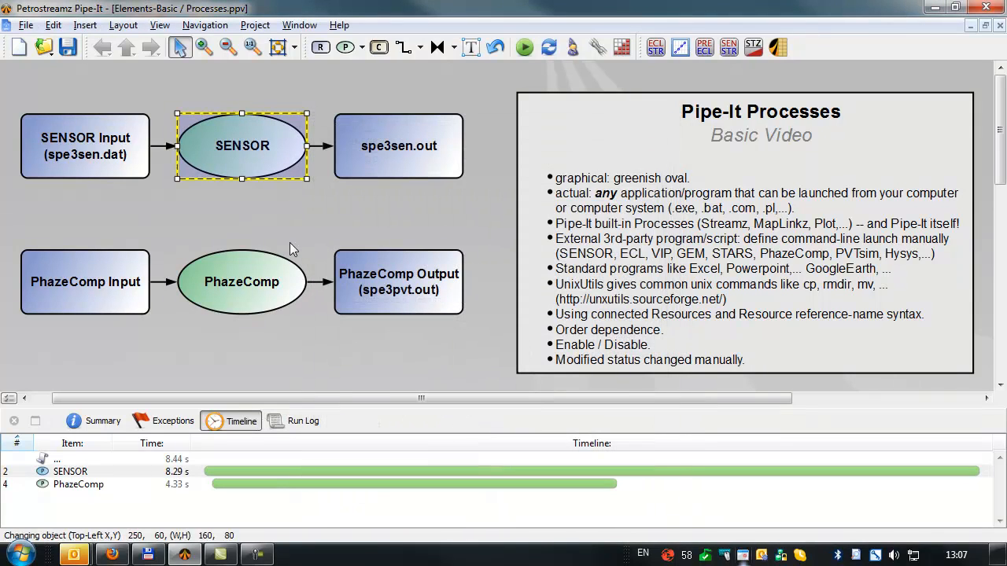
double_click(243, 282)
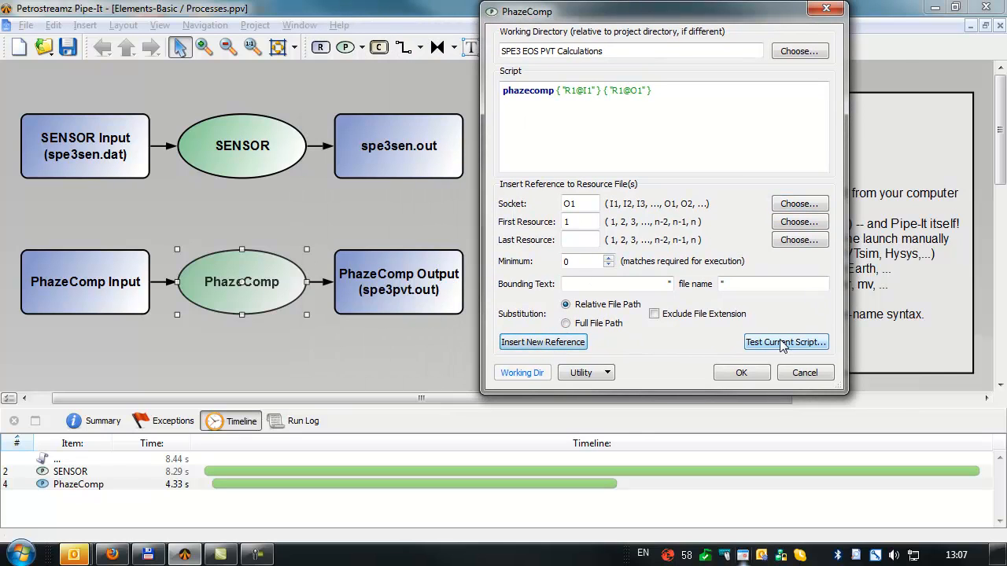
left_click(785, 343)
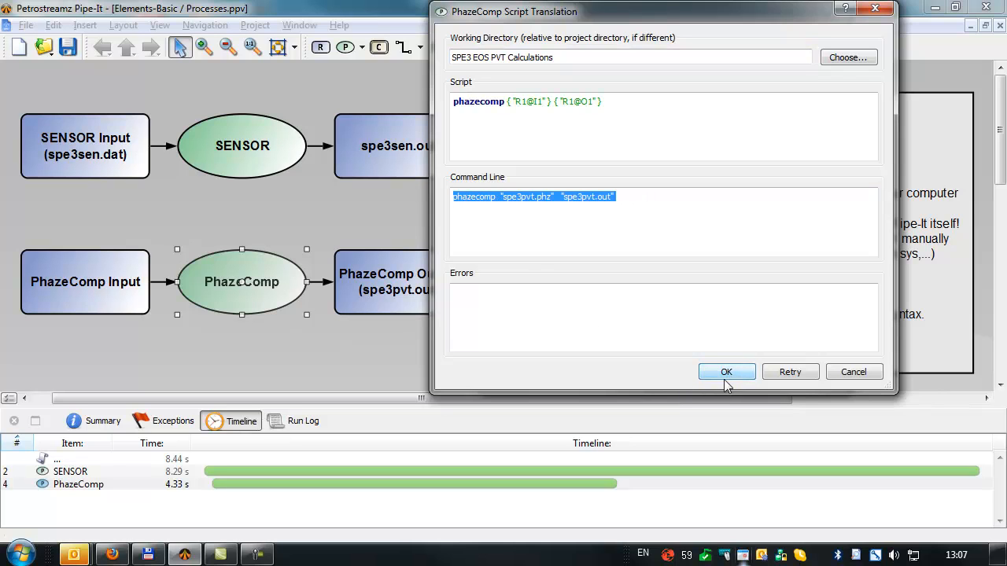
left_click(727, 371)
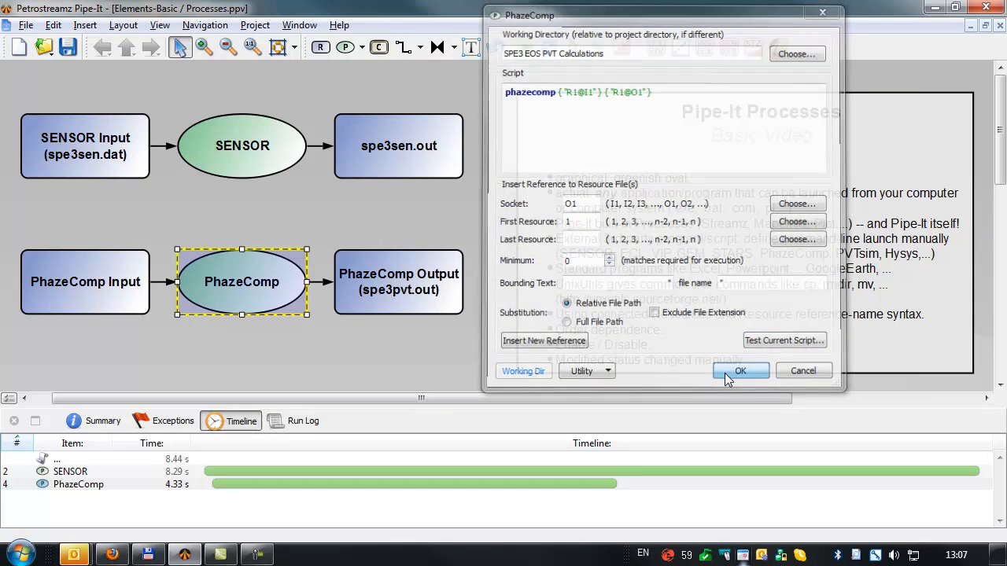
left_click(740, 372)
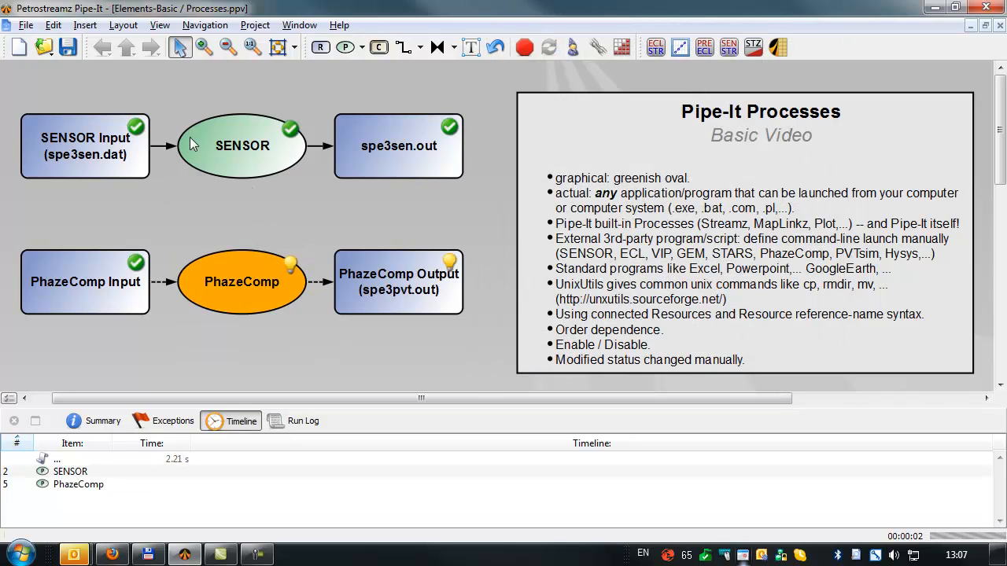
Rerun the project, then hide the run console
left_click(516, 47)
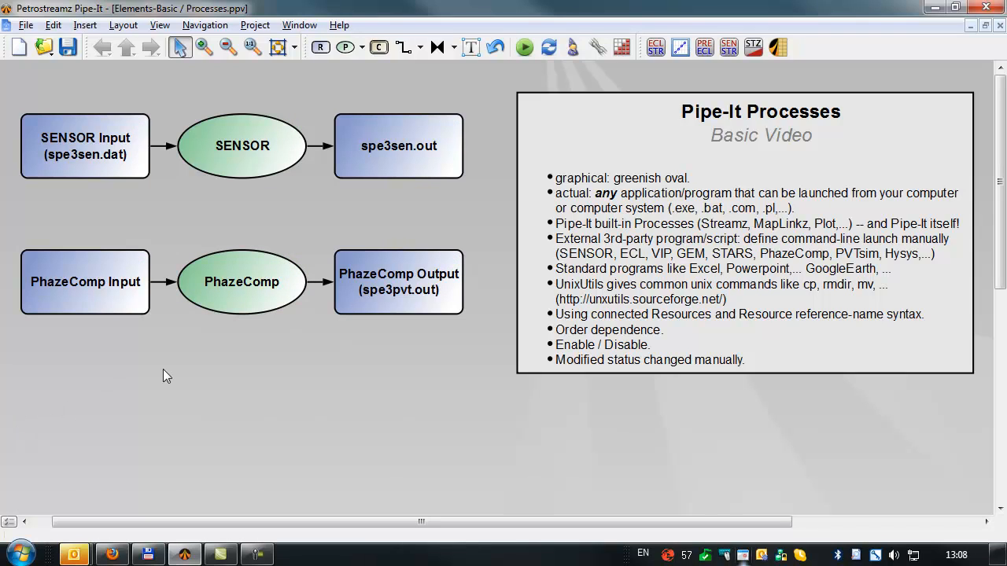
mouse_move(178, 400)
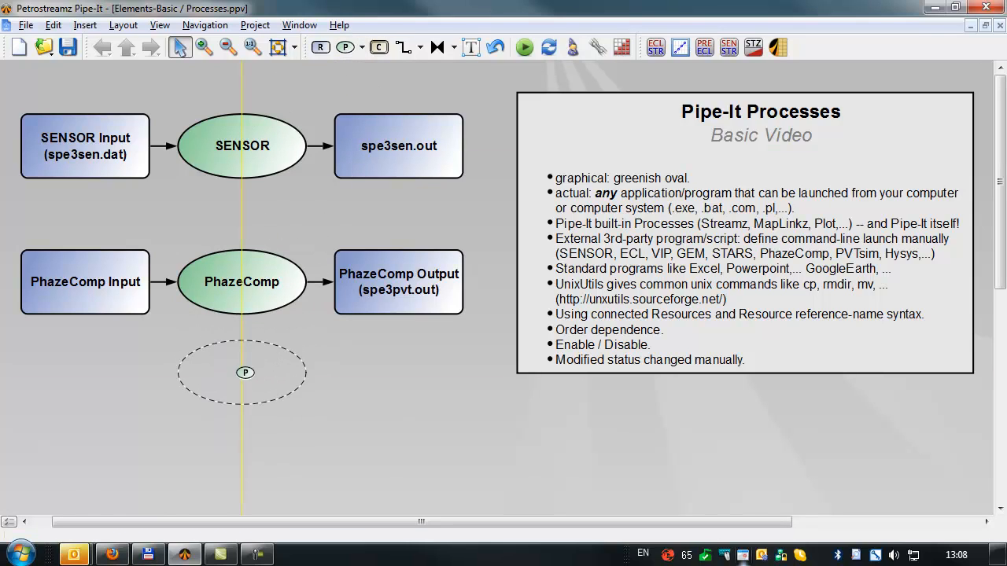
Place a new process below PhazeComp named 'Launch Empty Excel' and bring up its script settings
left_click(245, 373)
type("Lau")
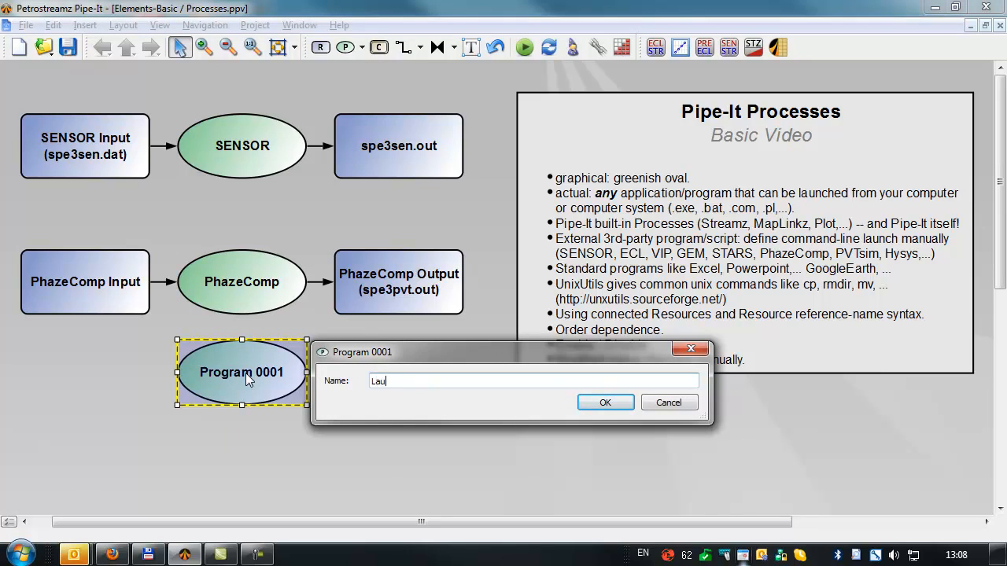
type("nch")
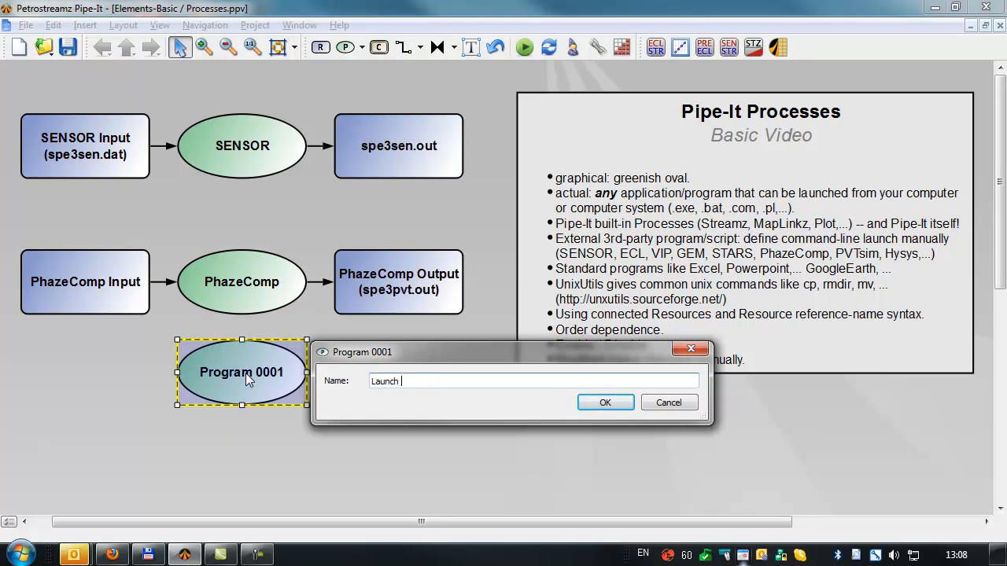
type("Empty Exc")
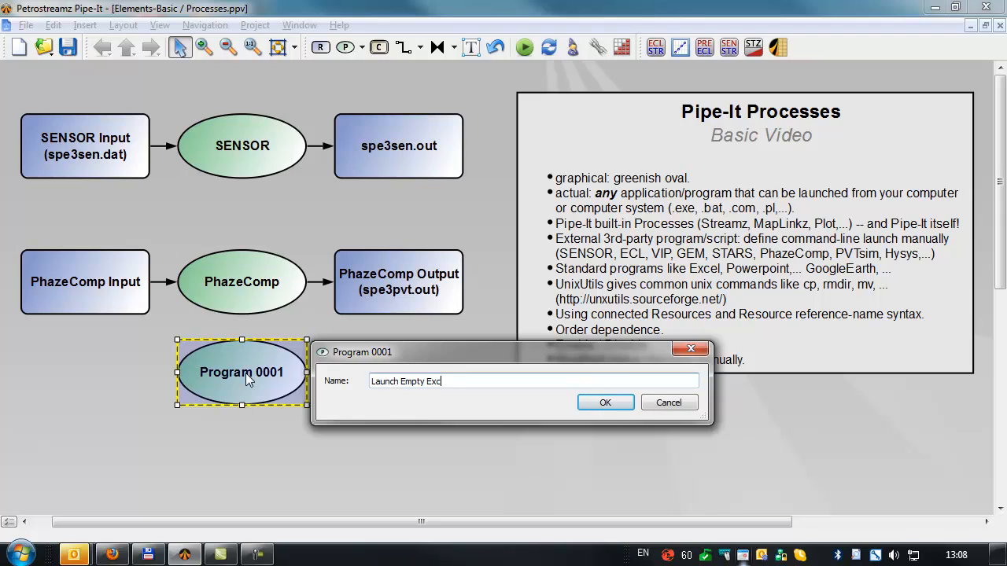
left_click(606, 403)
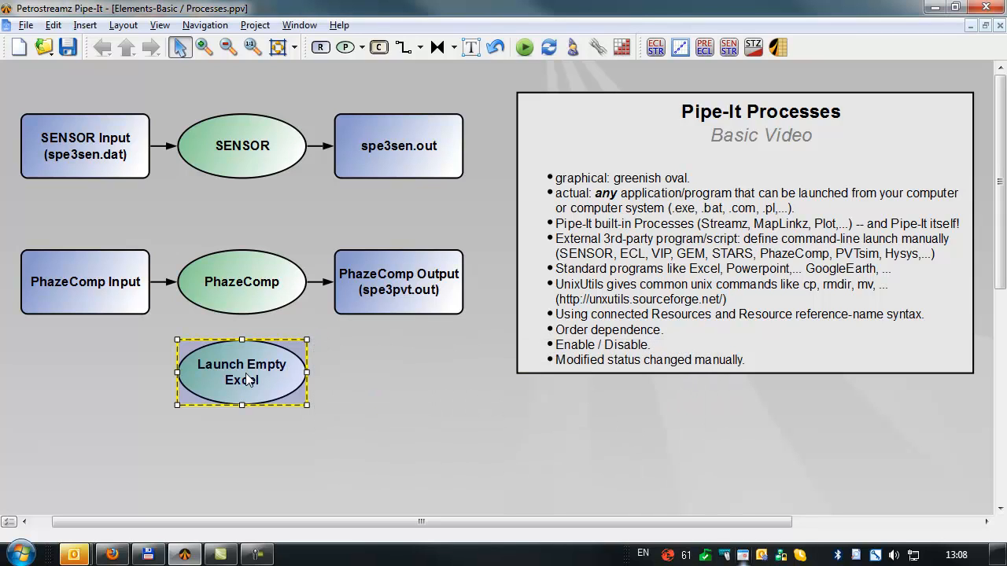
double_click(242, 371)
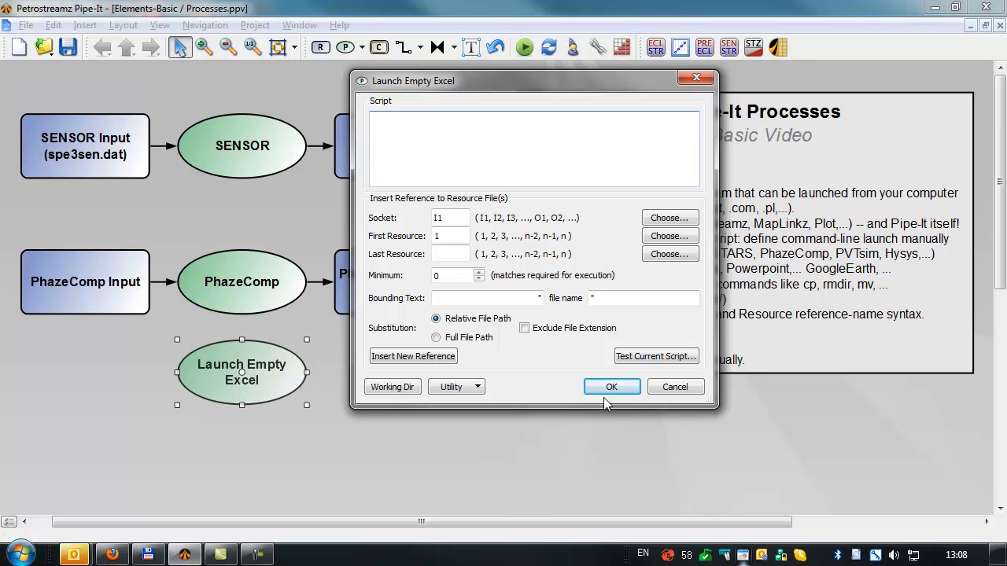
Leave the script dialog and browse into Program Files (x86)\Microsoft Office\Office14
left_click(610, 387)
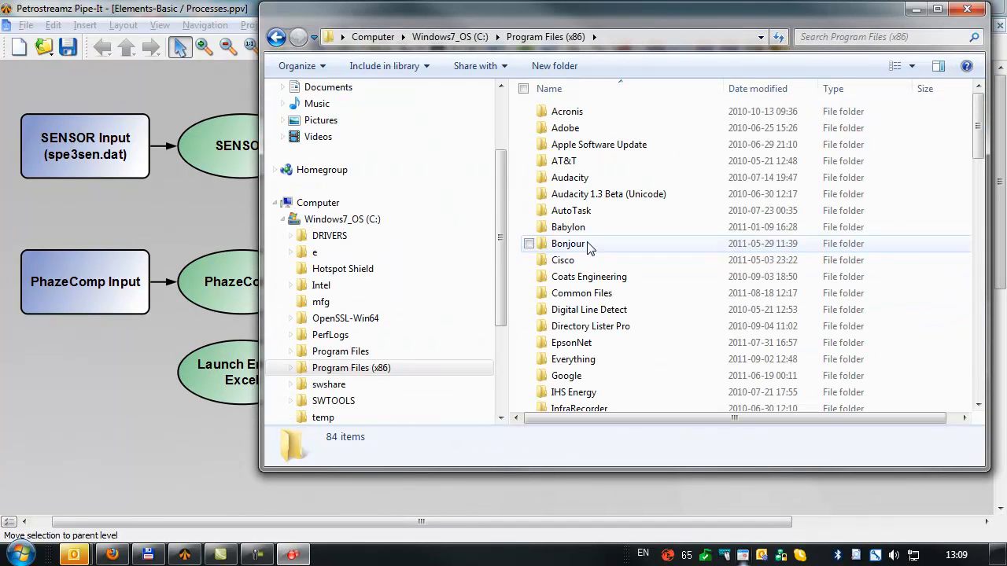
scroll("down", 3)
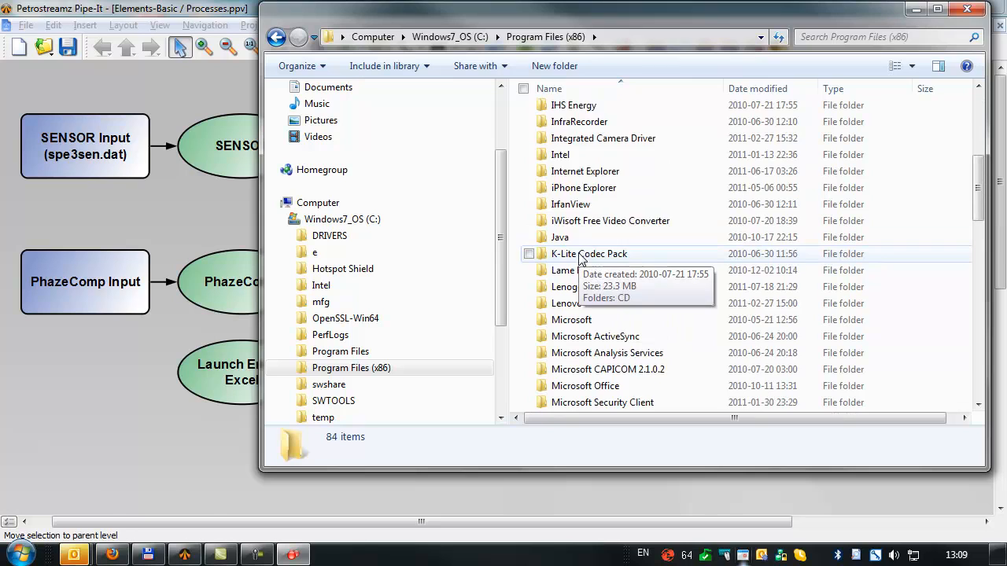
scroll("down", 3)
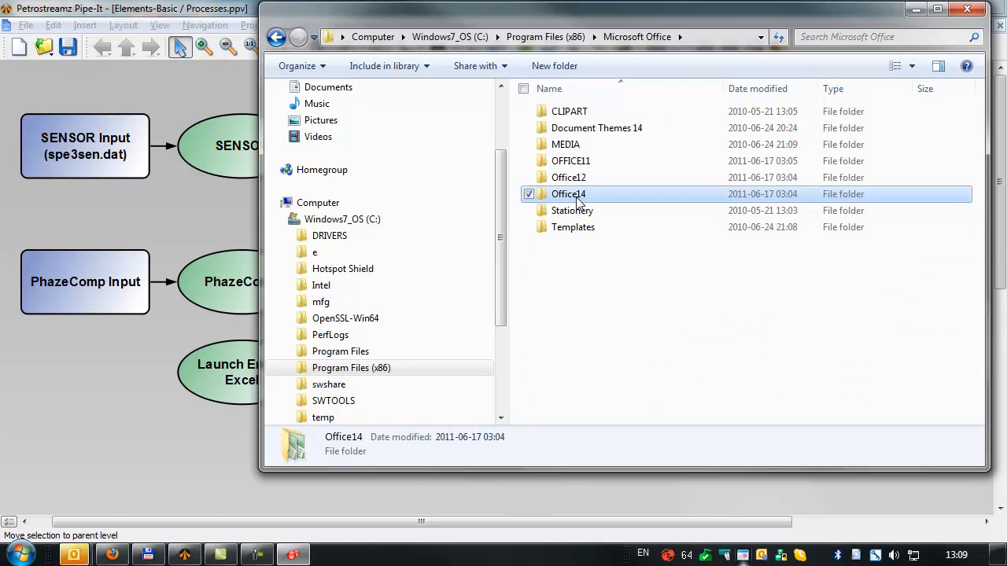
double_click(568, 193)
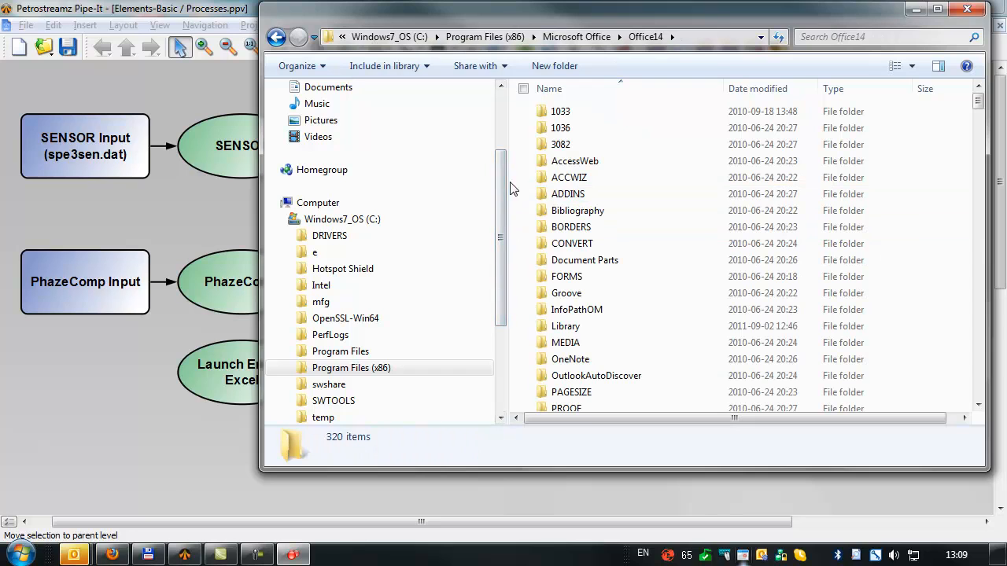
View the EXCEL application's Properties to read its full Location, then dismiss it
scroll("down", 3)
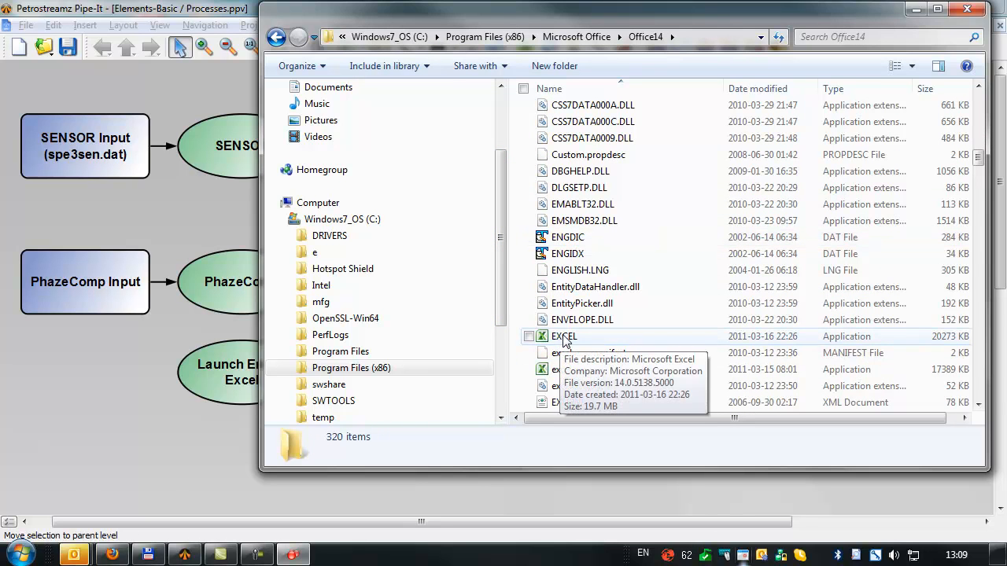
right_click(563, 337)
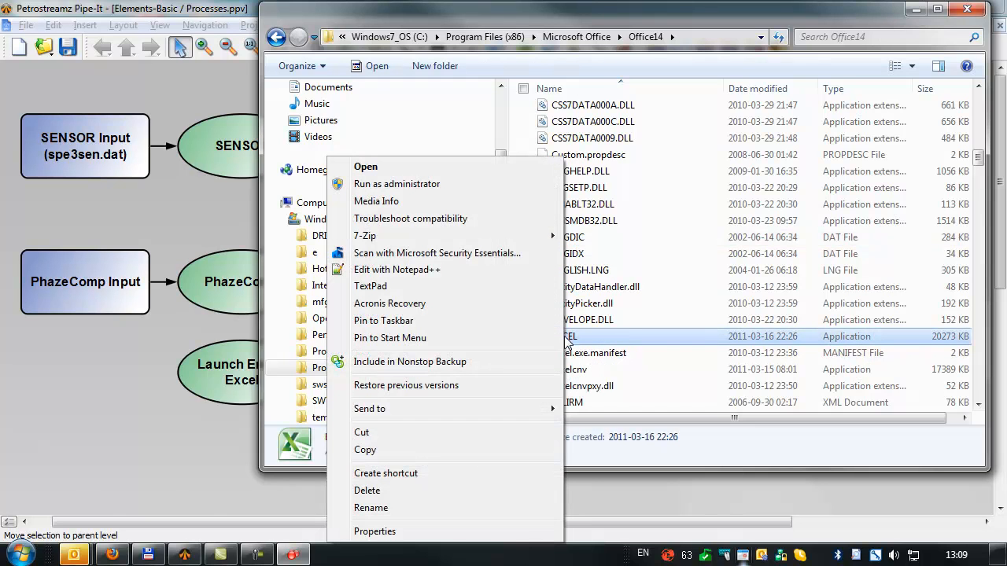
left_click(374, 531)
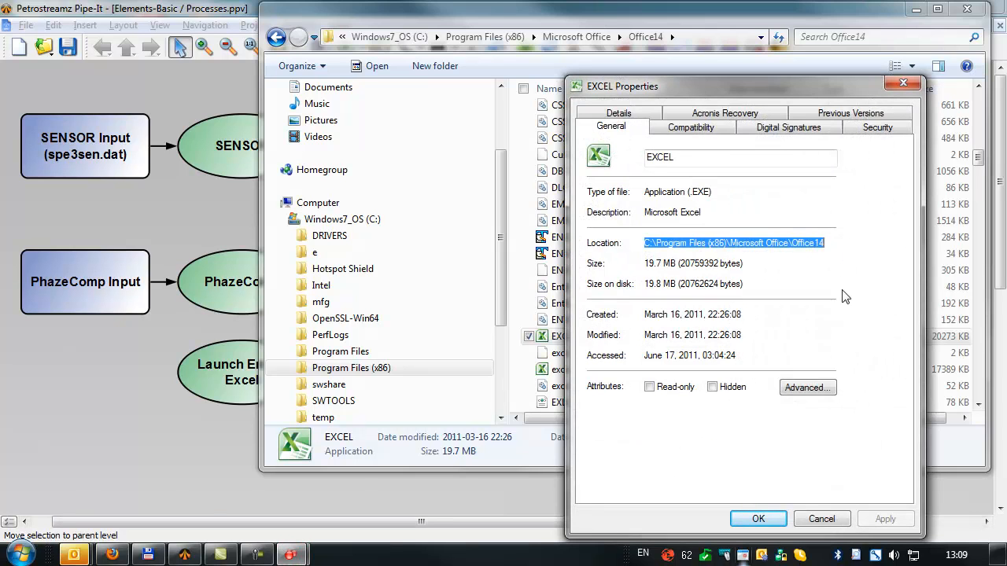
left_click(821, 519)
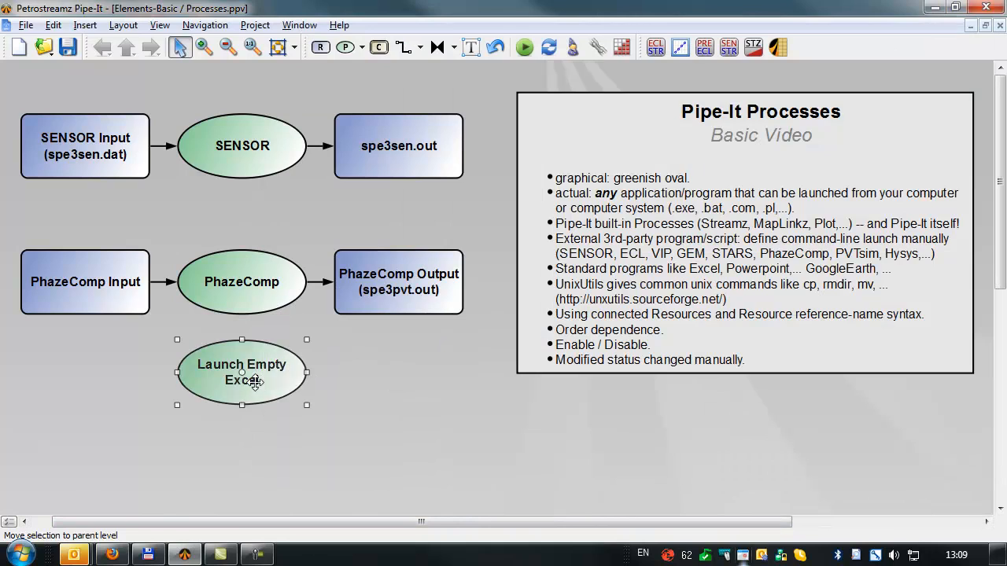
Set the script to "C:\Program Files (x86)\Microsoft Office\Office14\excel.exe" and confirm
double_click(242, 372)
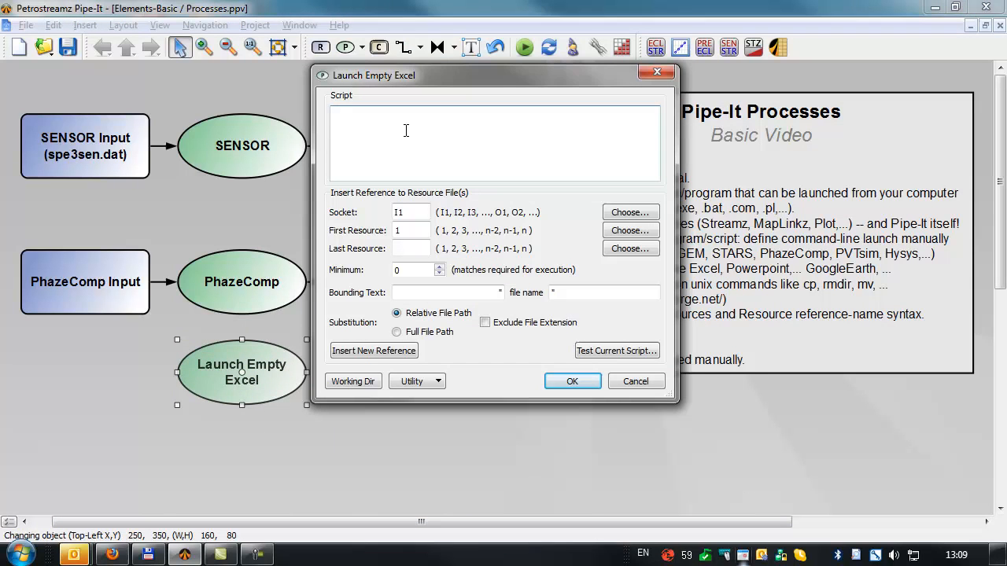
type("\"C:\\Program Files (x86)\\Microsoft Office\\Office14")
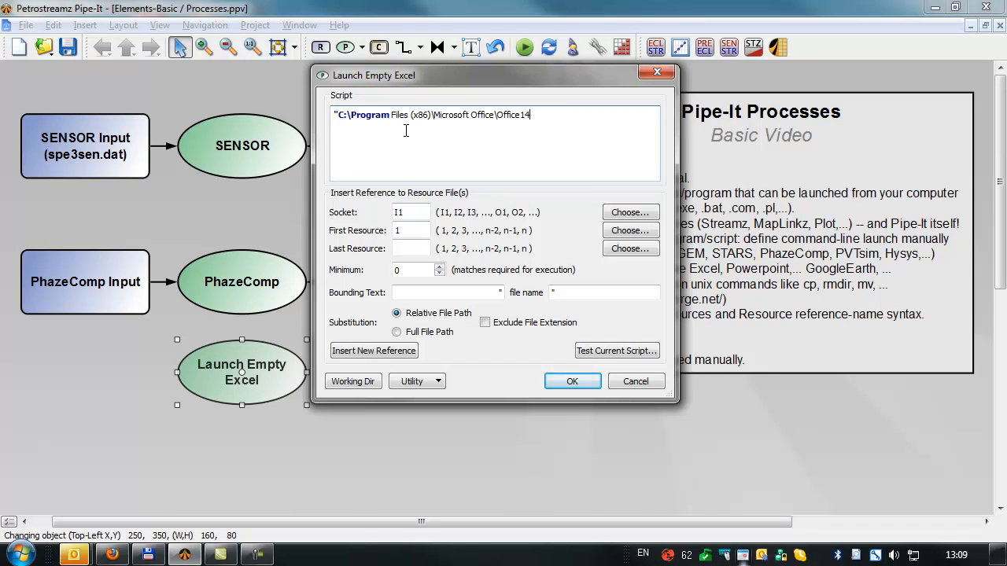
type("\\")
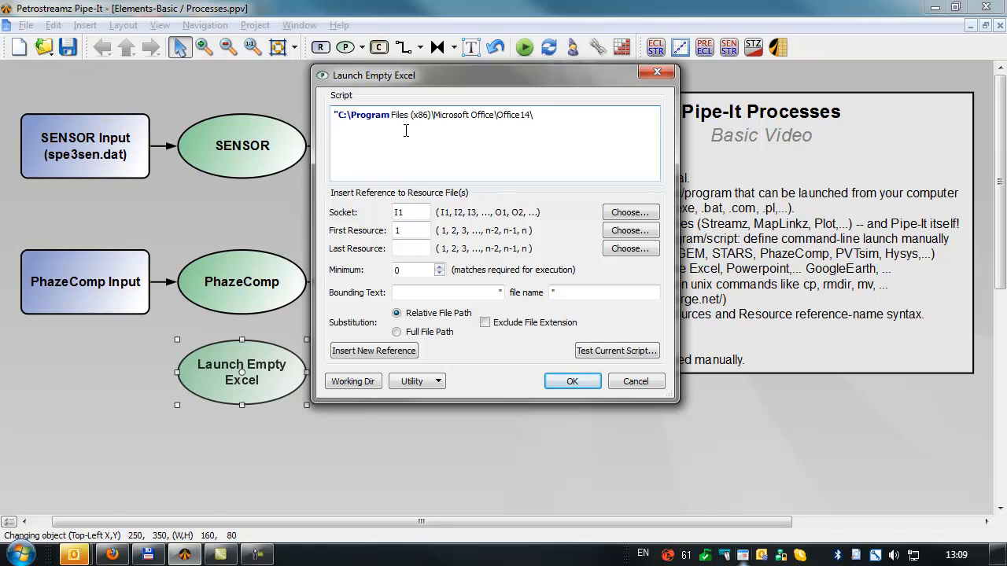
type("excel.exe")
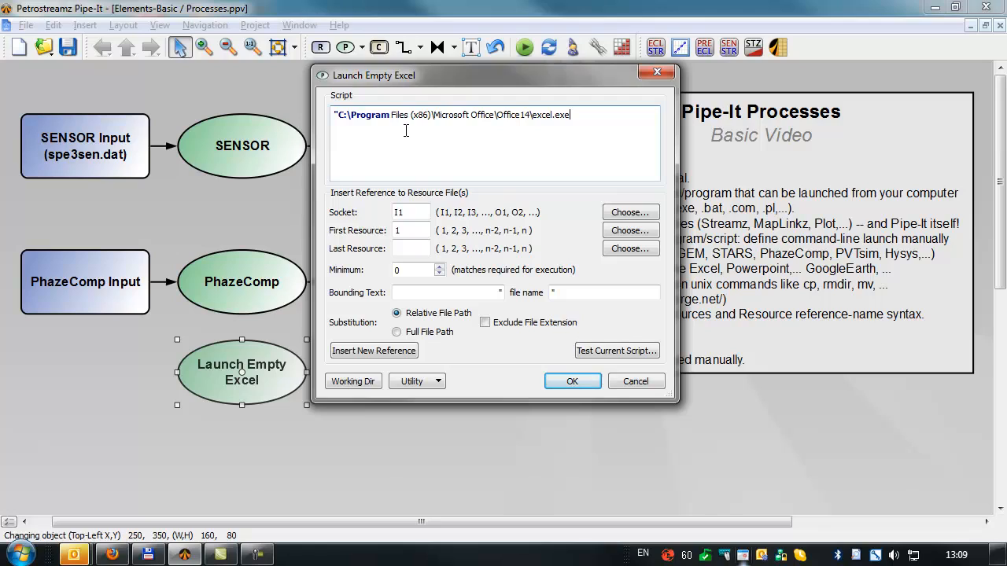
type("\"")
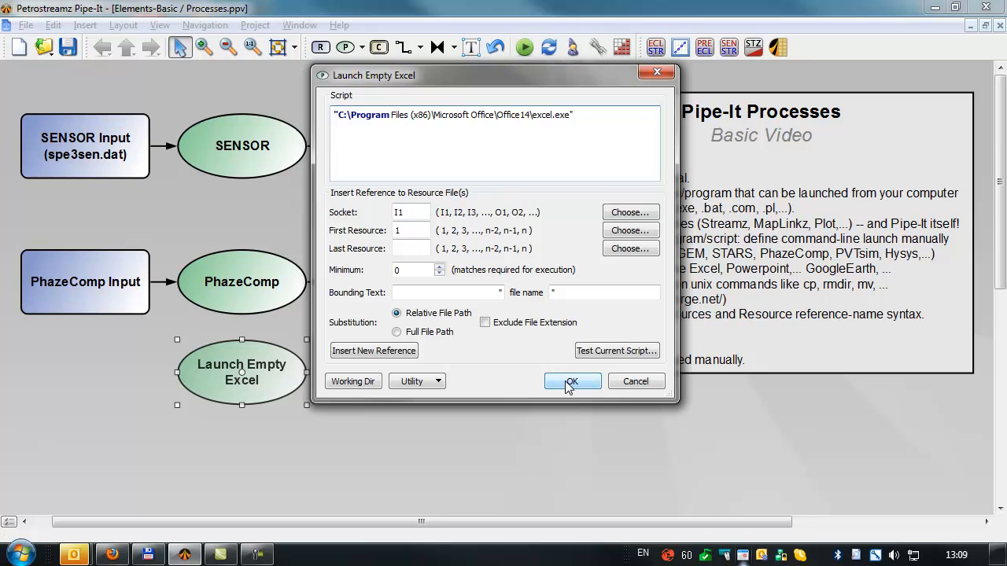
left_click(571, 381)
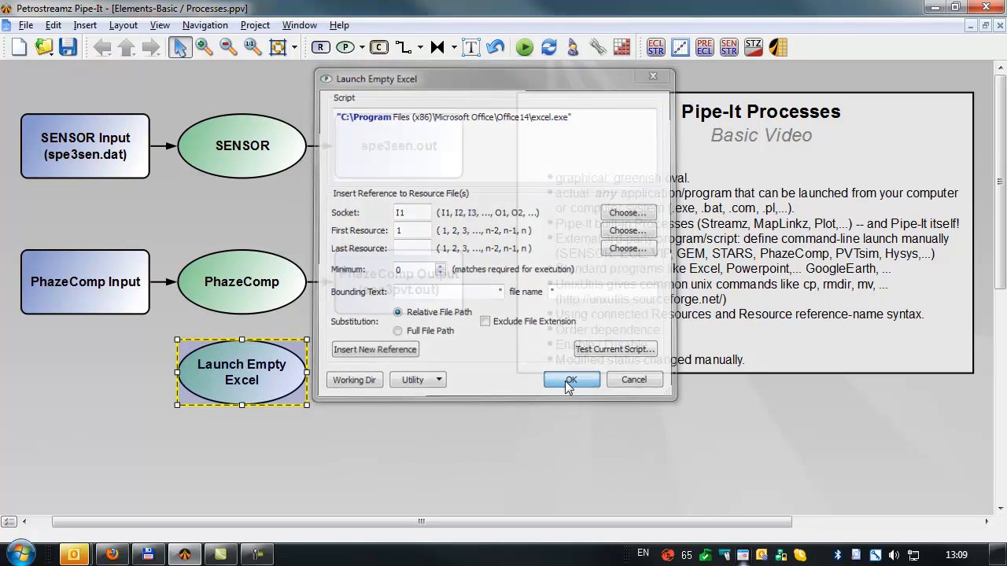
Run the whole project so the process launches a blank Excel workbook
left_click(572, 379)
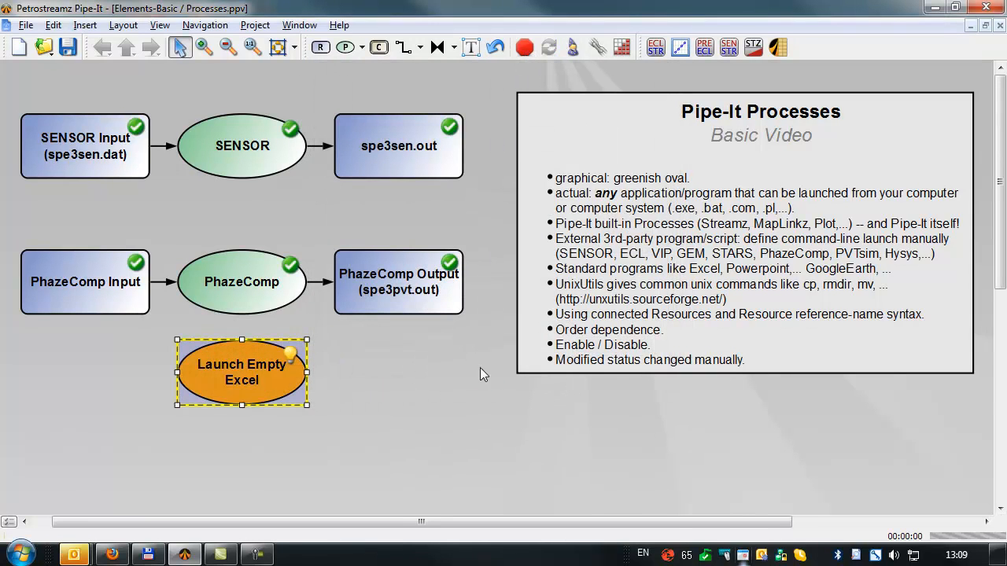
double_click(243, 371)
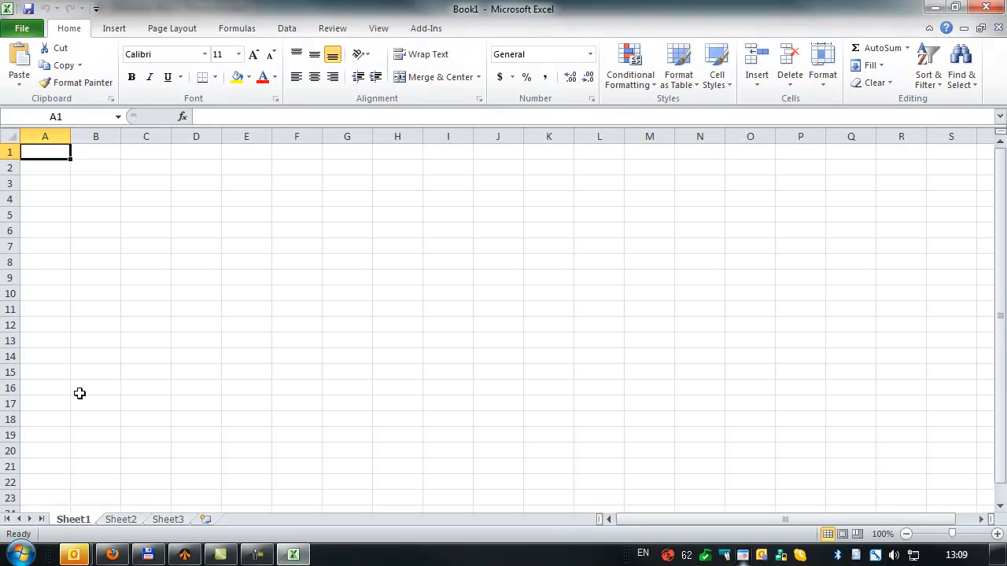
mouse_move(988, 10)
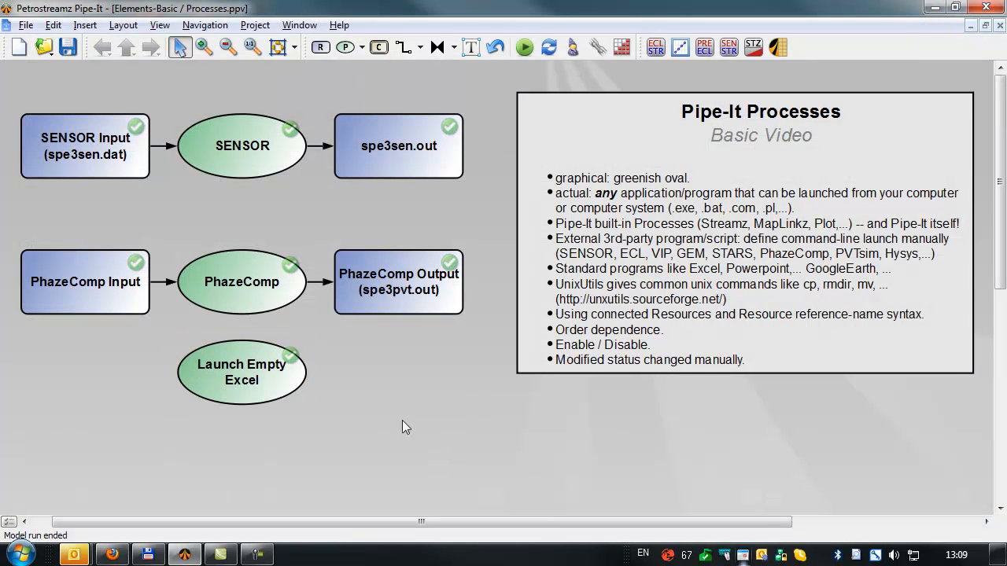
Reopen the Launch Empty Excel script settings after closing Excel
double_click(242, 371)
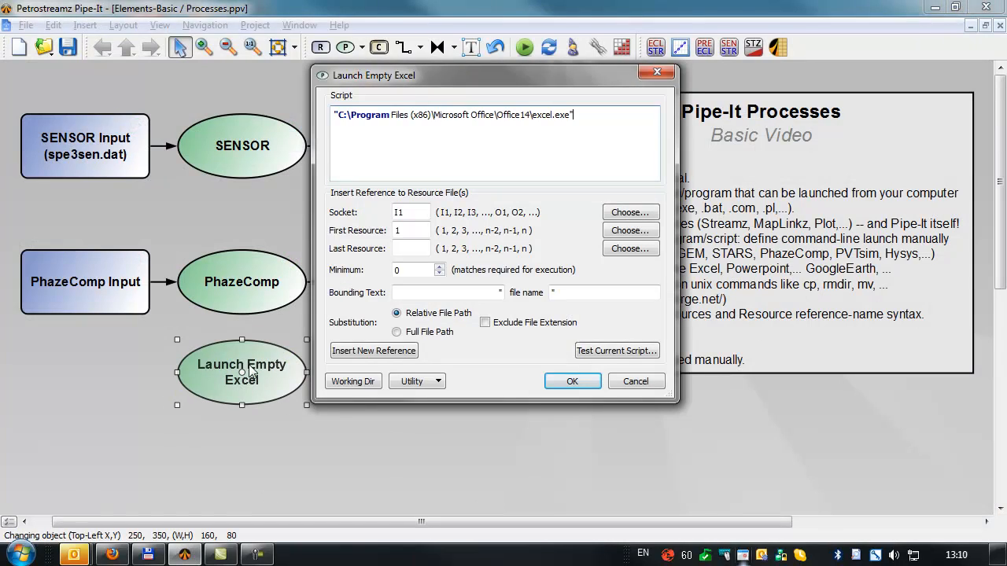
Replace the script with 'cmd /c start excel.exe' and confirm
triple_click(454, 114)
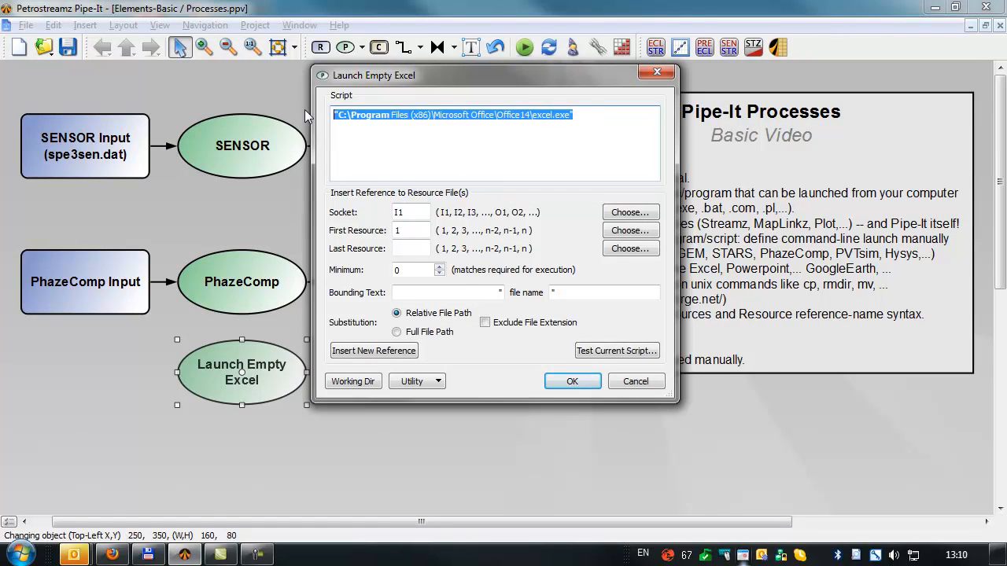
type("cmd /c")
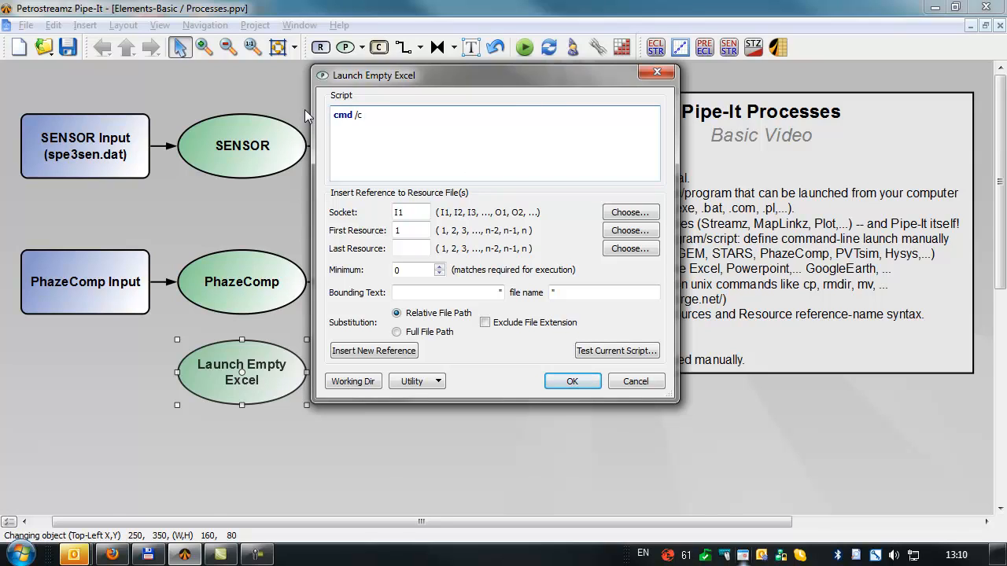
type("s")
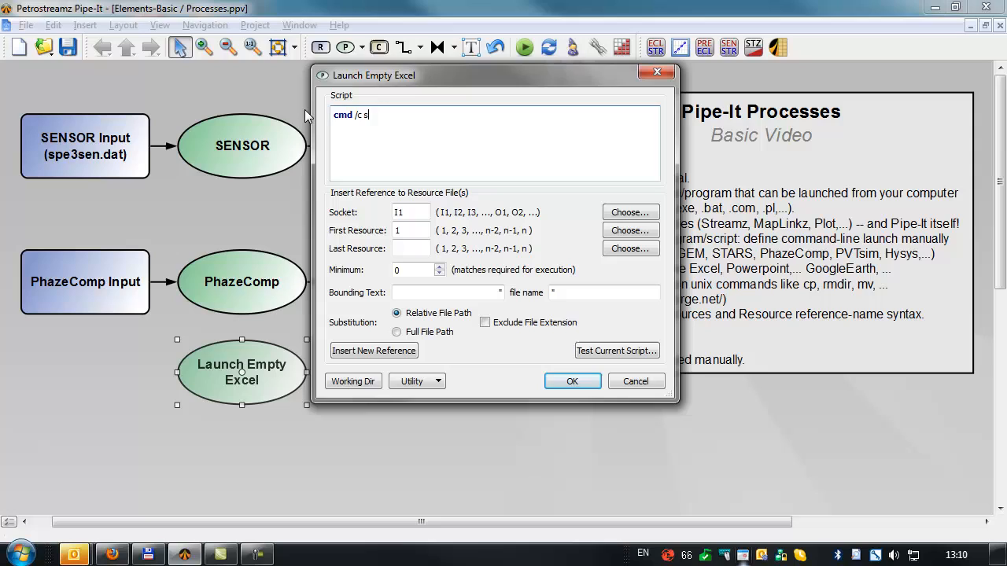
type("tart")
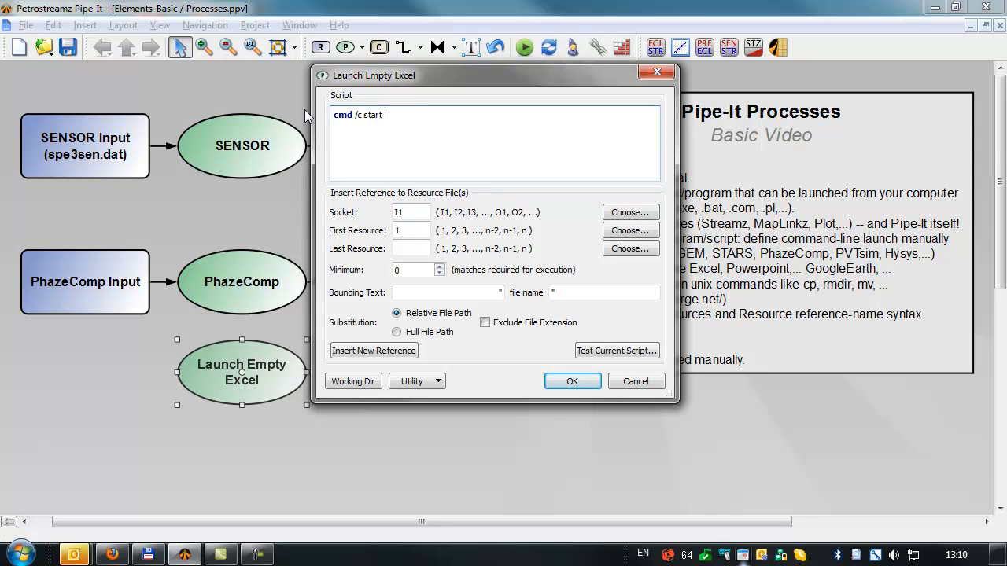
type("excel.exe")
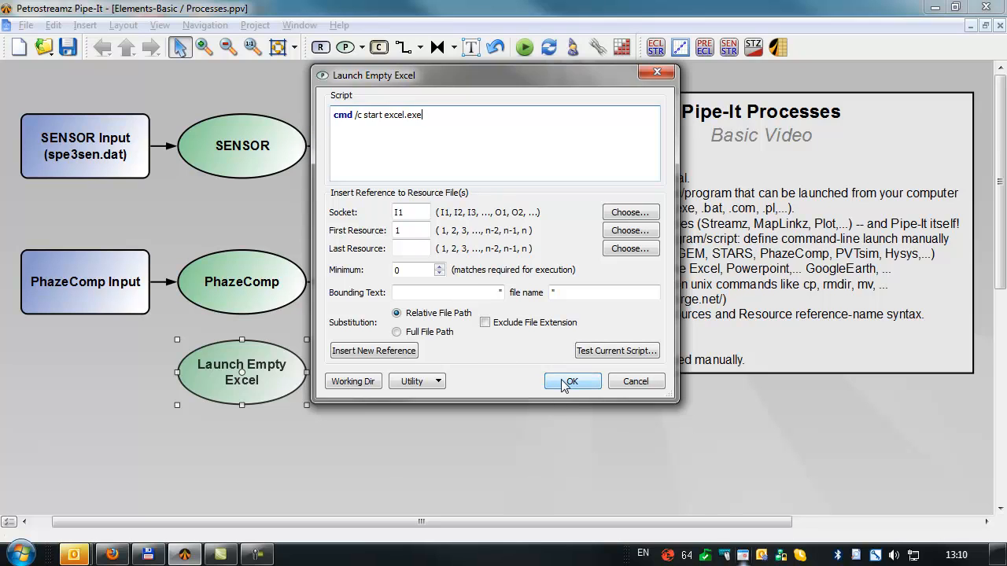
left_click(573, 382)
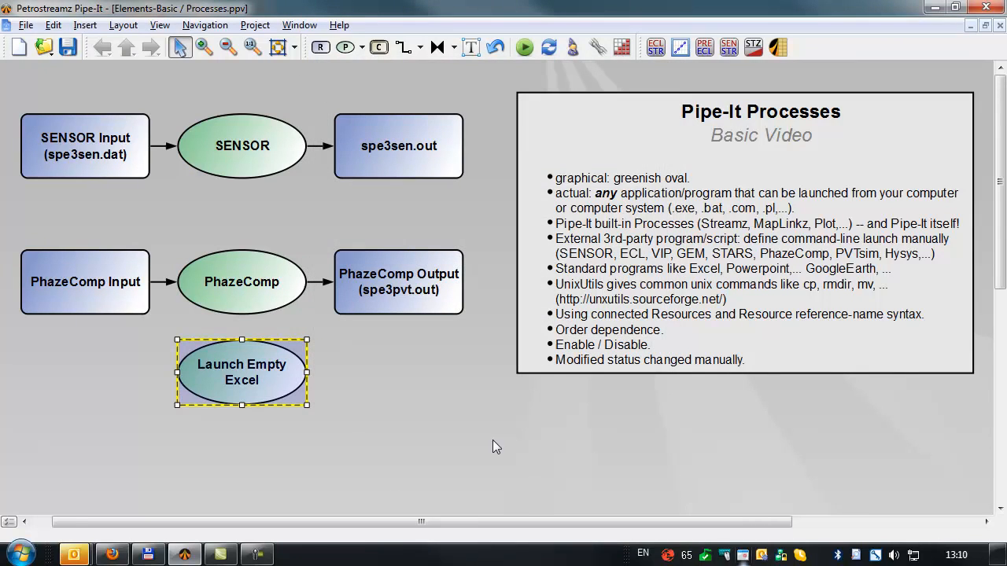
Run the whole project with the new cmd launch command
left_click(519, 47)
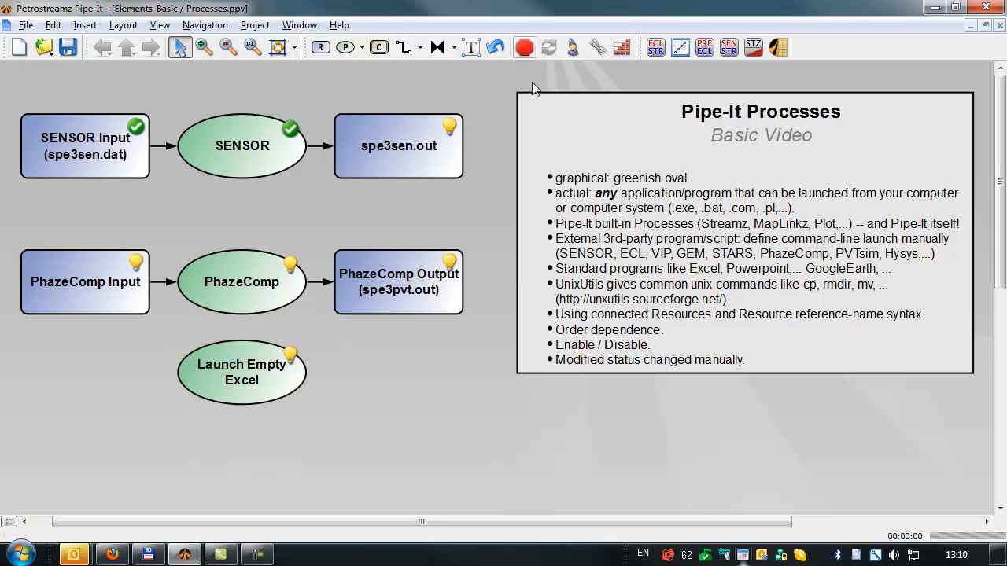
double_click(242, 373)
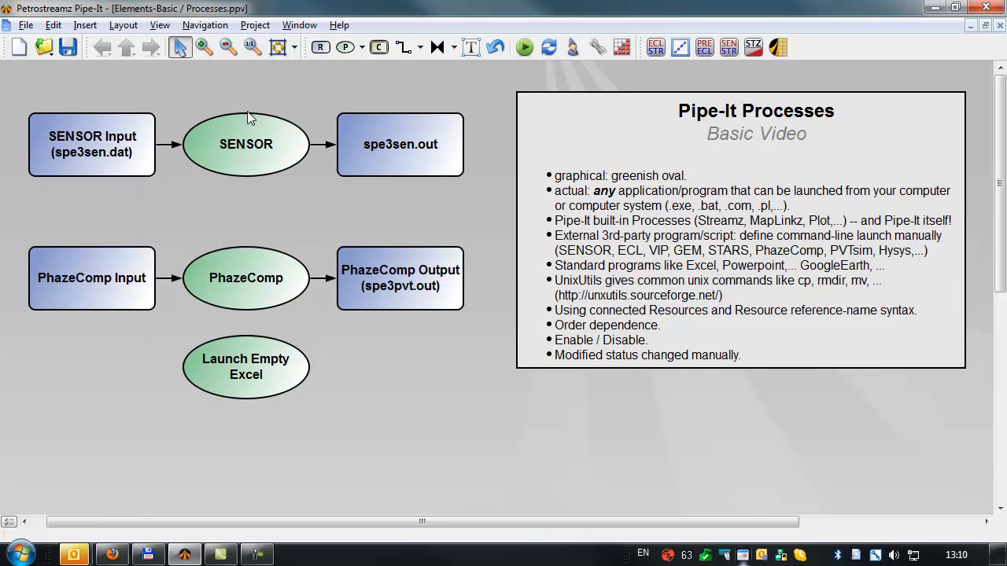
Zoom the diagram out and bring up the empty canvas's context menu below it
left_click(233, 47)
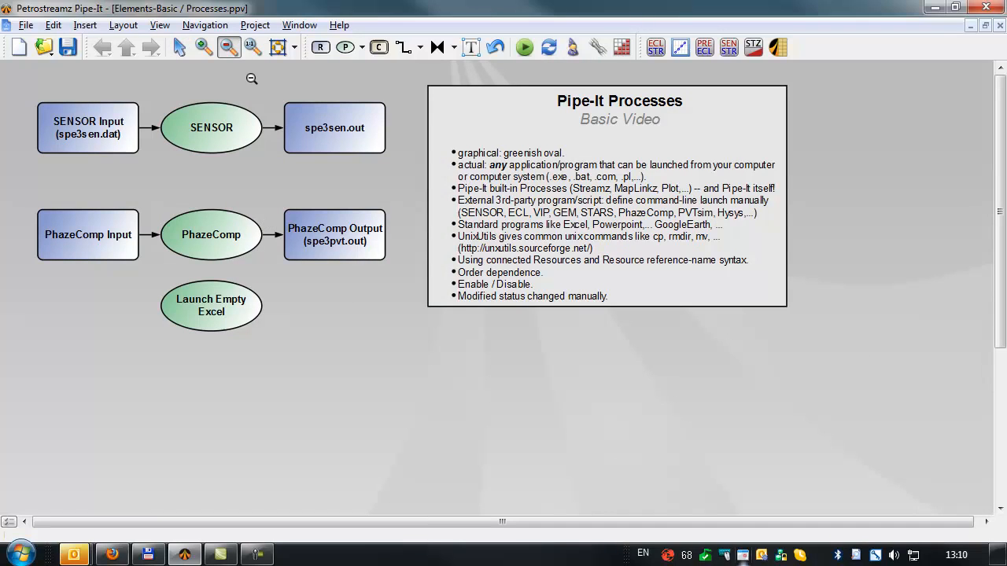
left_click(204, 47)
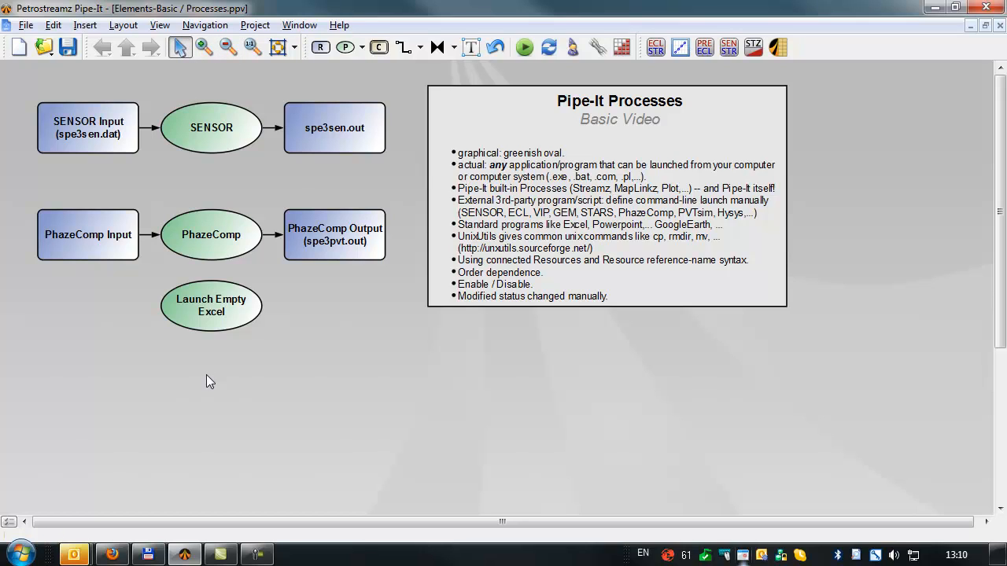
mouse_move(217, 422)
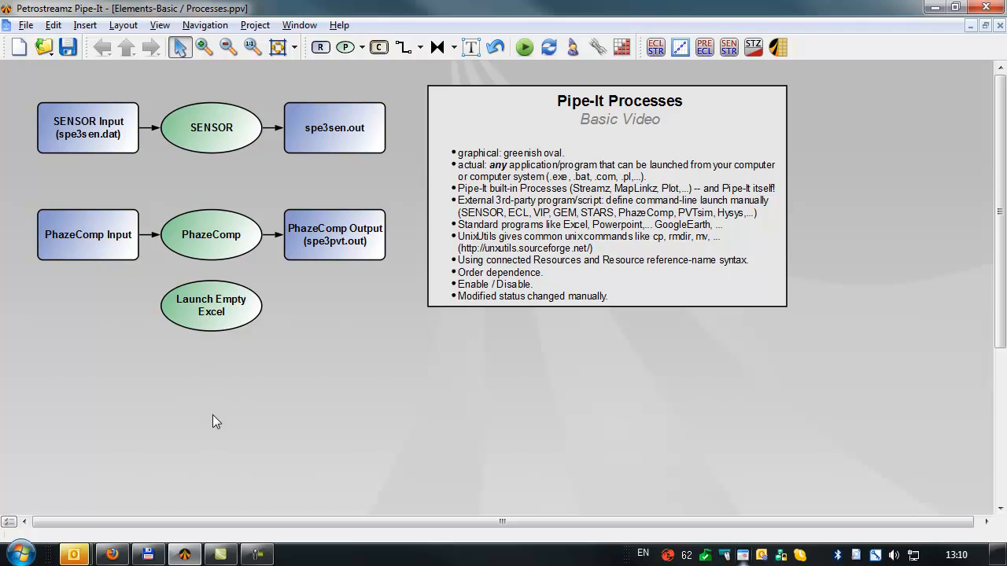
right_click(217, 422)
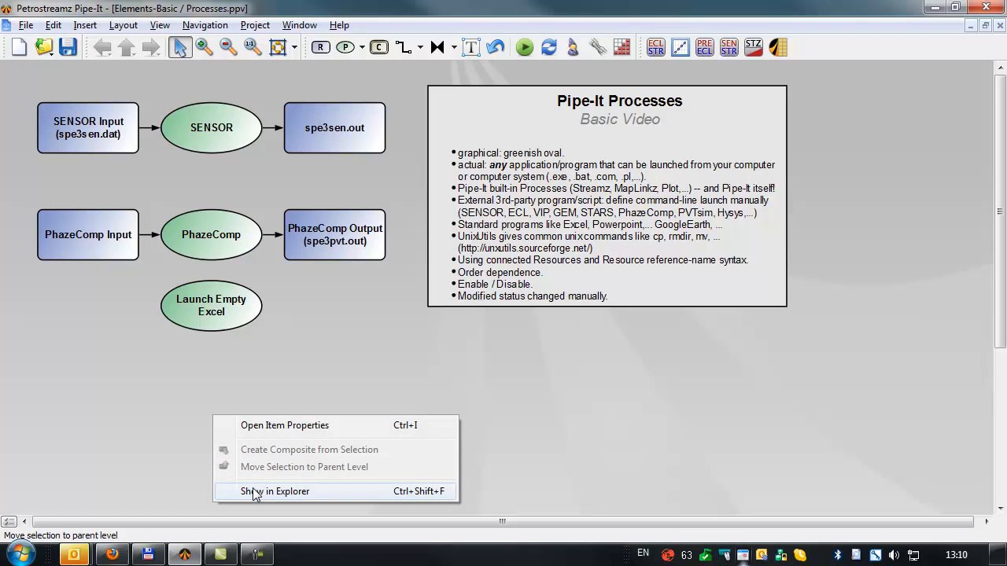
Show the project folder in Explorer and search it for *.xls workbooks, finding spe3-Arco-EOS
left_click(274, 491)
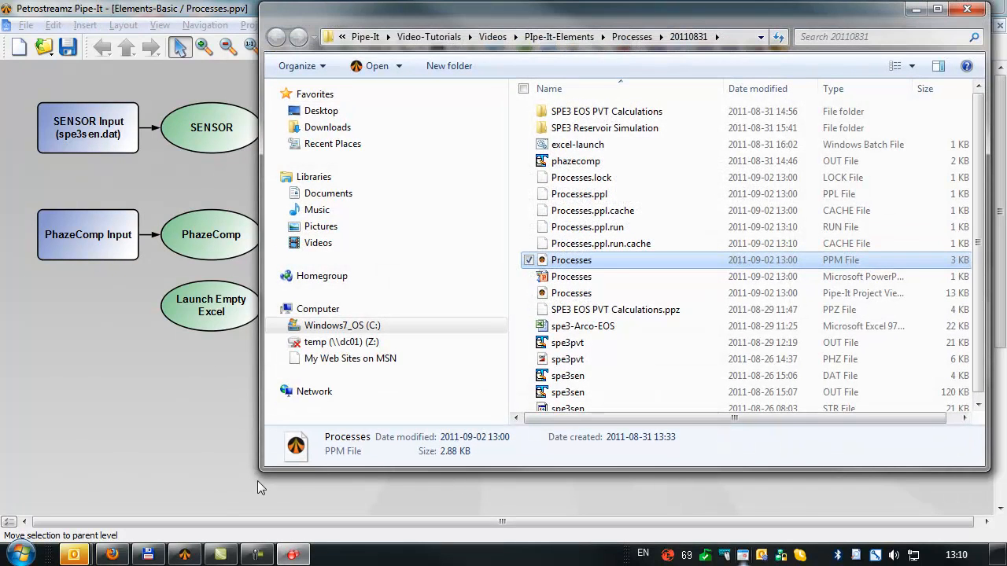
left_click(881, 38)
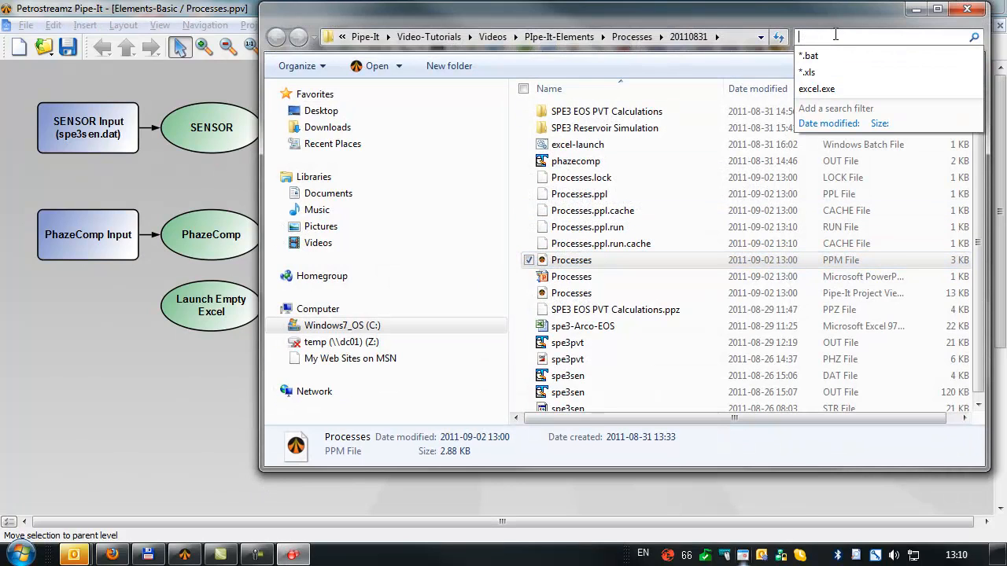
type("*.")
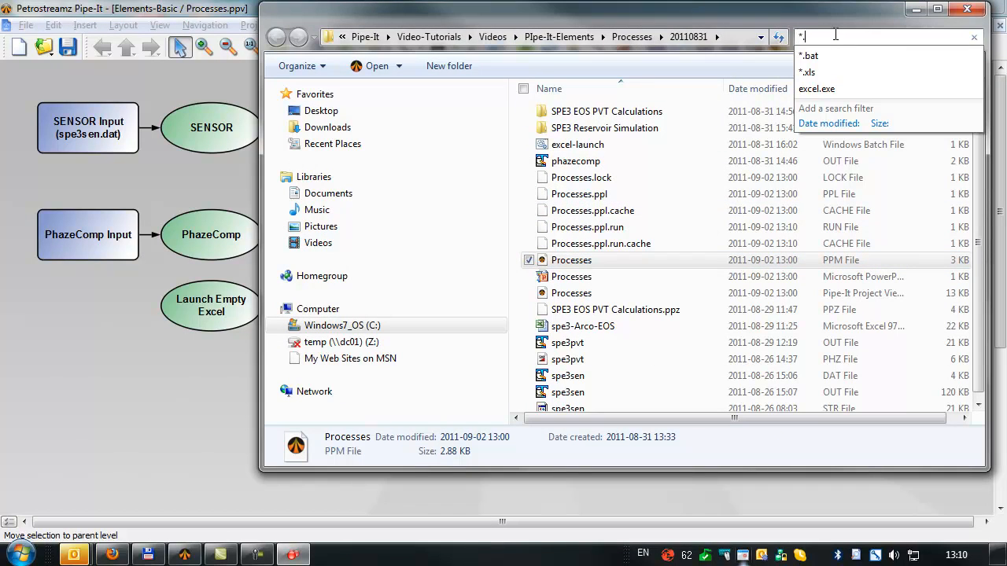
left_click(809, 73)
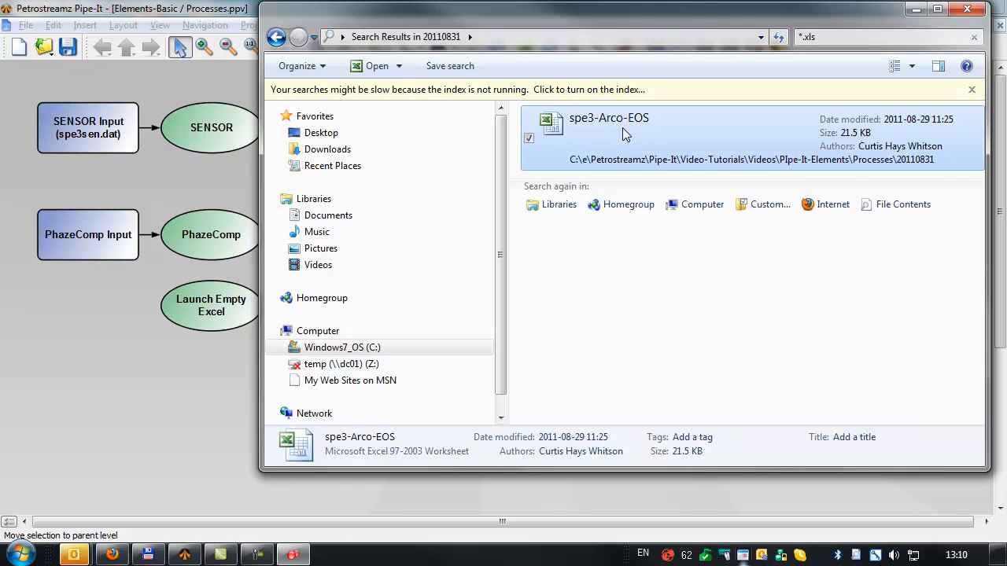
mouse_move(128, 434)
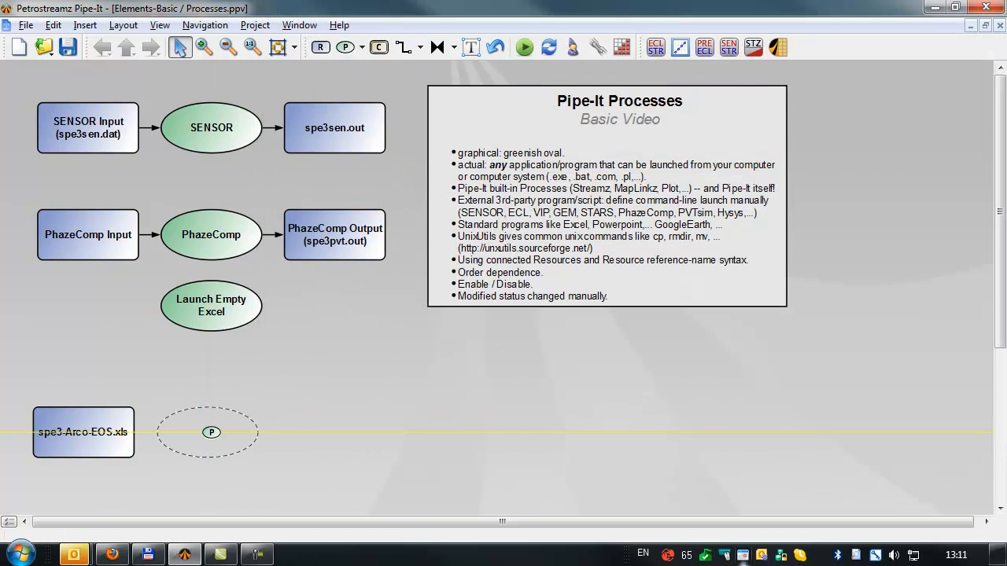
Place a new process beside spe3-Arco-EOS.xls and rename it 'Launch Existing Excel'
left_click(211, 432)
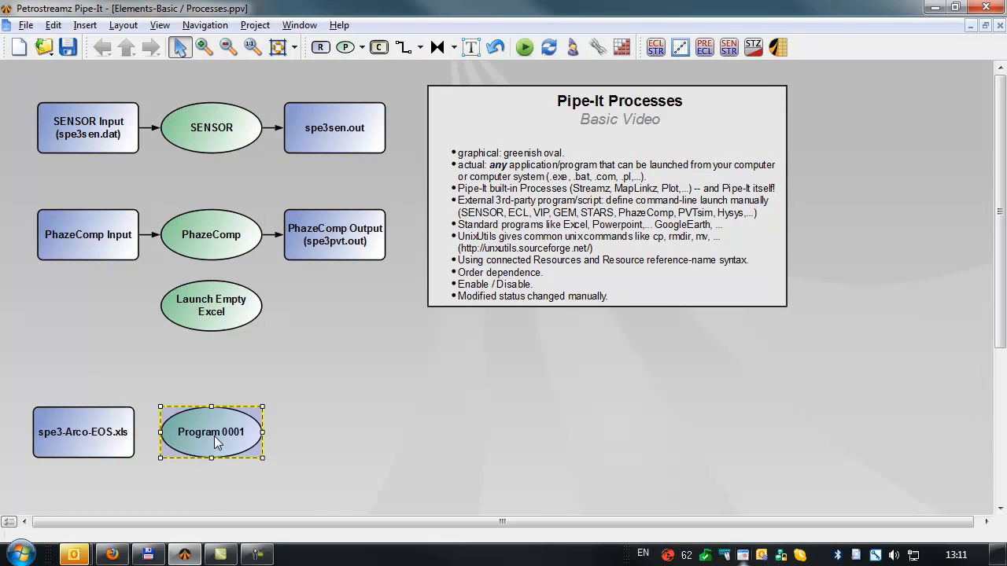
double_click(211, 431)
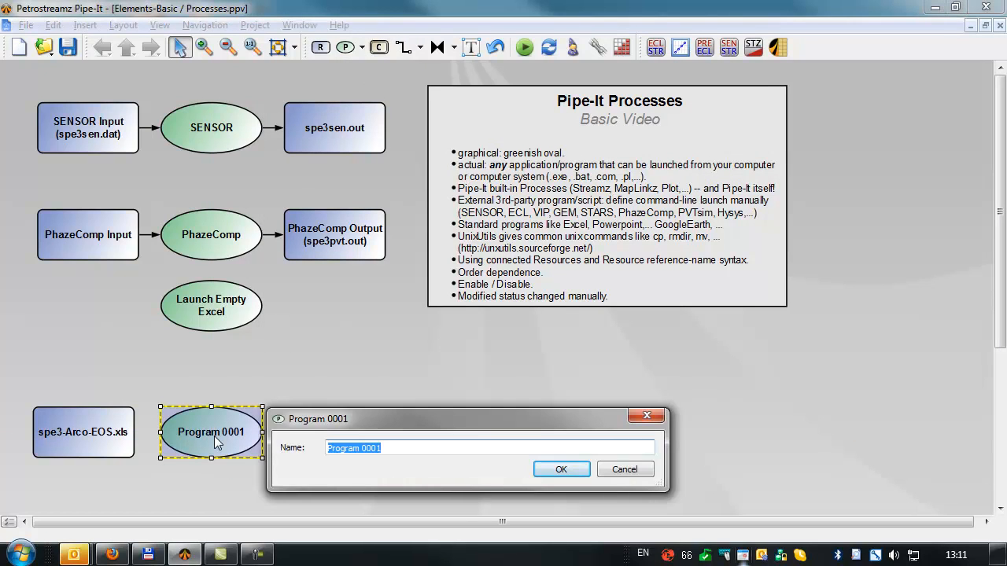
type("Launch Existing Excel")
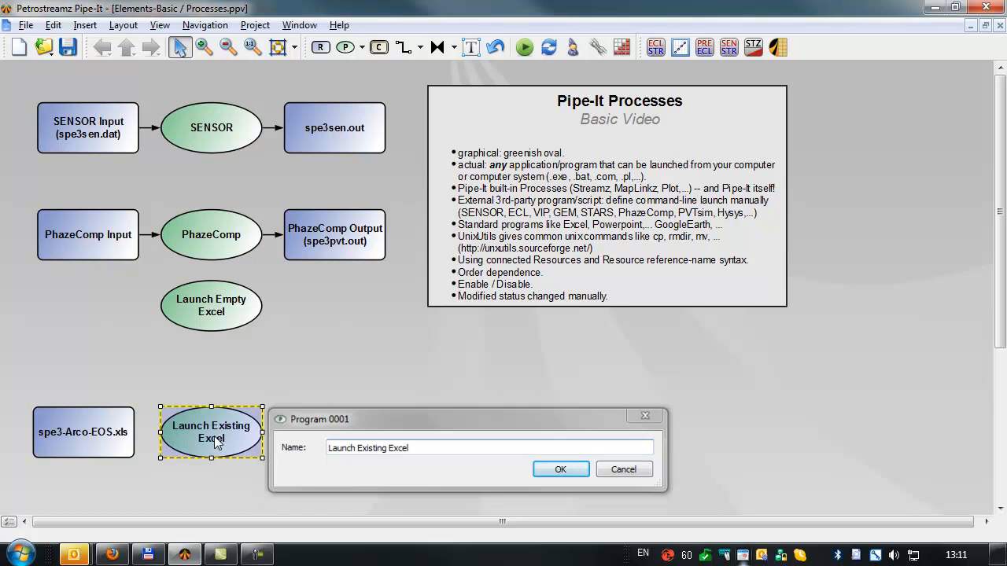
left_click(560, 469)
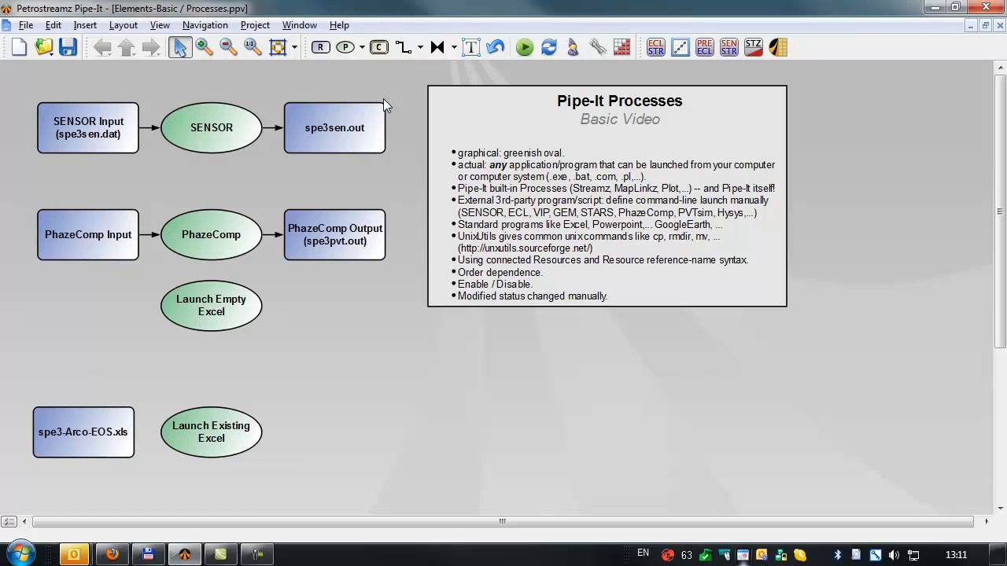
Connect the spe3-Arco-EOS.xls resource to the Launch Existing Excel process
left_click(83, 431)
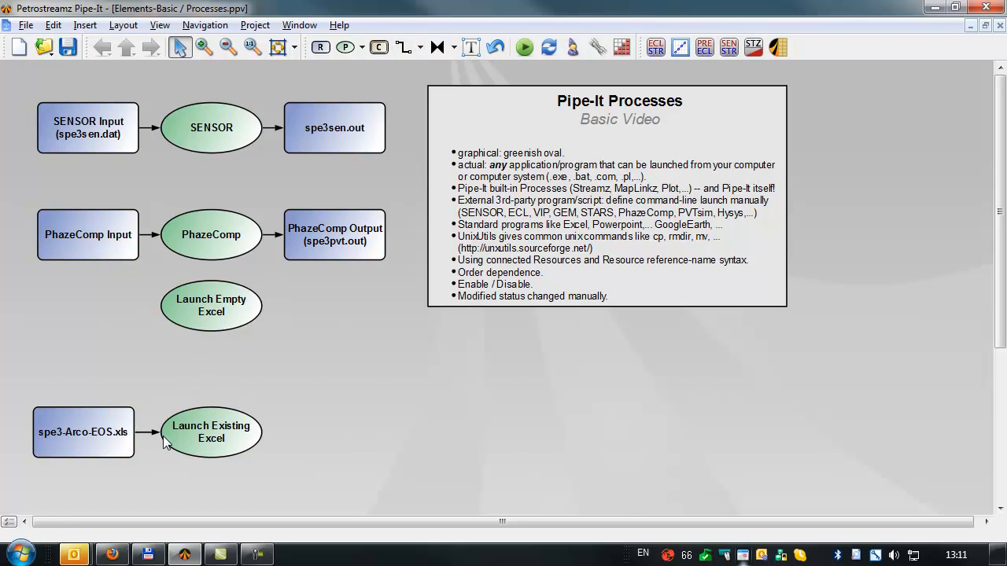
left_click(211, 433)
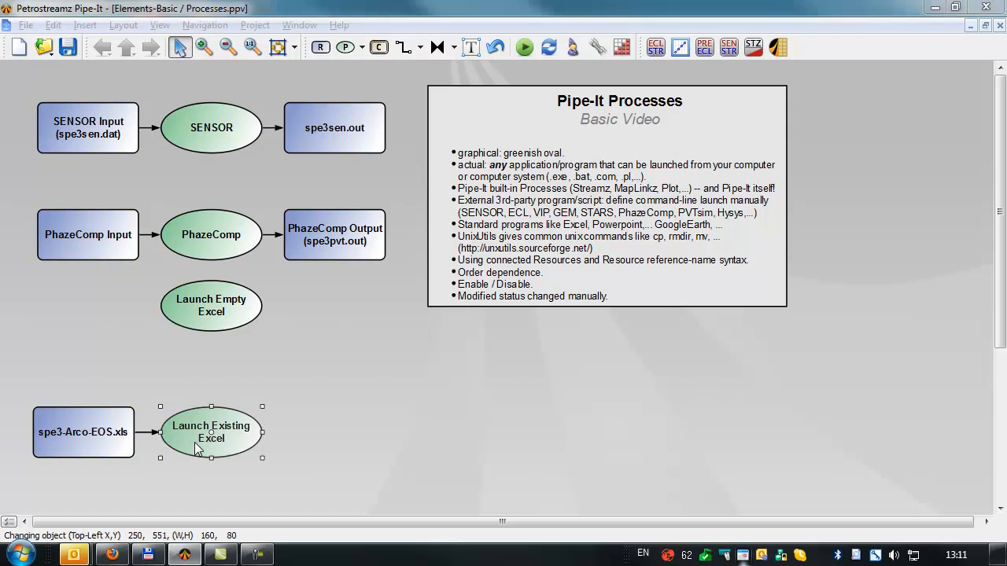
Set Launch Existing Excel's script to cmd /c followed by a reference to its connected input file
double_click(211, 431)
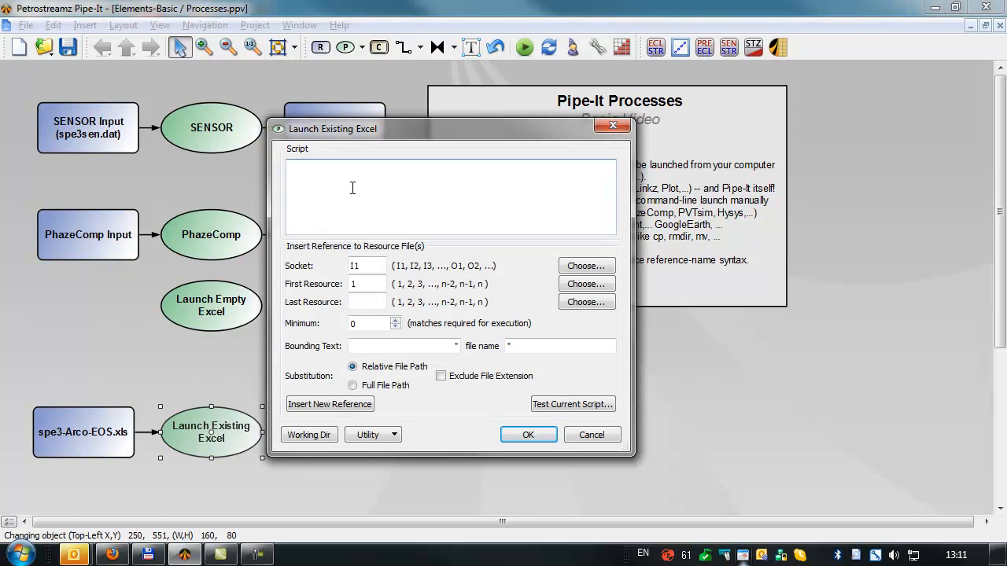
type("cmd")
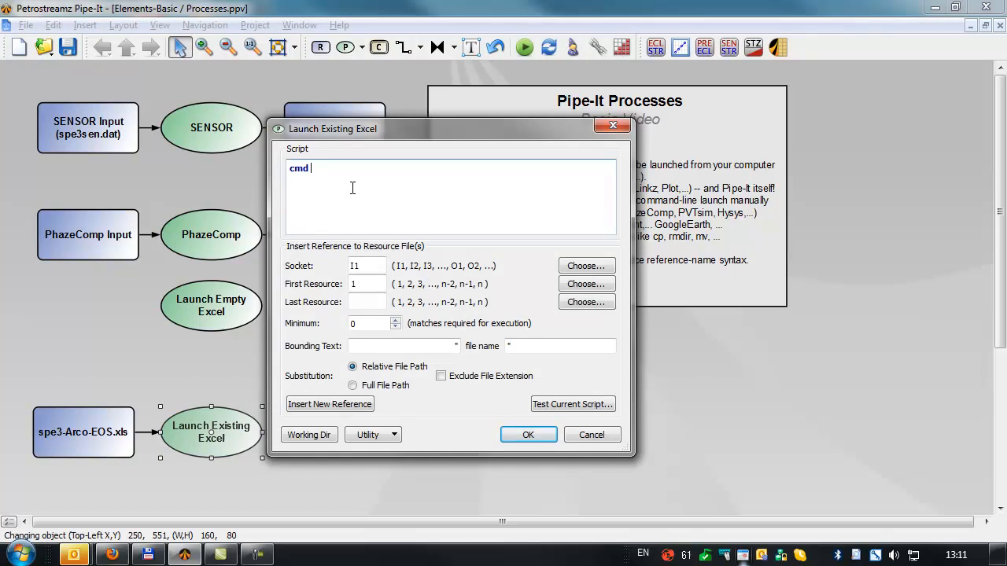
type("/c")
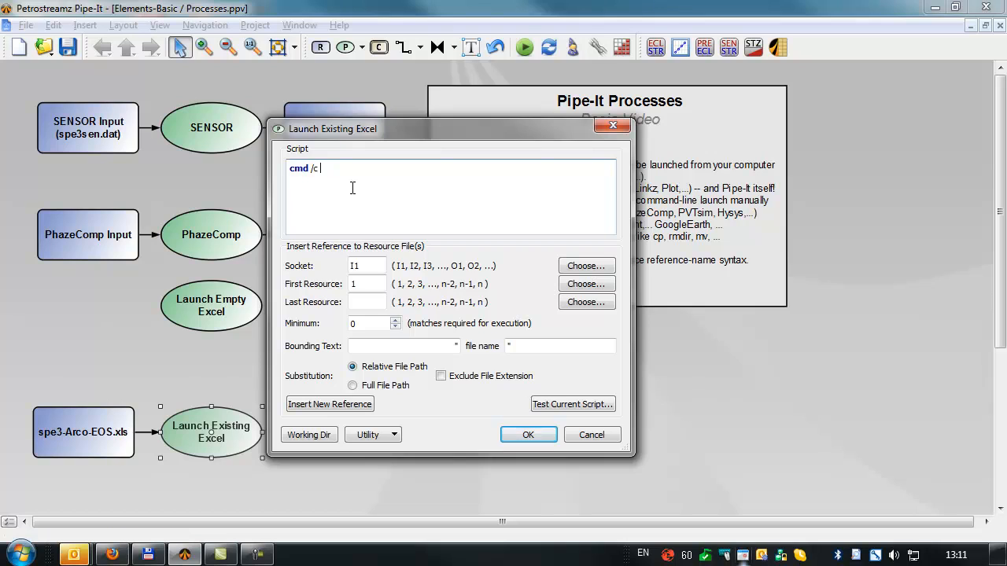
mouse_move(328, 267)
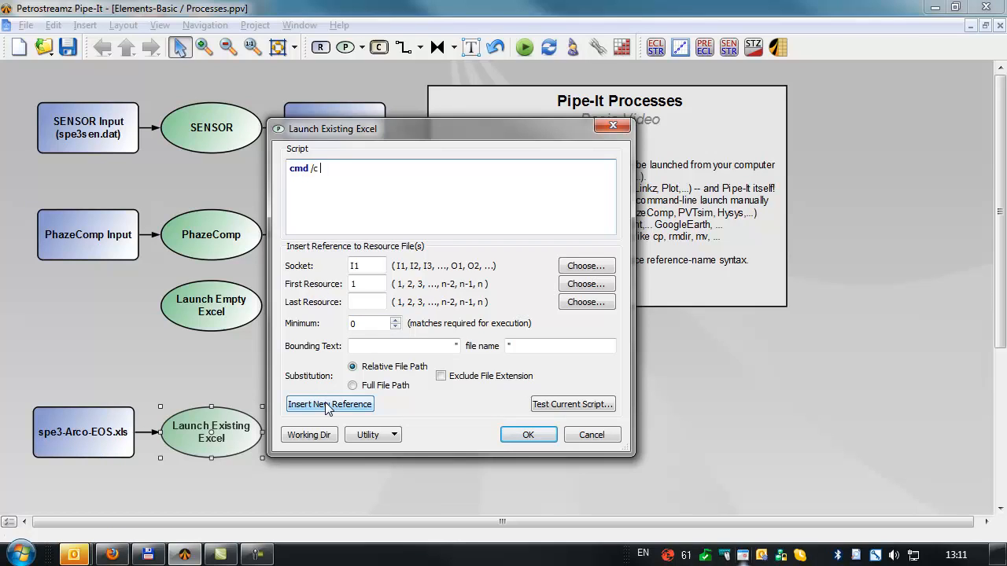
left_click(330, 405)
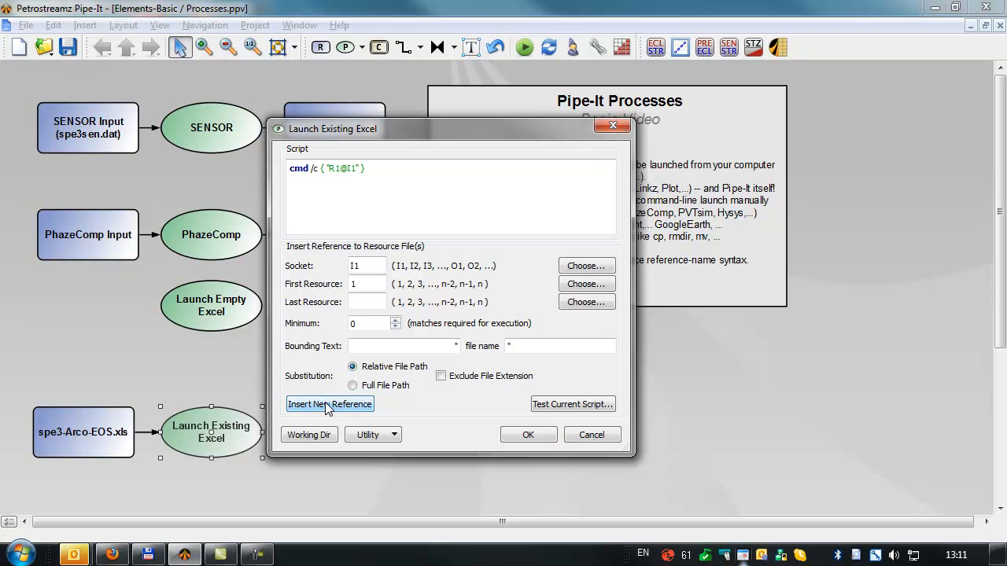
mouse_move(573, 409)
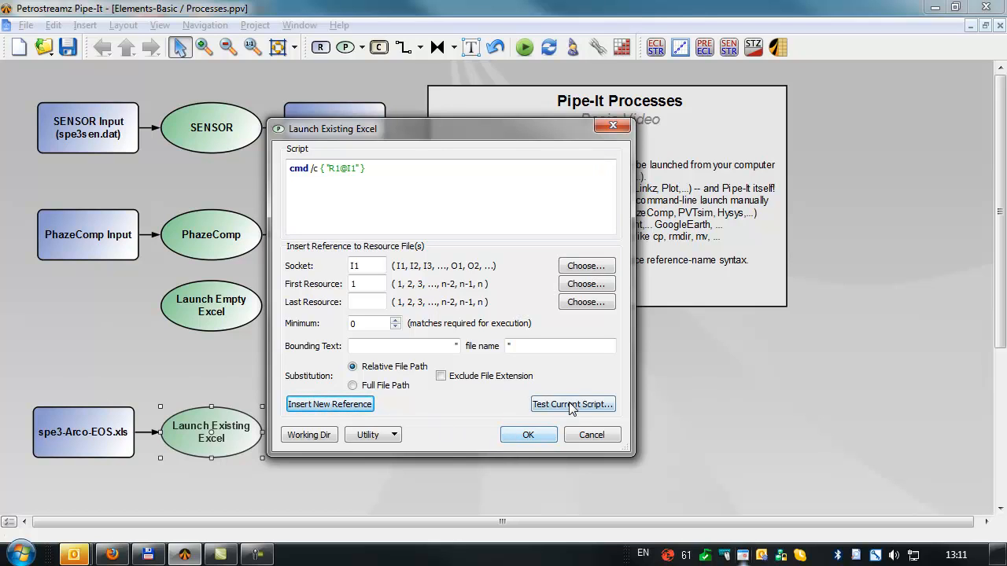
Test the script, confirming it translates to cmd /c "spe3-Arco-EOS.xls", and save the settings
left_click(573, 404)
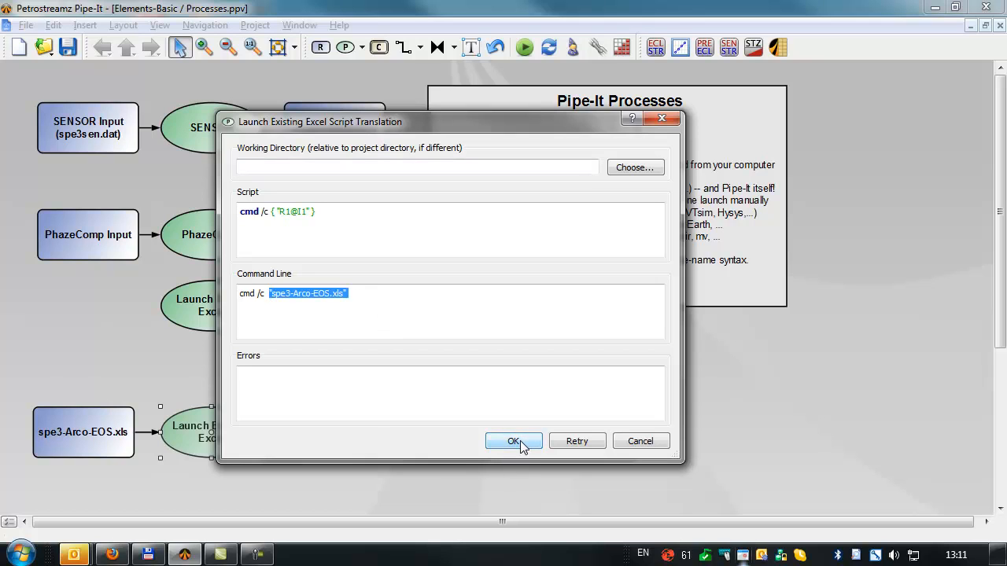
left_click(513, 440)
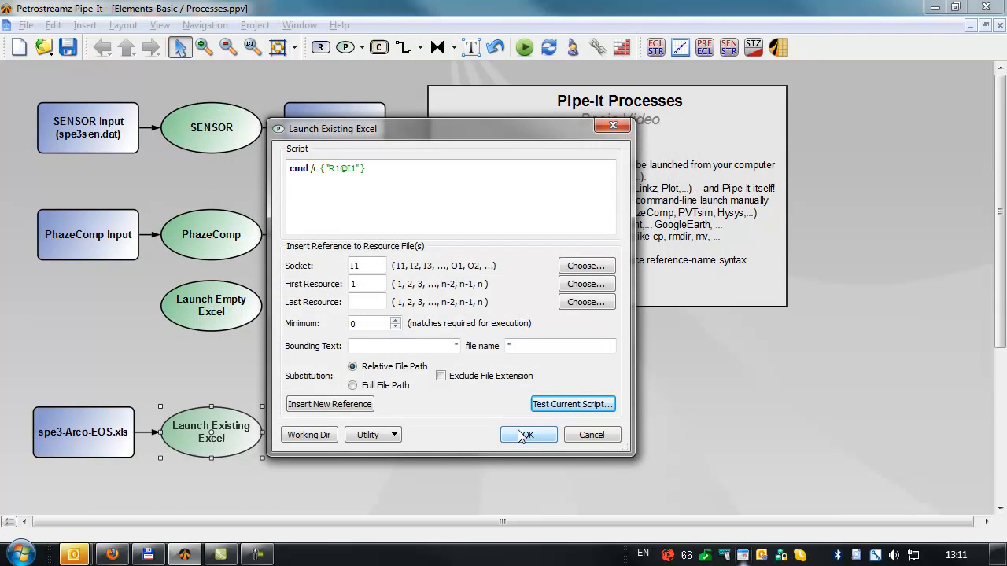
left_click(529, 434)
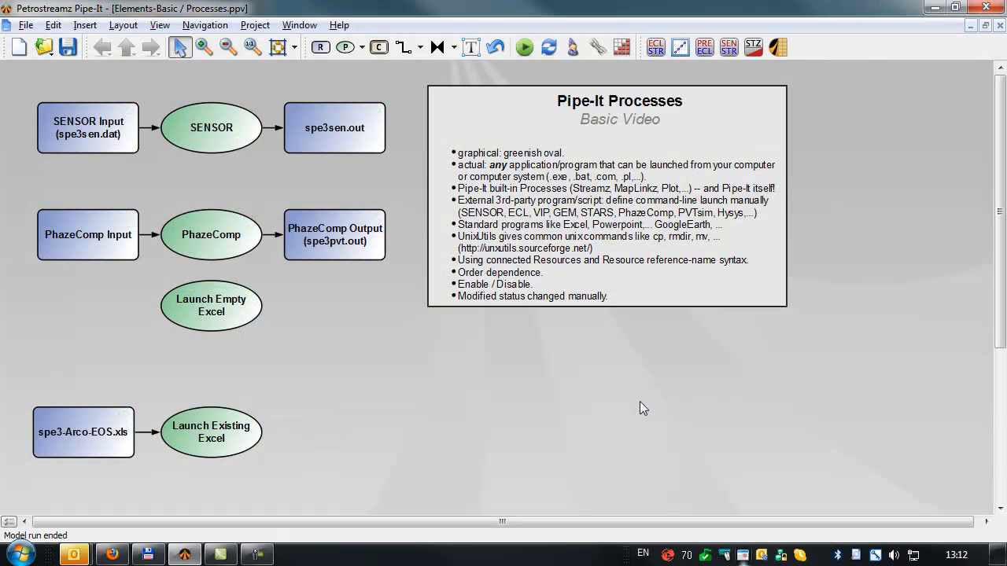
mouse_move(331, 435)
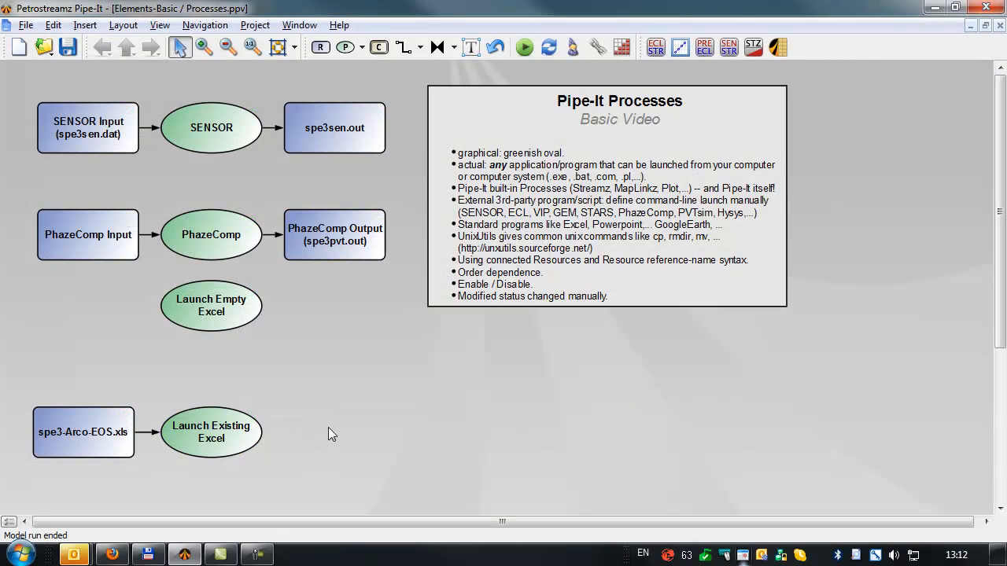
mouse_move(339, 459)
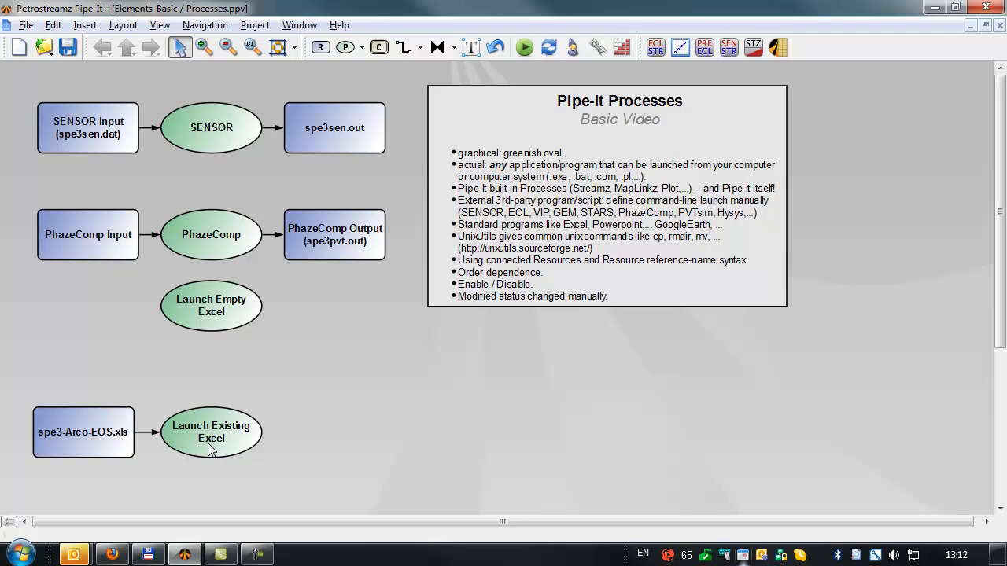
Show the project folder in Explorer and drag excel-launch.bat onto the canvas as a resource
right_click(211, 450)
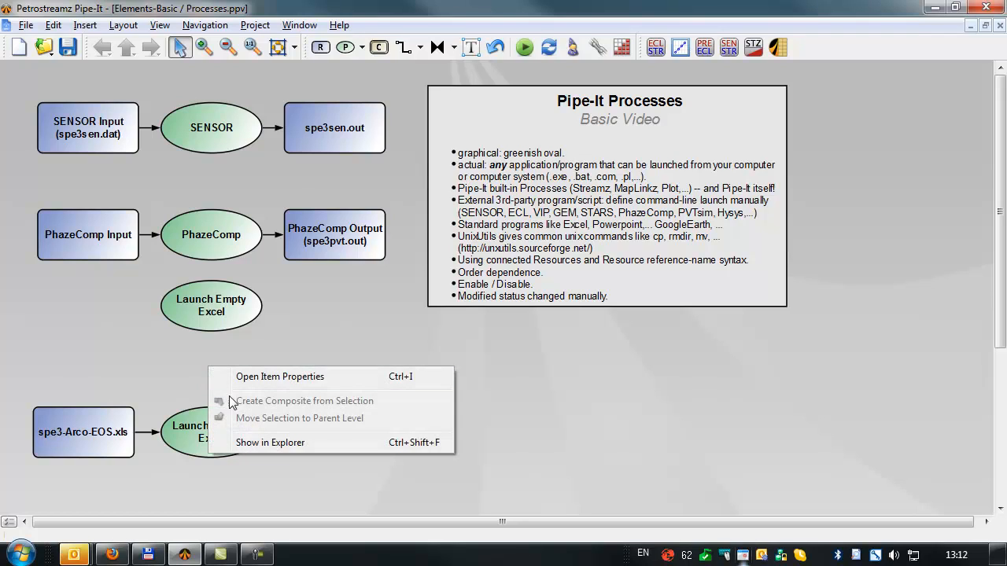
left_click(299, 419)
type("*.bat")
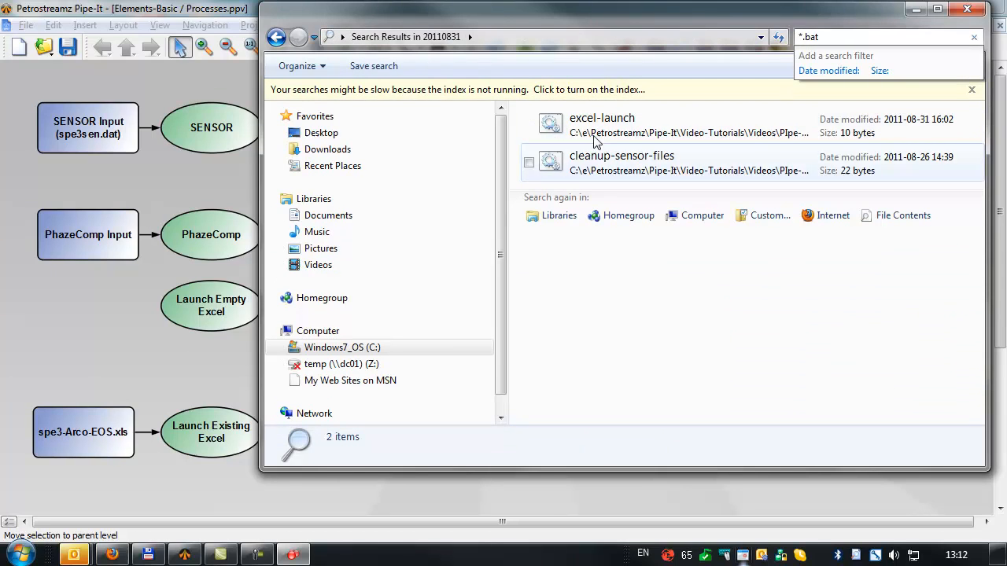
left_click(601, 124)
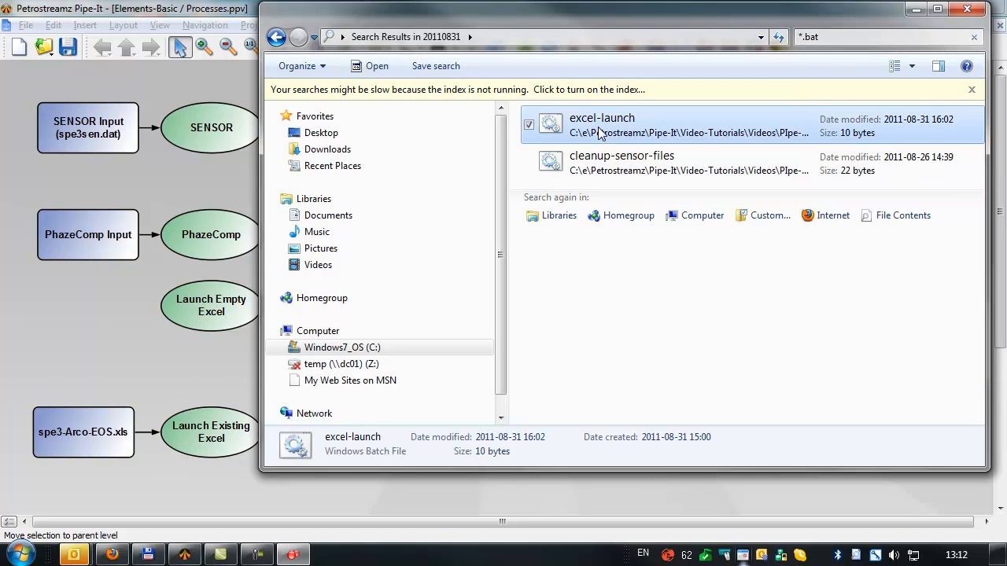
left_click_drag(601, 126, 145, 348)
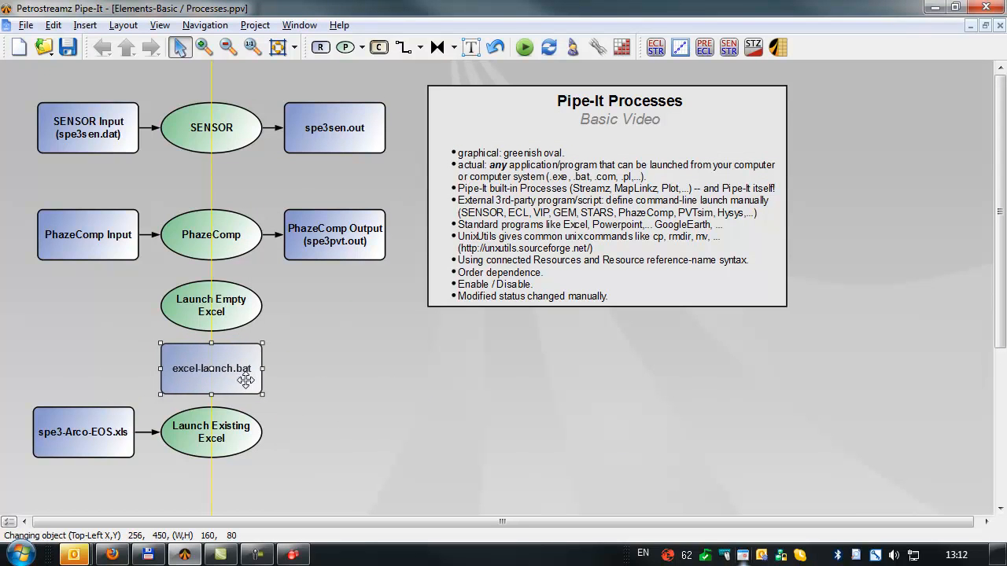
Place excel-launch.bat above Launch Existing Excel and connect it to that process
left_click(211, 369)
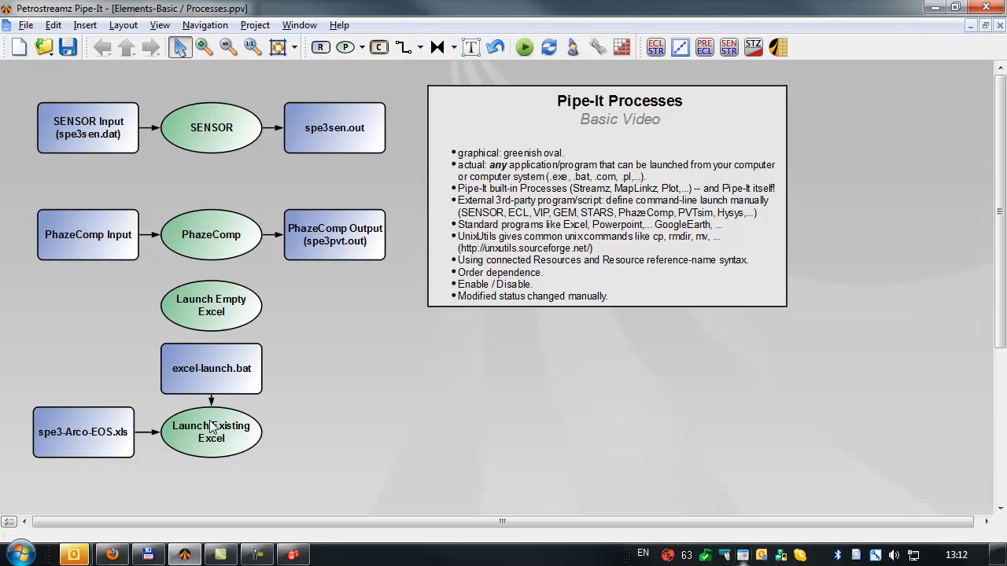
left_click(211, 431)
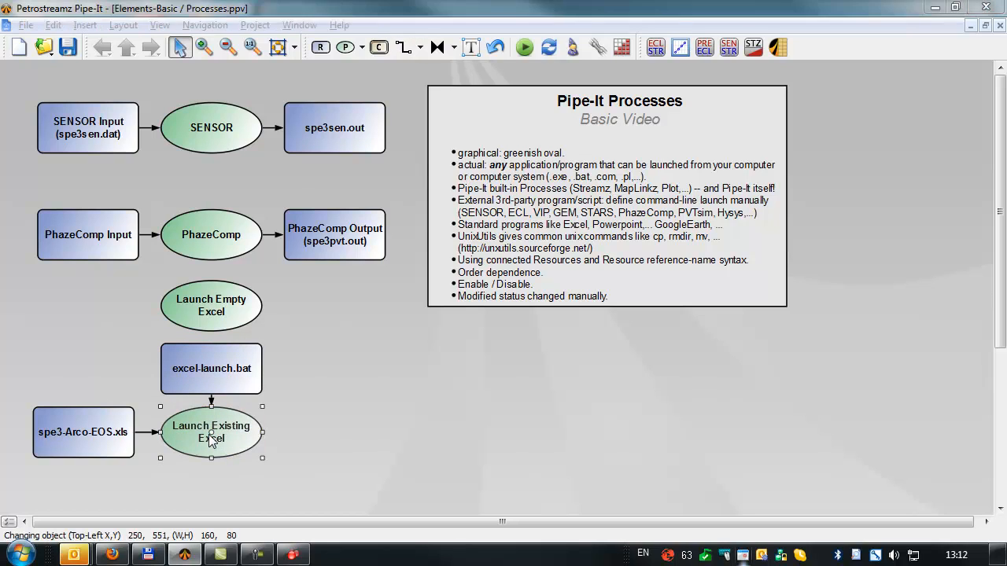
Replace the cmd /c script with a reference to excel-launch.bat and preview its translation
double_click(211, 431)
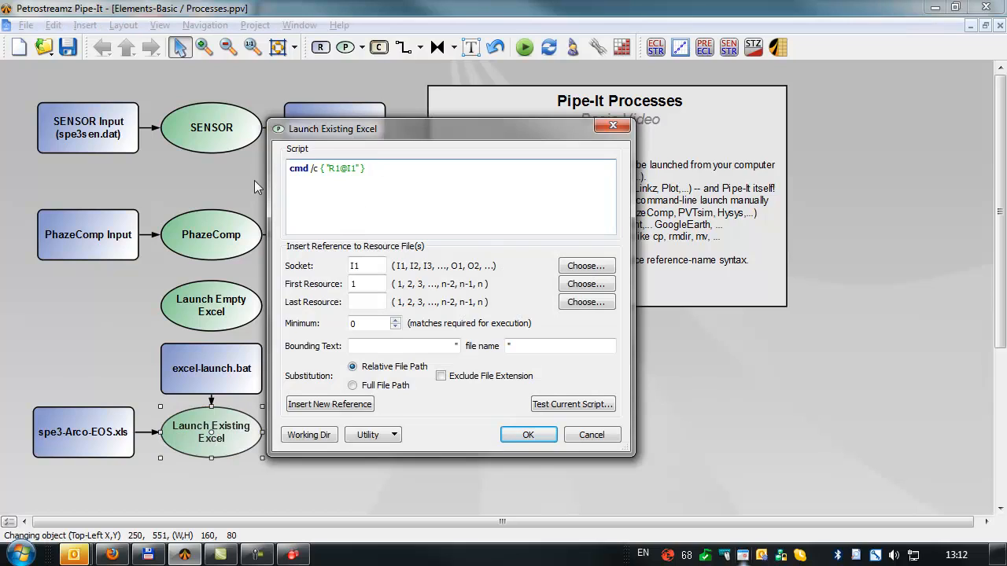
triple_click(326, 167)
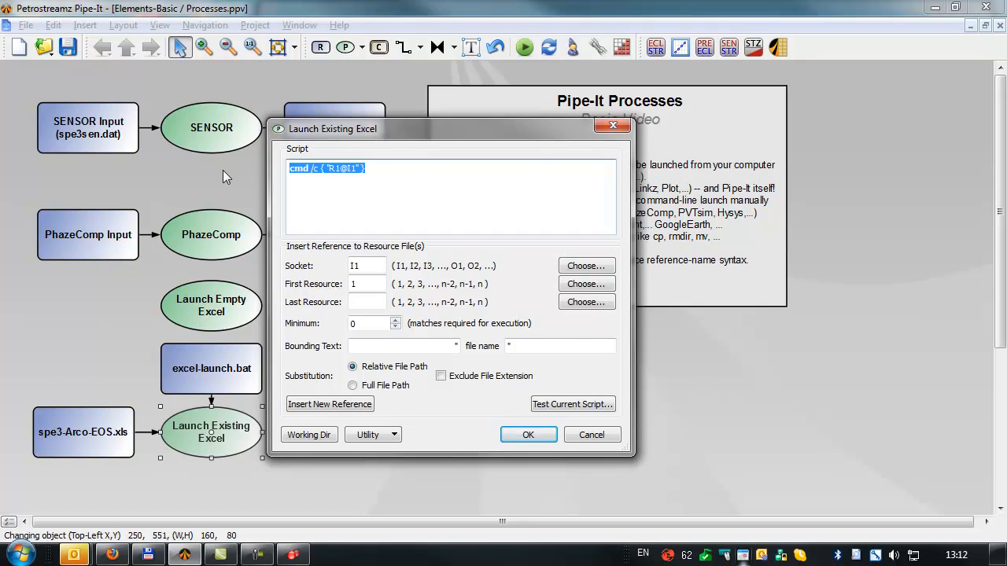
key("Delete")
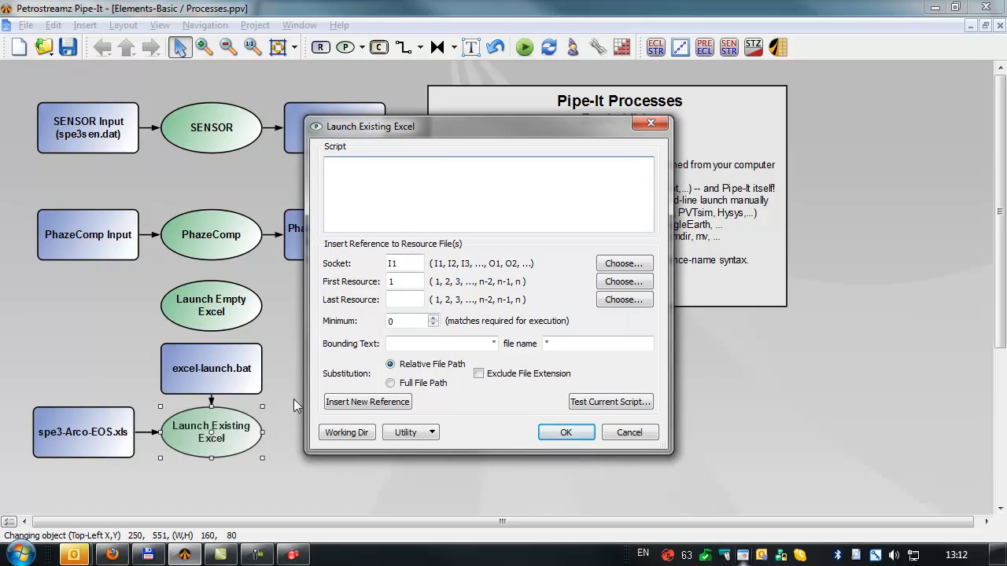
mouse_move(134, 417)
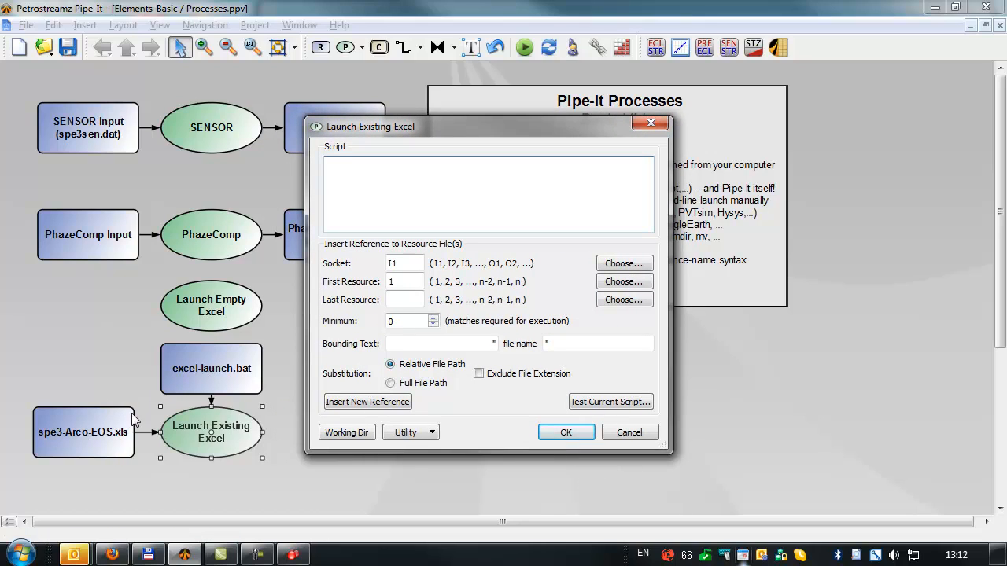
mouse_move(607, 275)
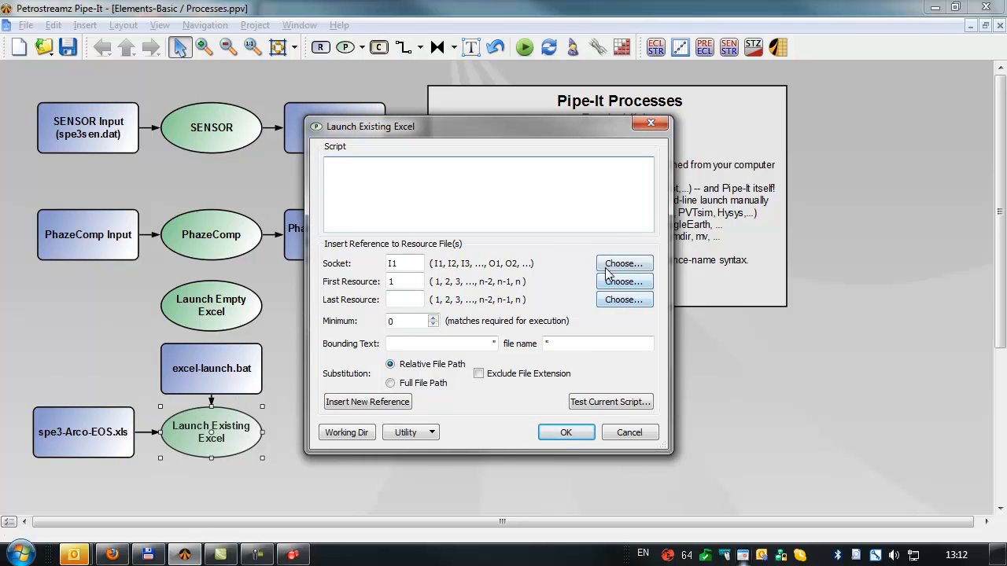
mouse_move(551, 288)
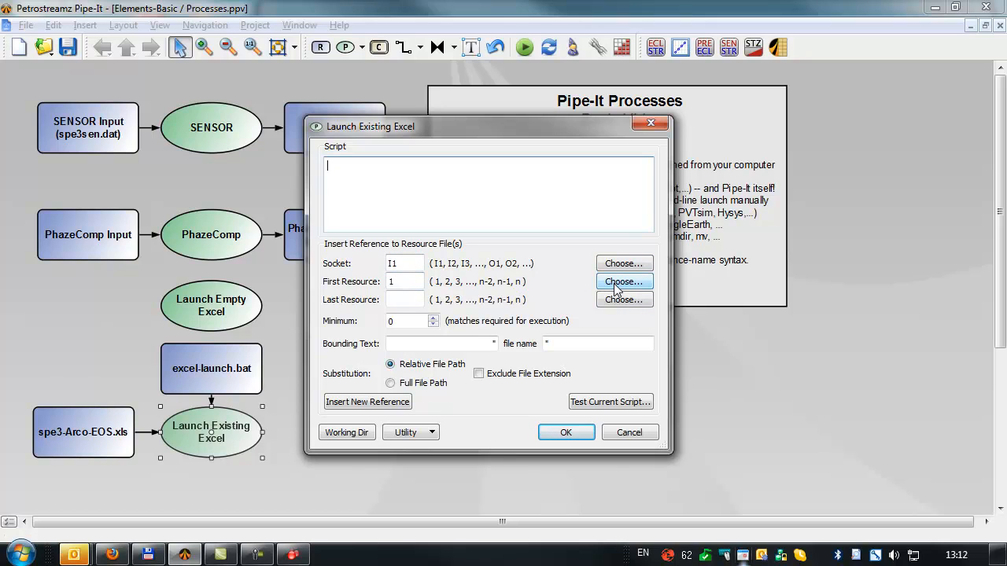
left_click(623, 281)
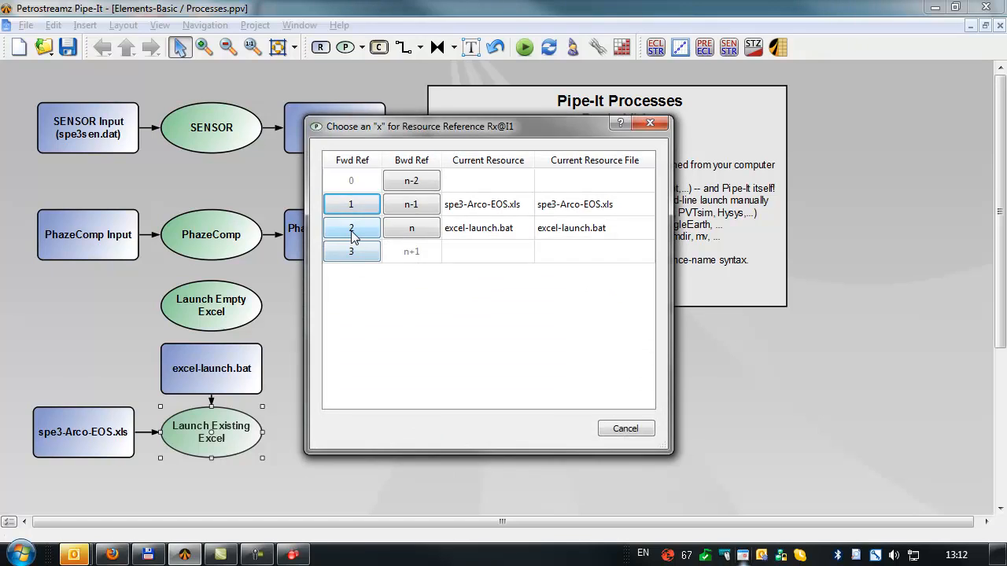
left_click(351, 226)
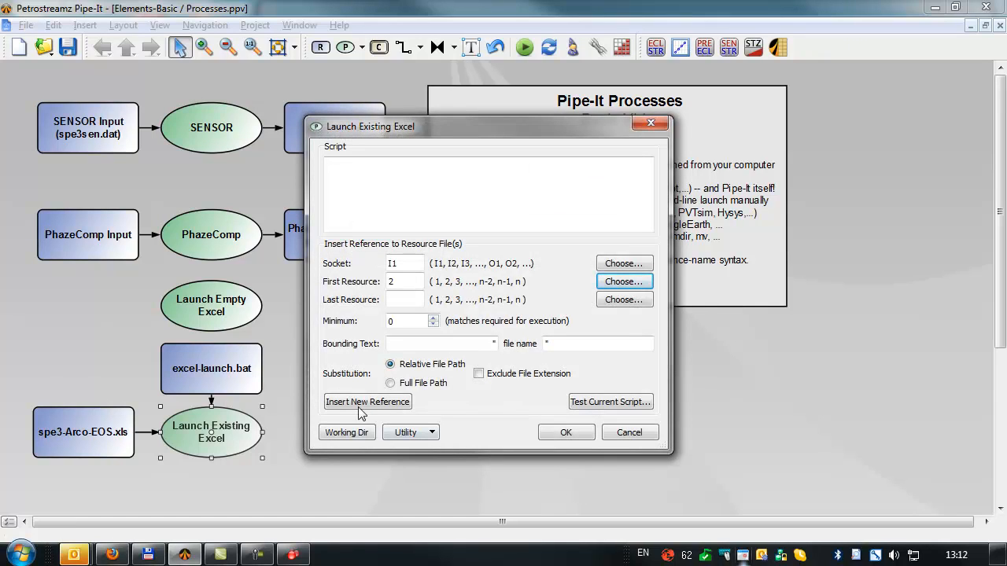
left_click(369, 401)
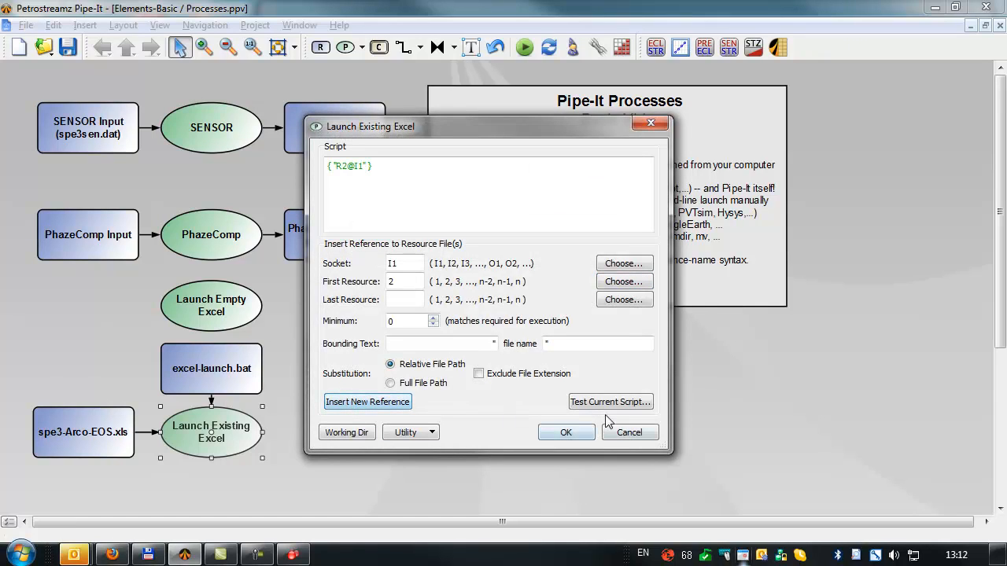
left_click(610, 401)
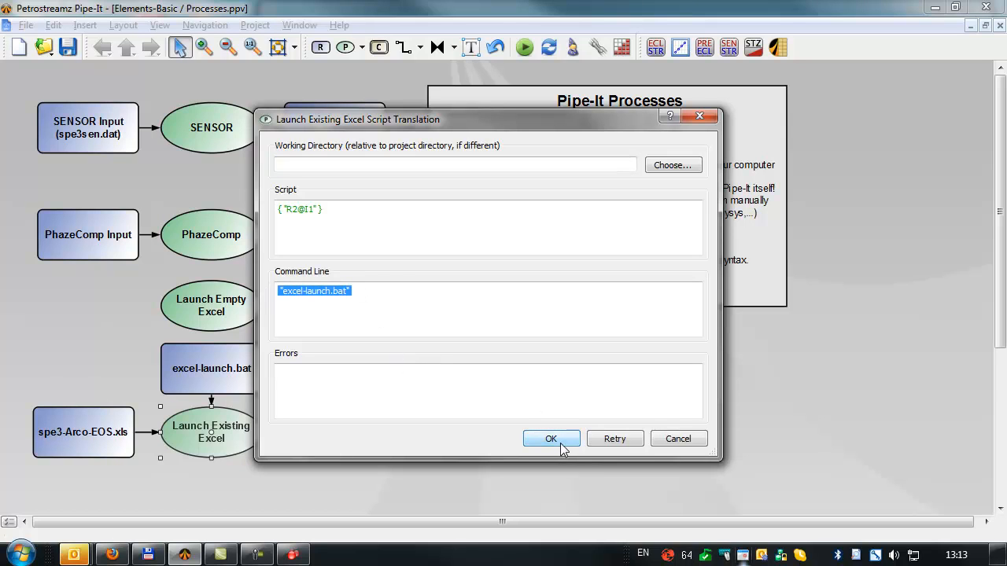
left_click(551, 437)
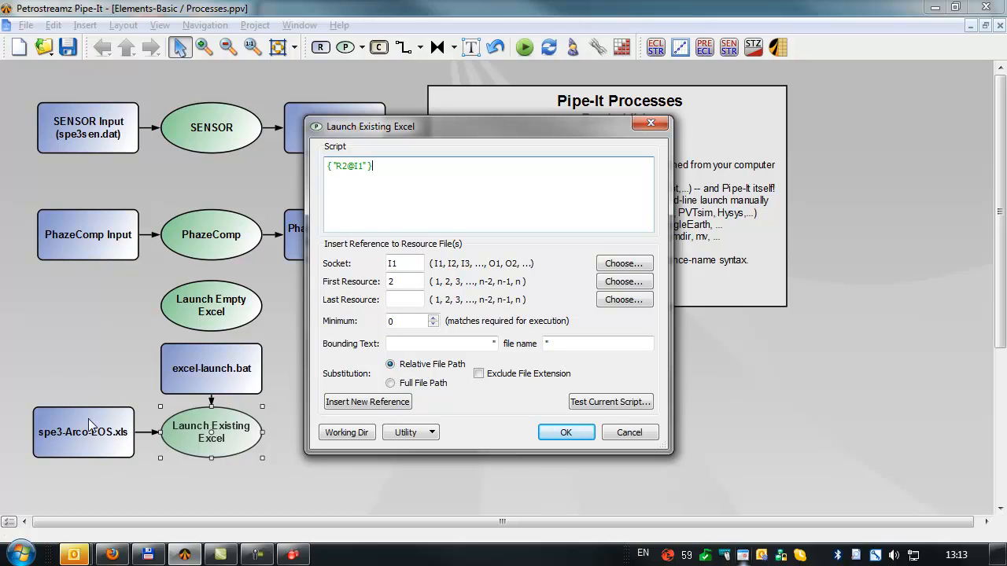
mouse_move(623, 282)
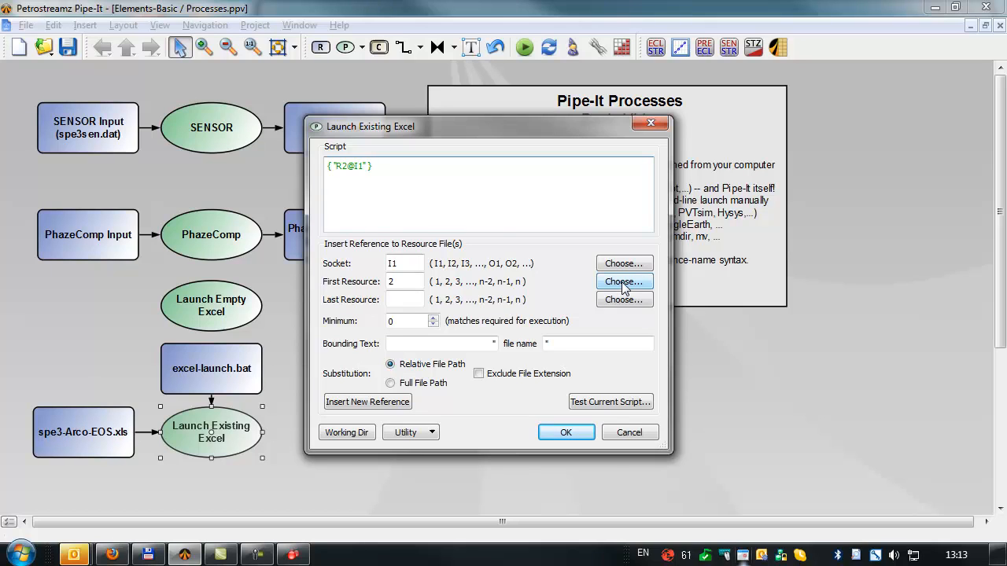
Add spe3-Arco-EOS.xls as a second referenced argument and accept the script
left_click(623, 281)
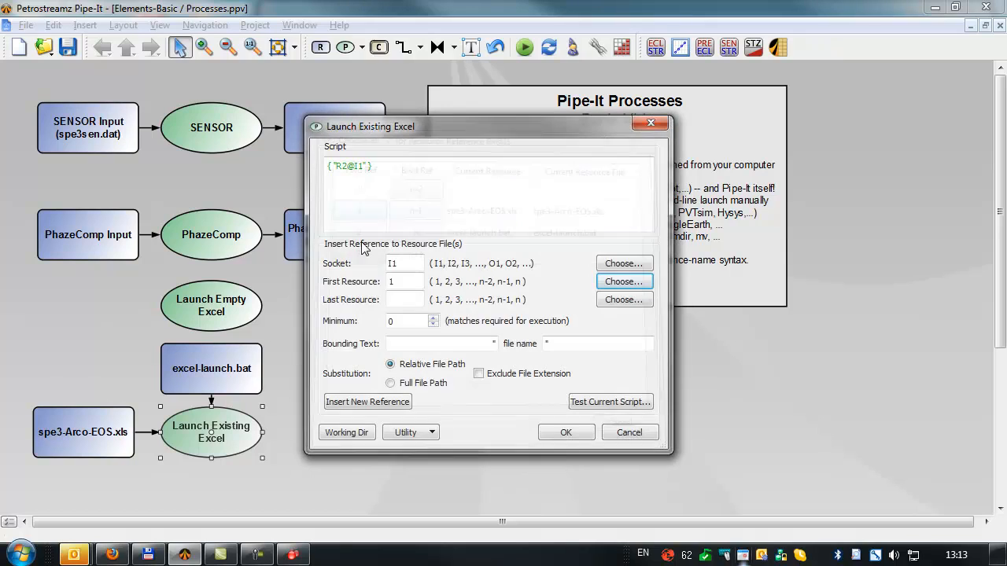
left_click(368, 403)
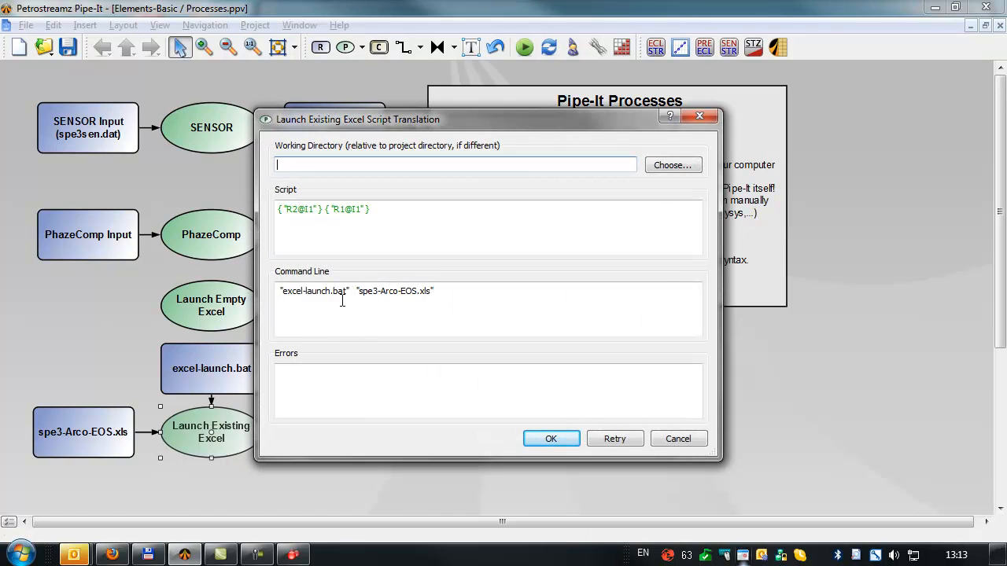
left_click(551, 437)
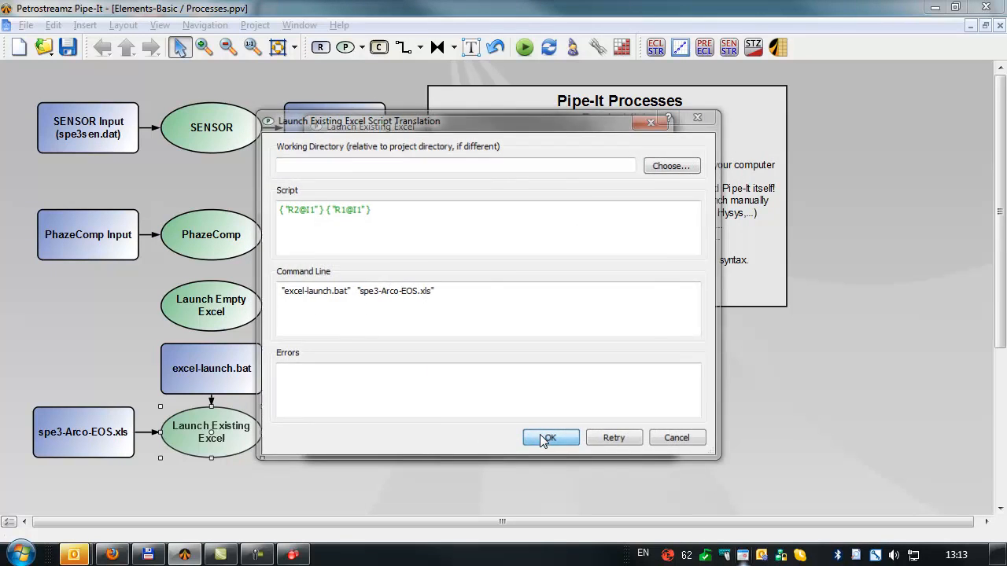
left_click(551, 438)
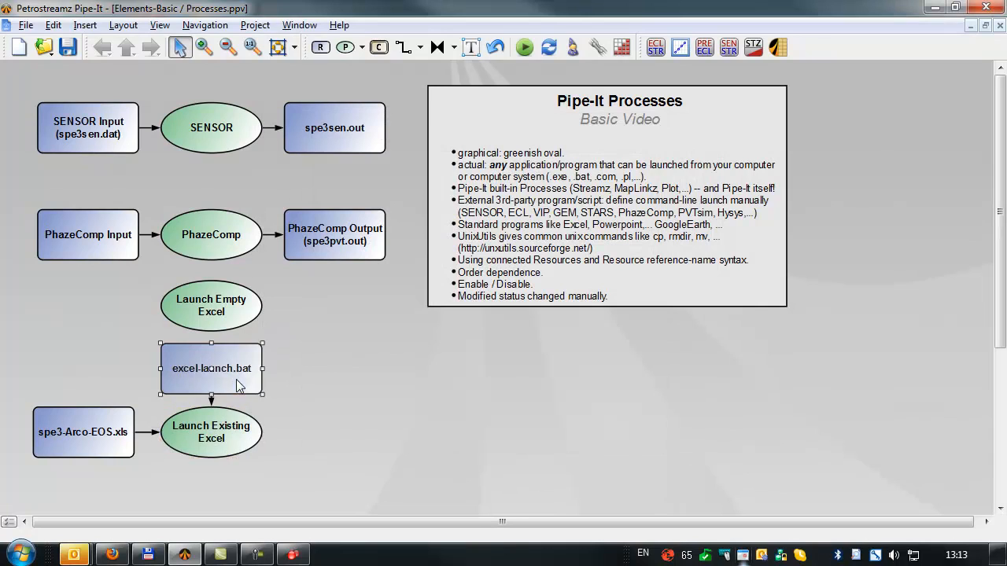
Check excel-launch.bat's contents, confirm the process settings and run Launch Existing Excel
double_click(211, 368)
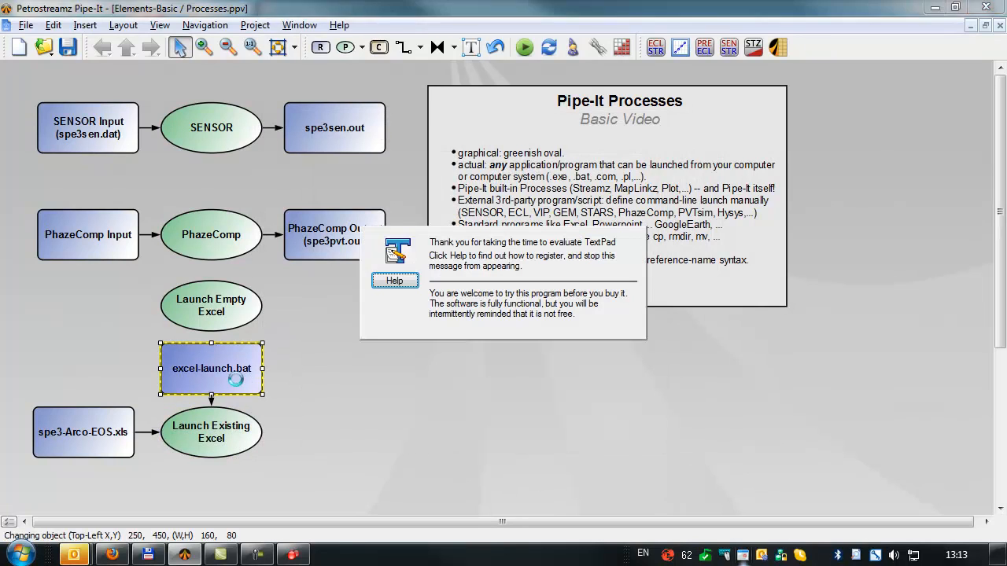
double_click(211, 369)
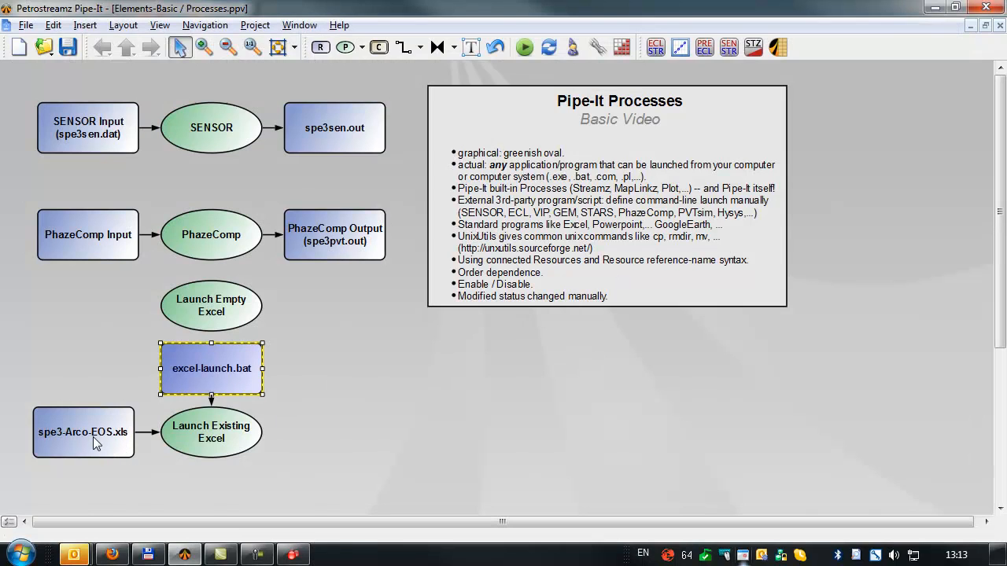
double_click(211, 432)
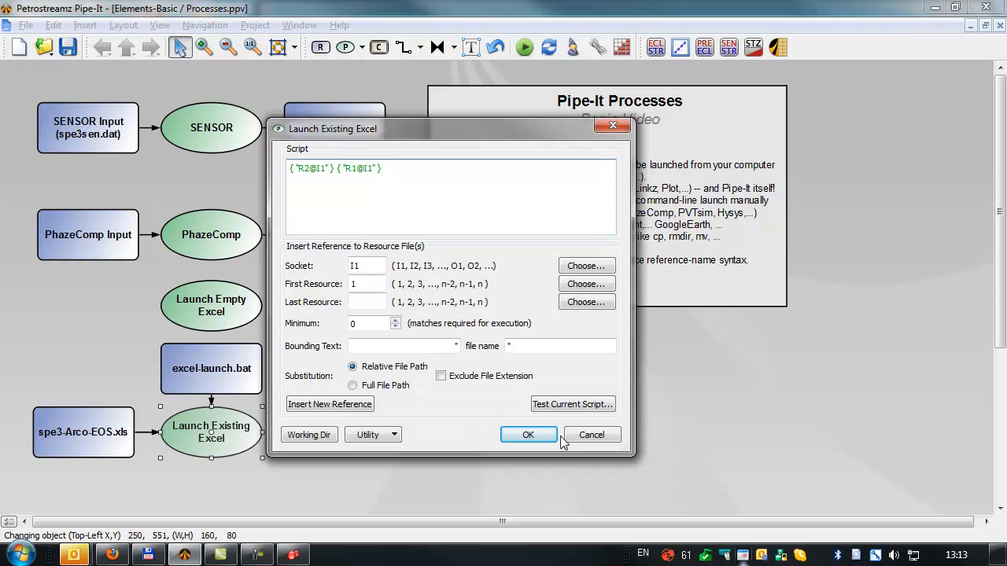
left_click(528, 434)
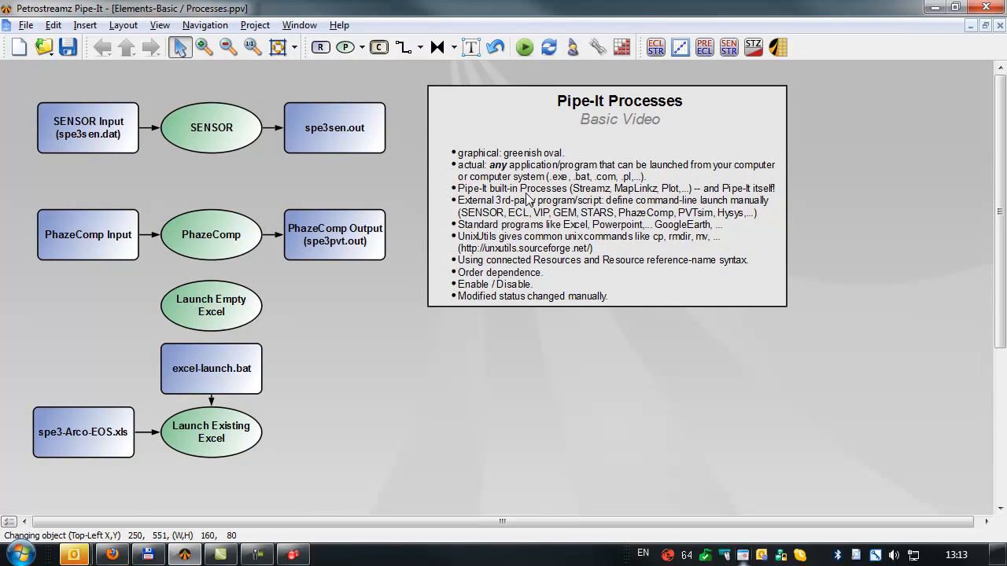
left_click(517, 47)
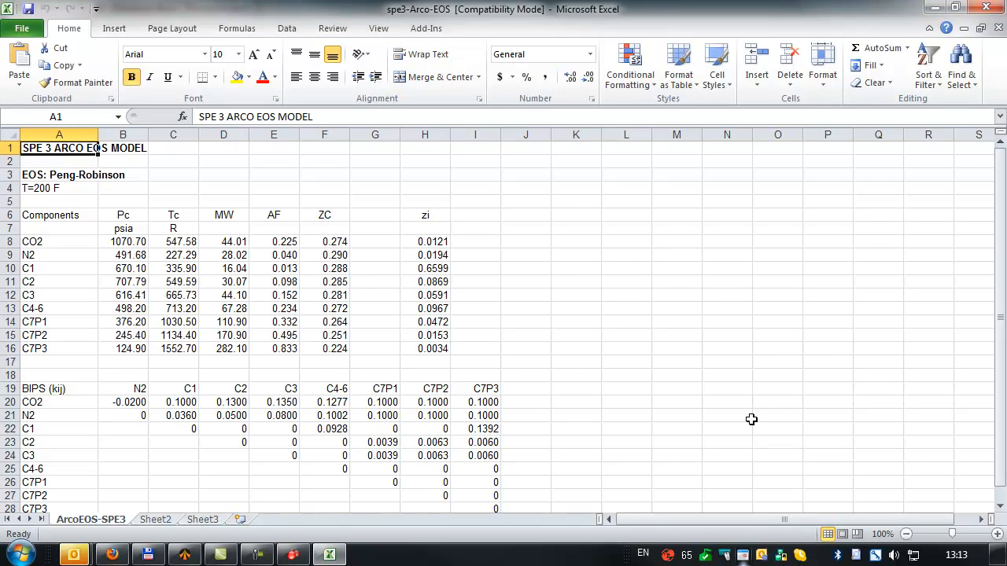
mouse_move(988, 10)
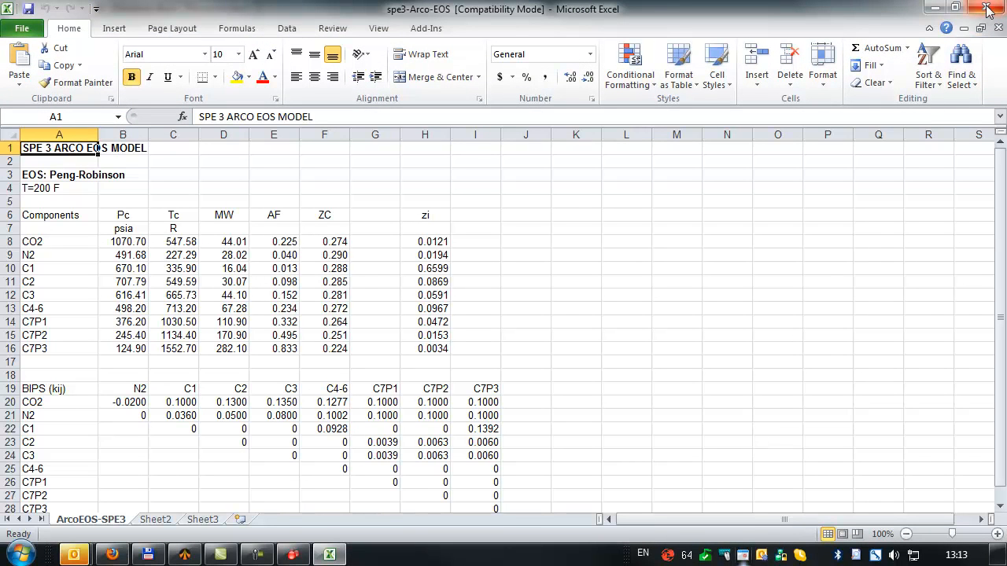